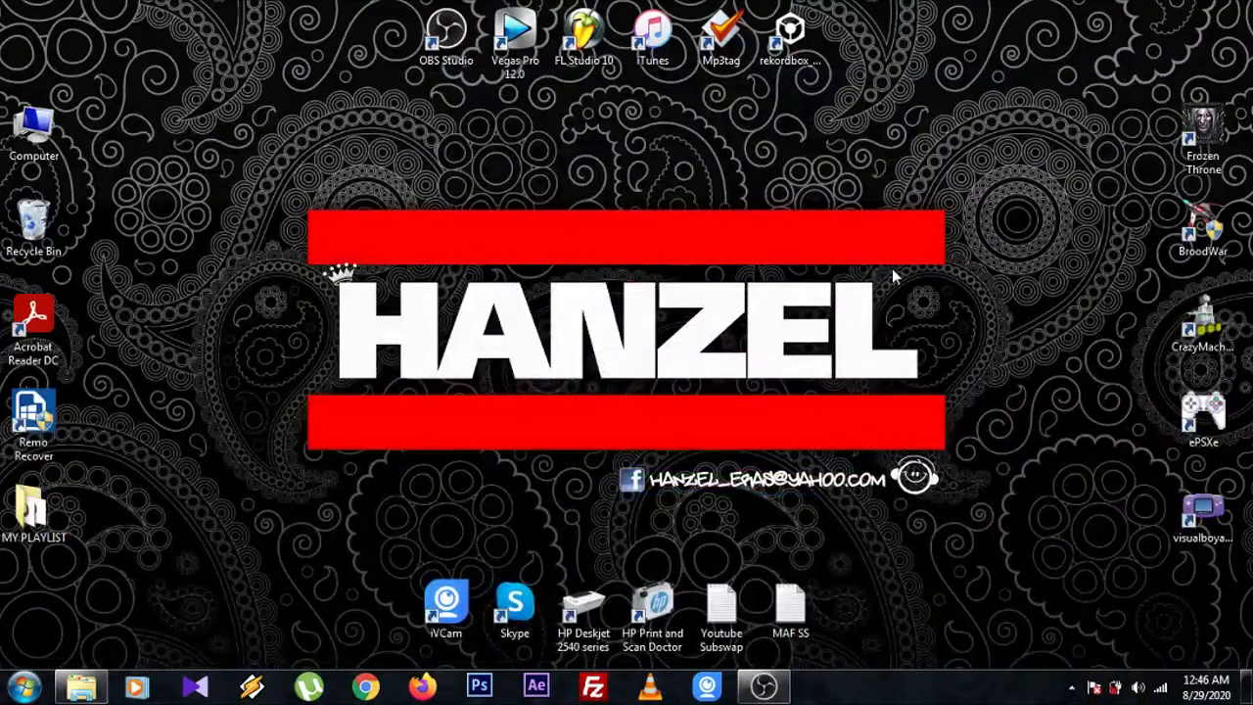
mouse_move(462, 434)
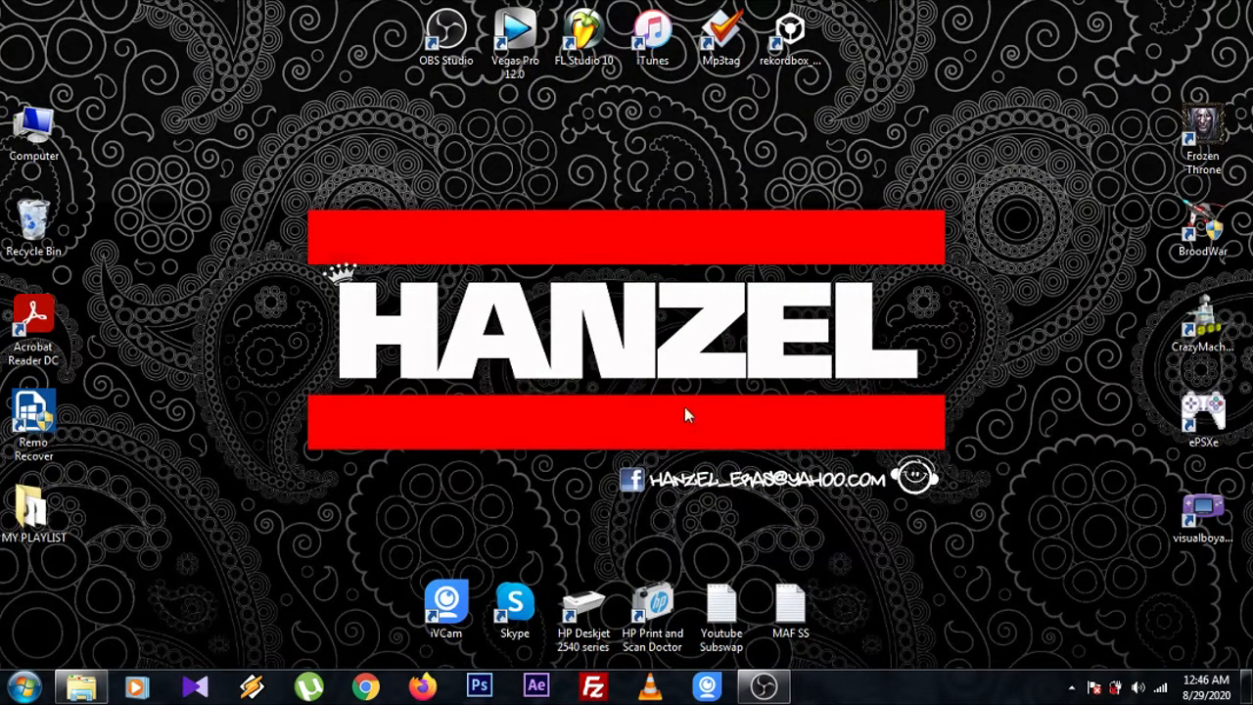
mouse_move(479, 694)
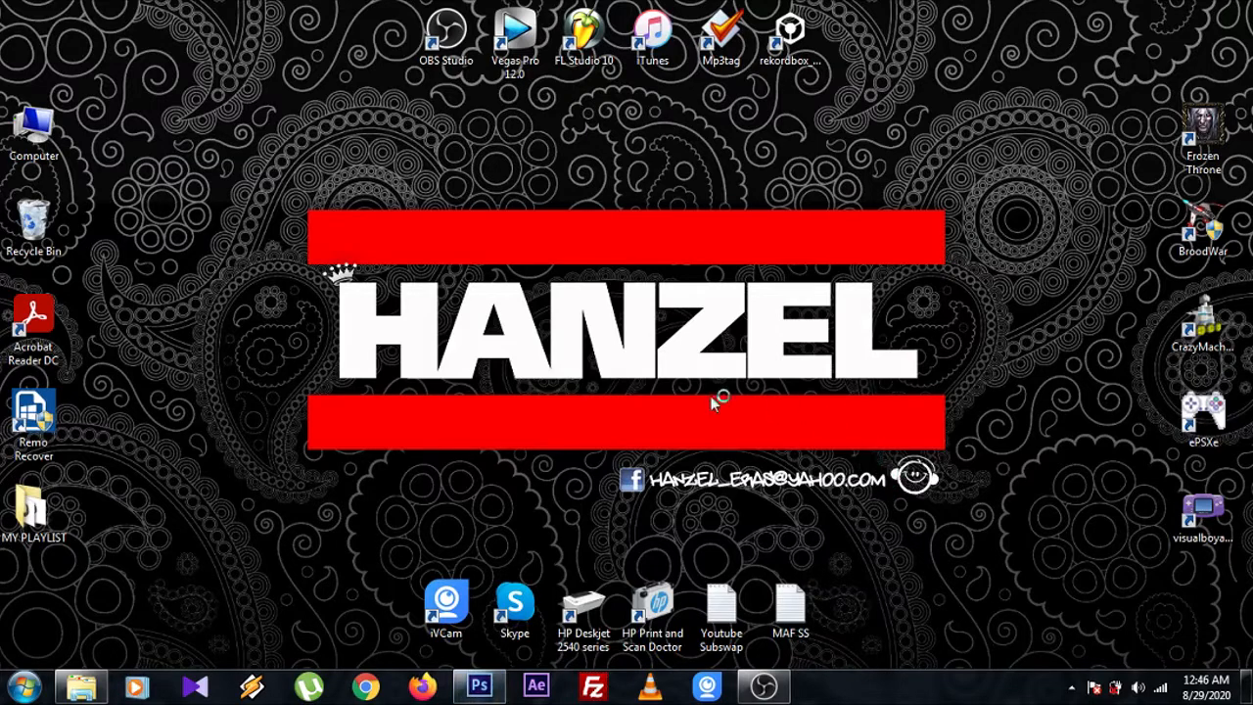
mouse_move(668, 432)
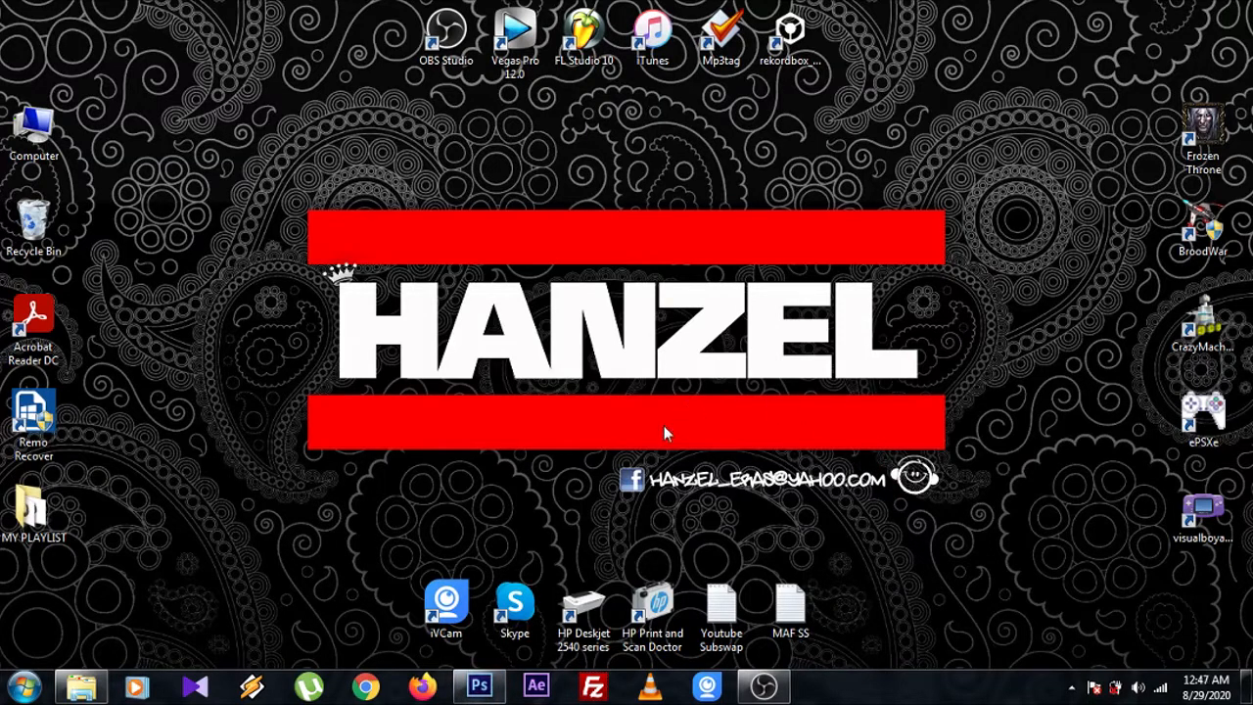
Step: Launch Adobe Photoshop CS6 from the taskbar
left_click(501, 685)
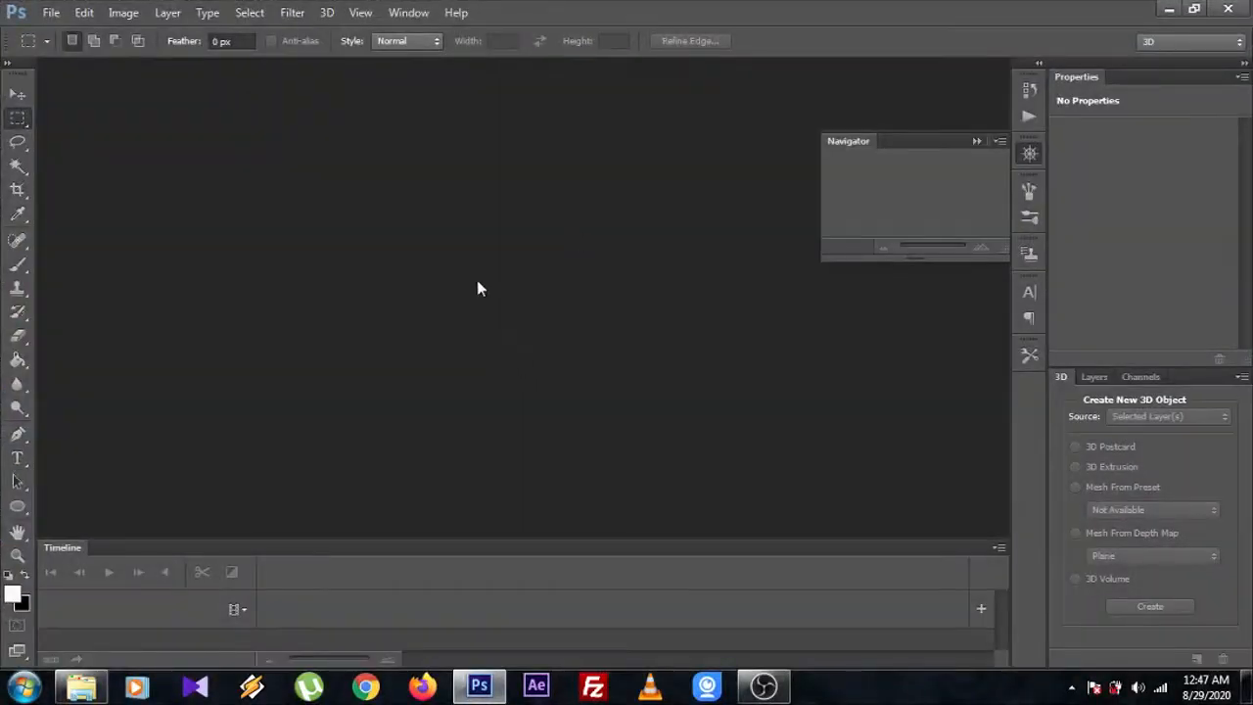
mouse_move(327, 12)
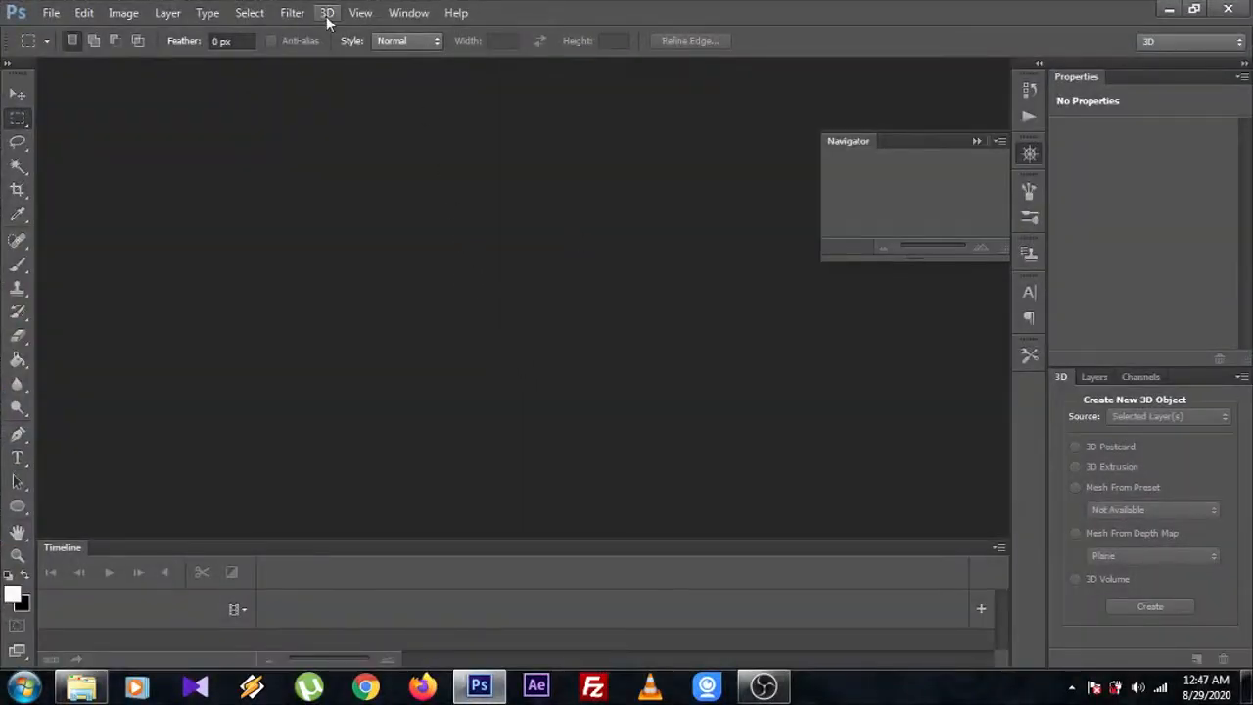
mouse_move(579, 310)
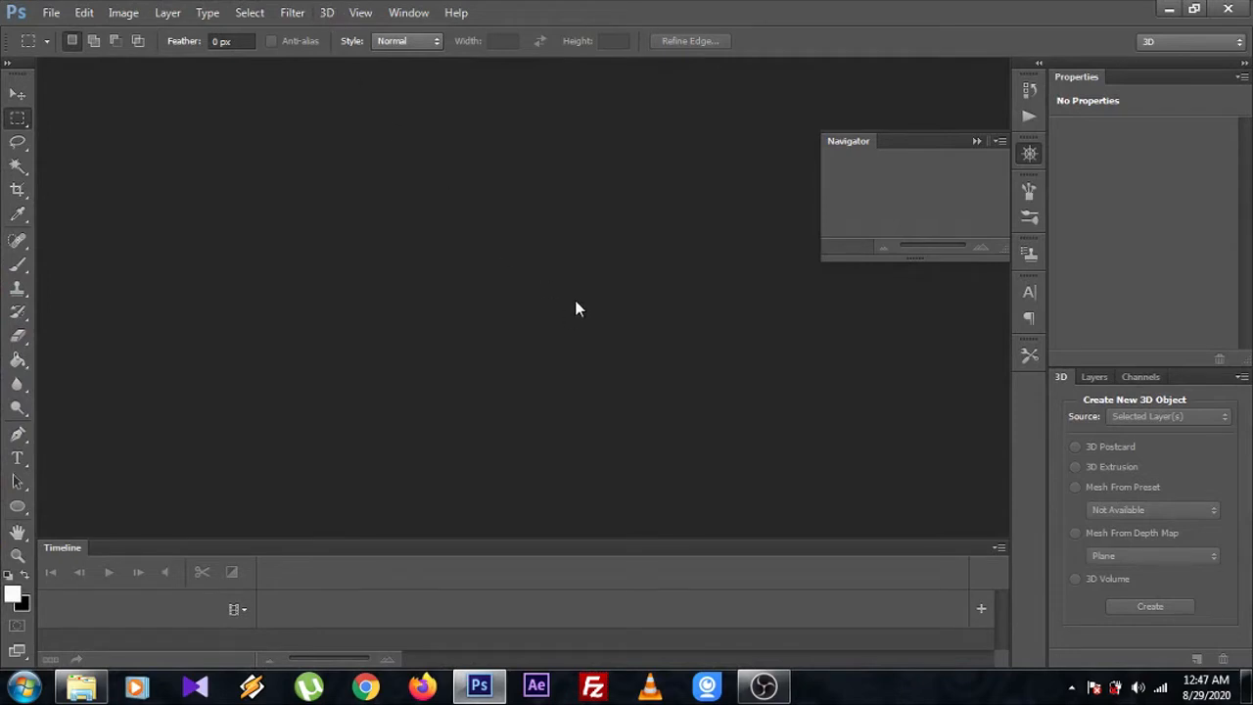
mouse_move(391, 301)
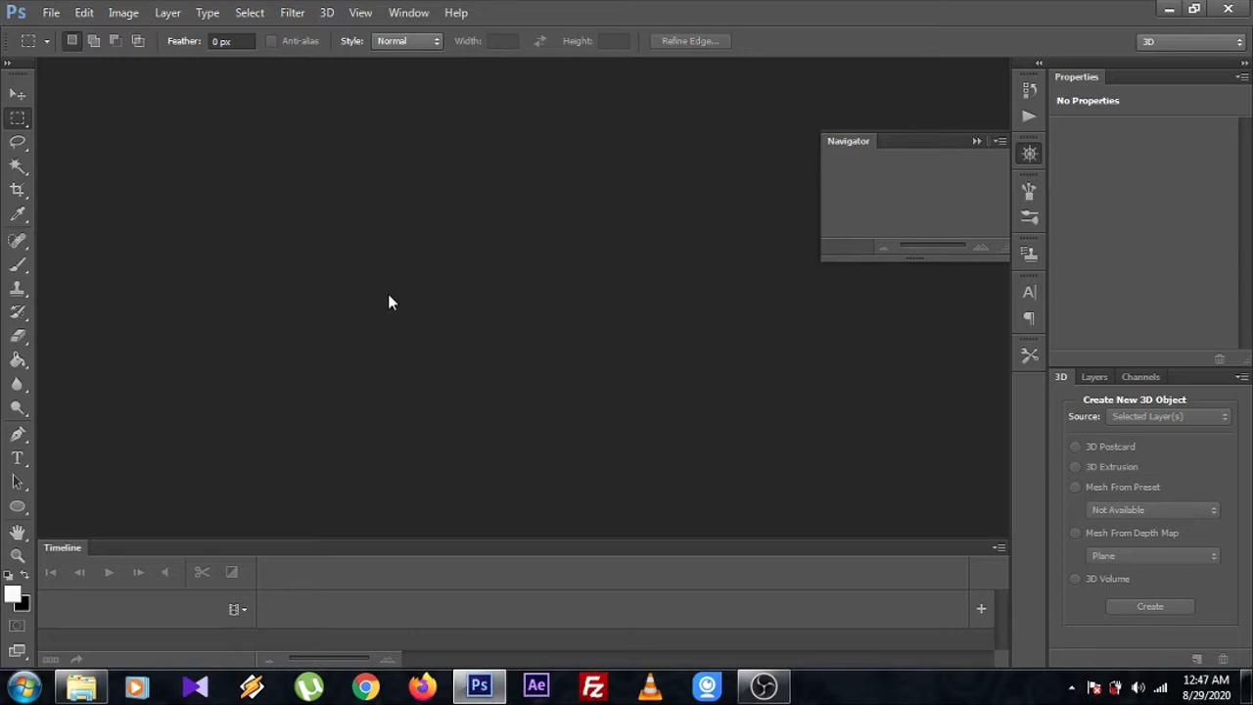
mouse_move(366, 282)
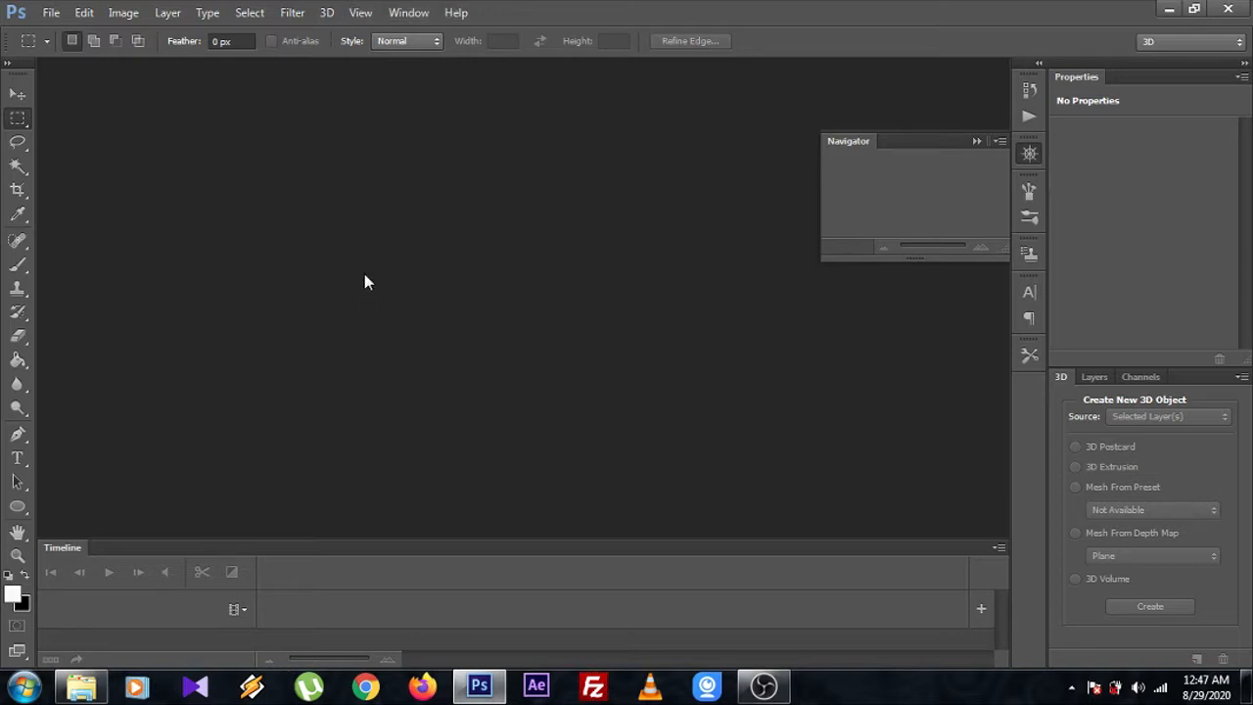
mouse_move(164, 129)
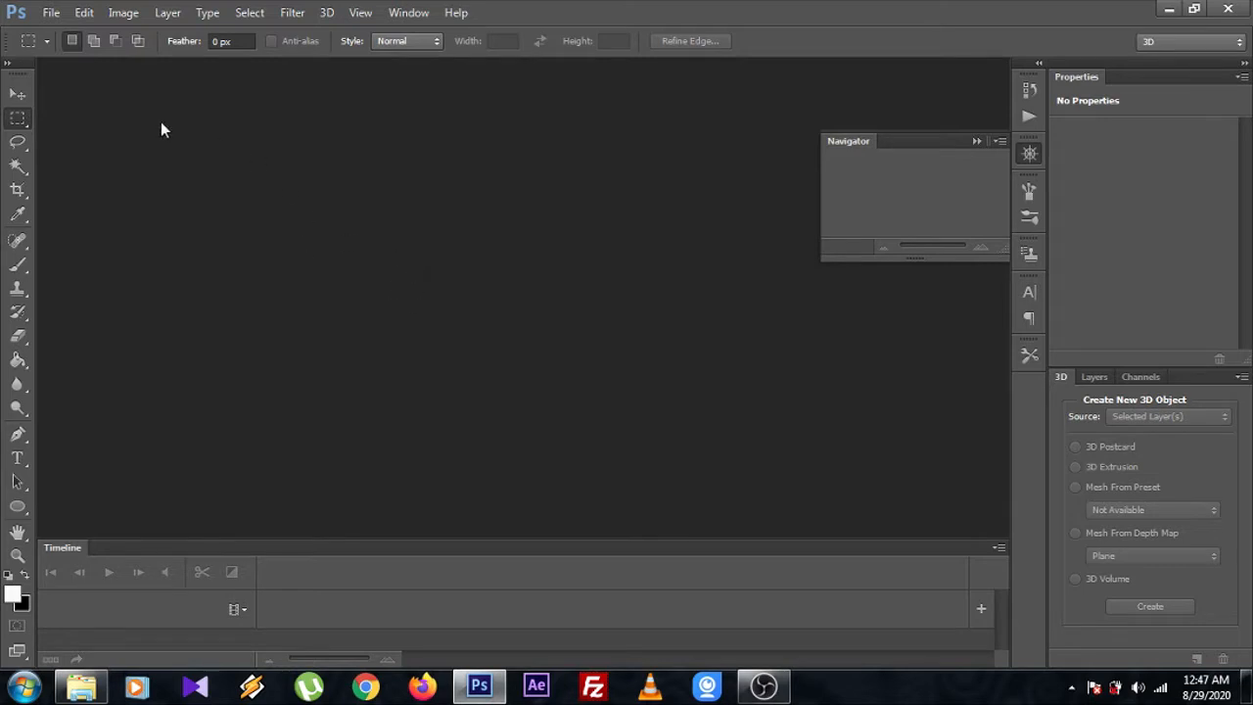
left_click(67, 11)
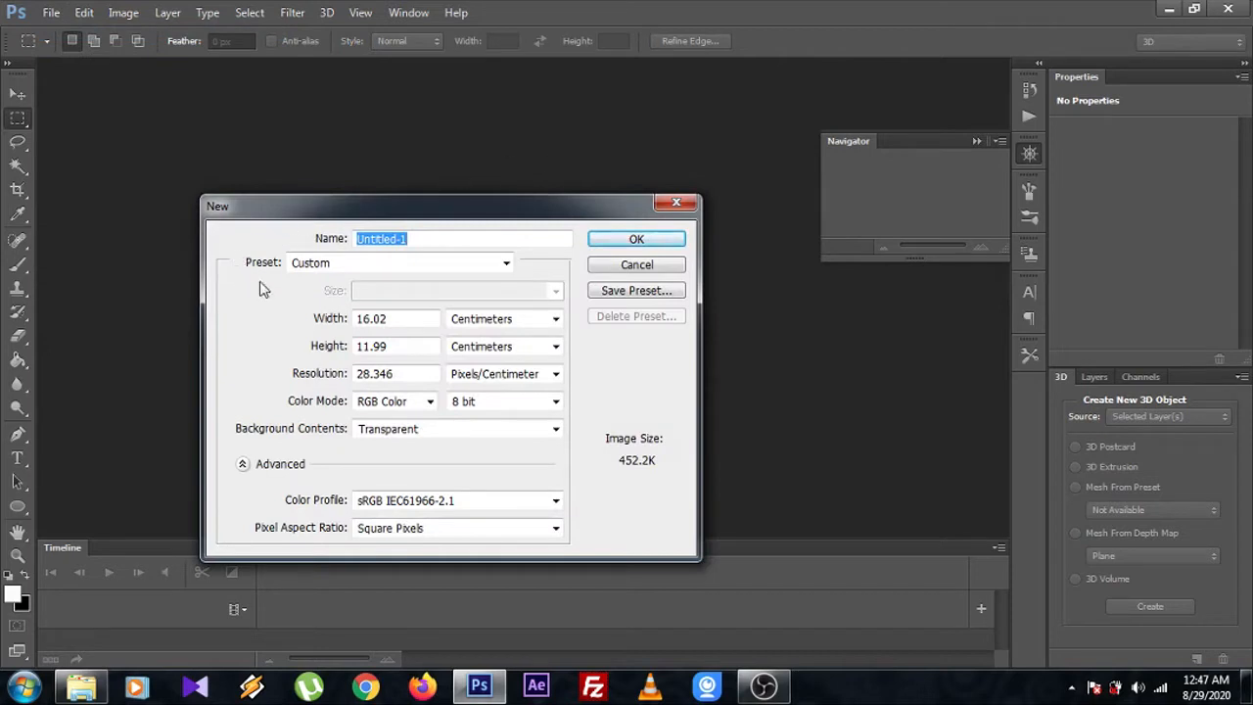
Step: Create a new Default Photoshop Size document with Transparent background contents
left_click(505, 262)
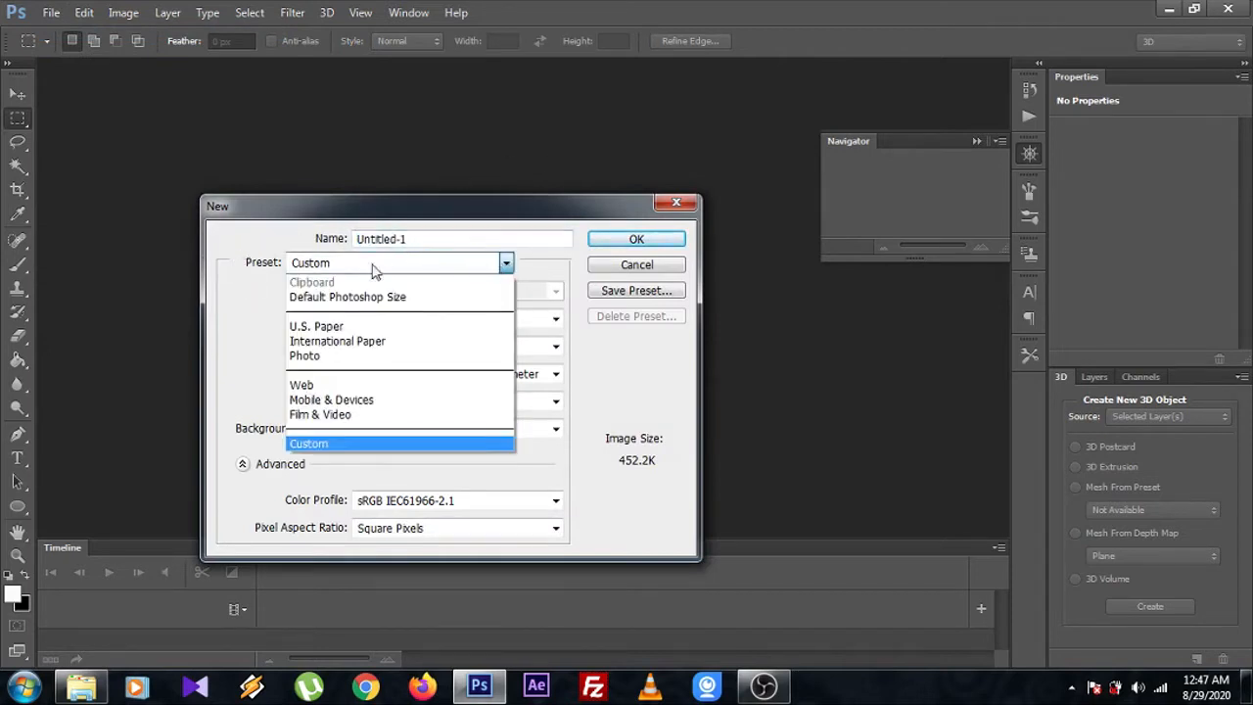
mouse_move(346, 301)
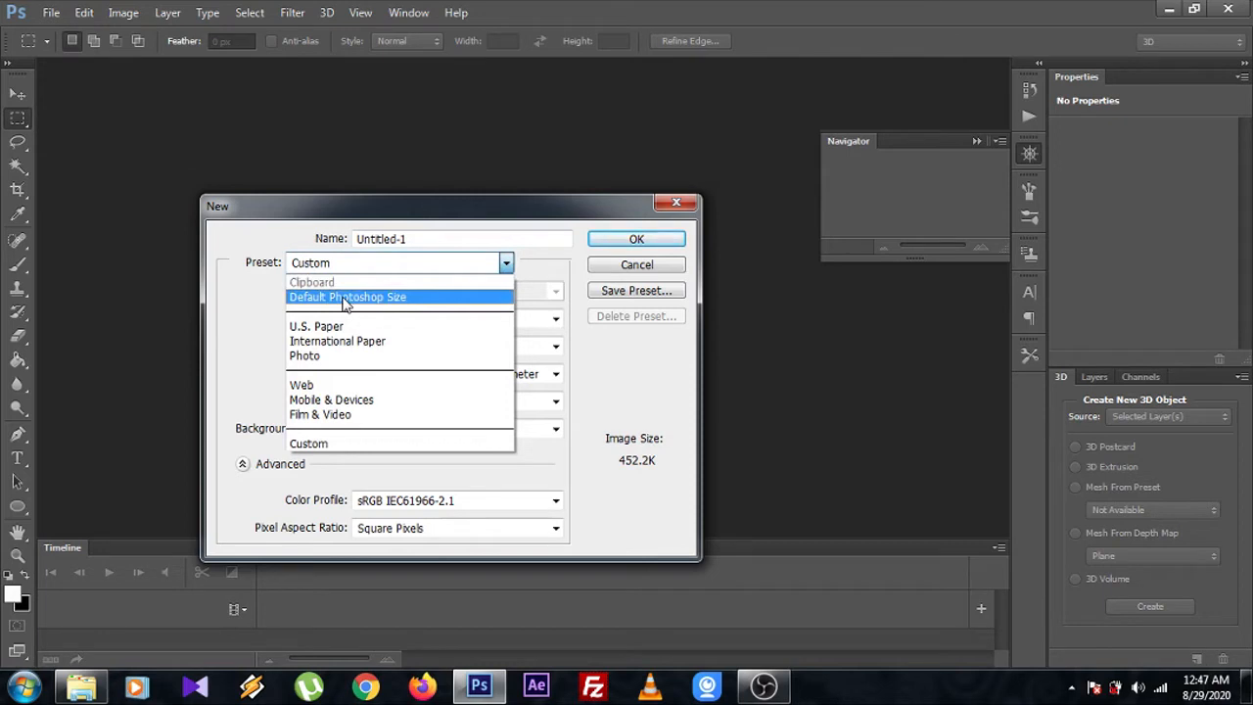
left_click(348, 297)
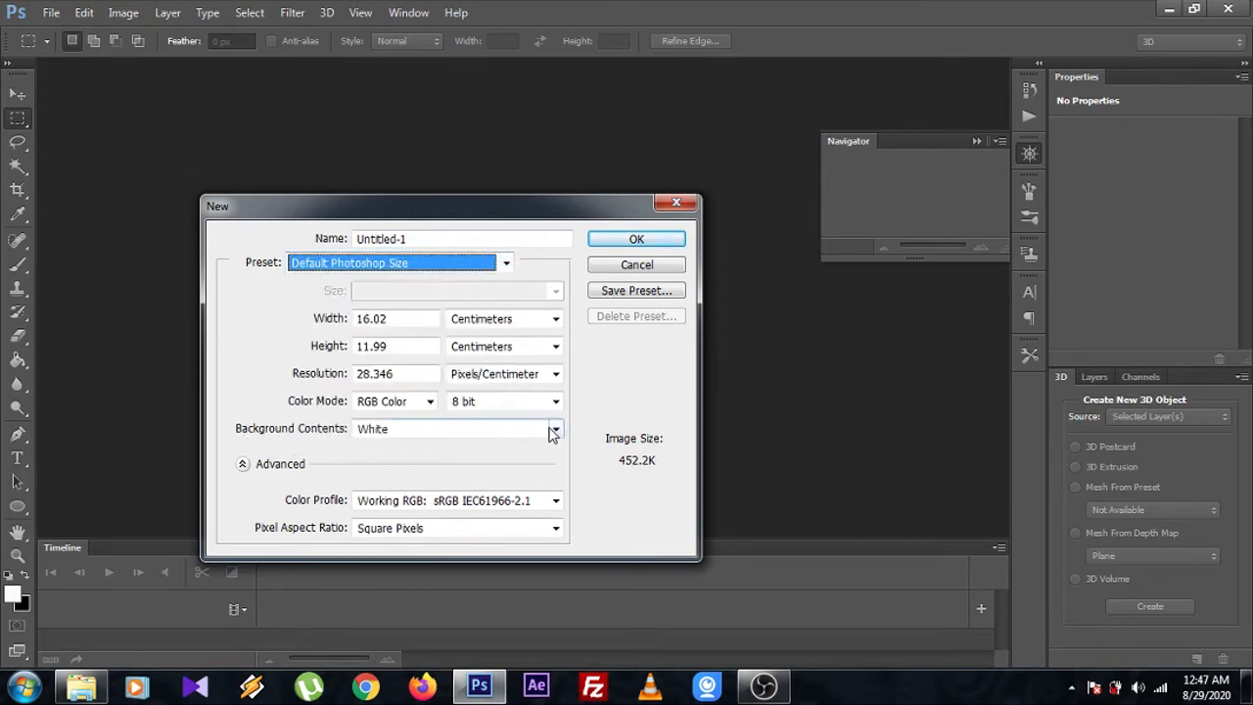
left_click(554, 429)
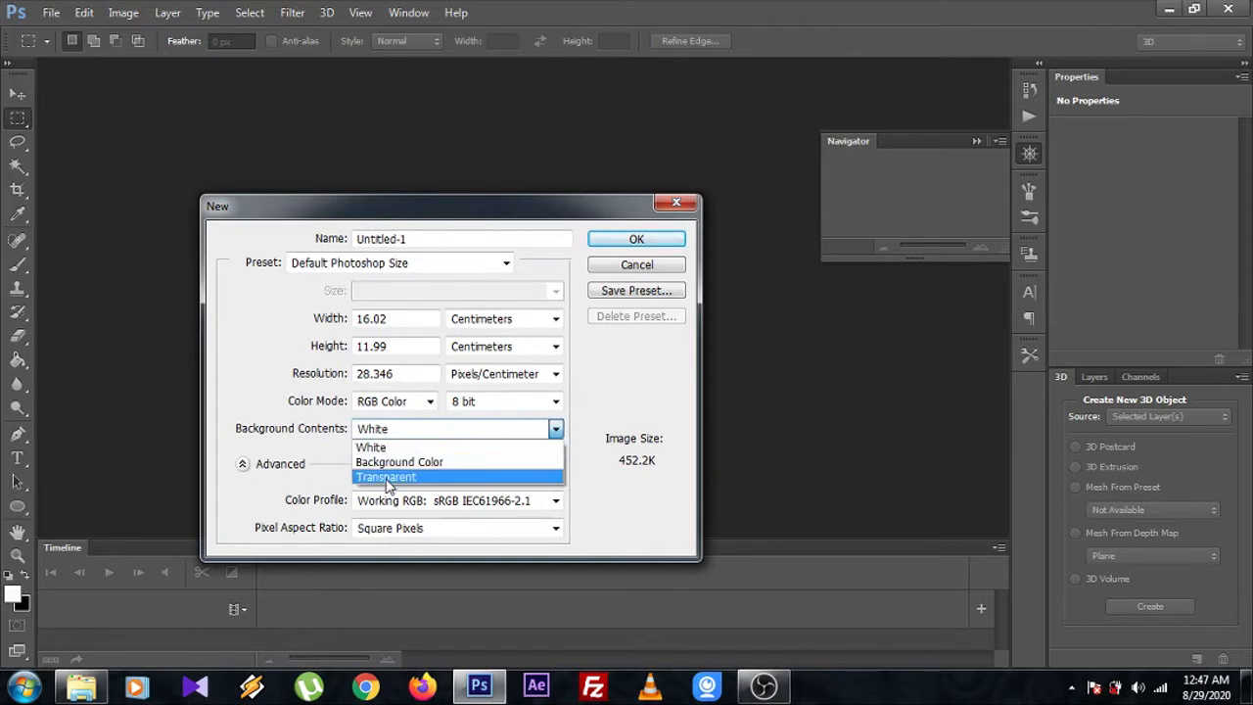
left_click(386, 478)
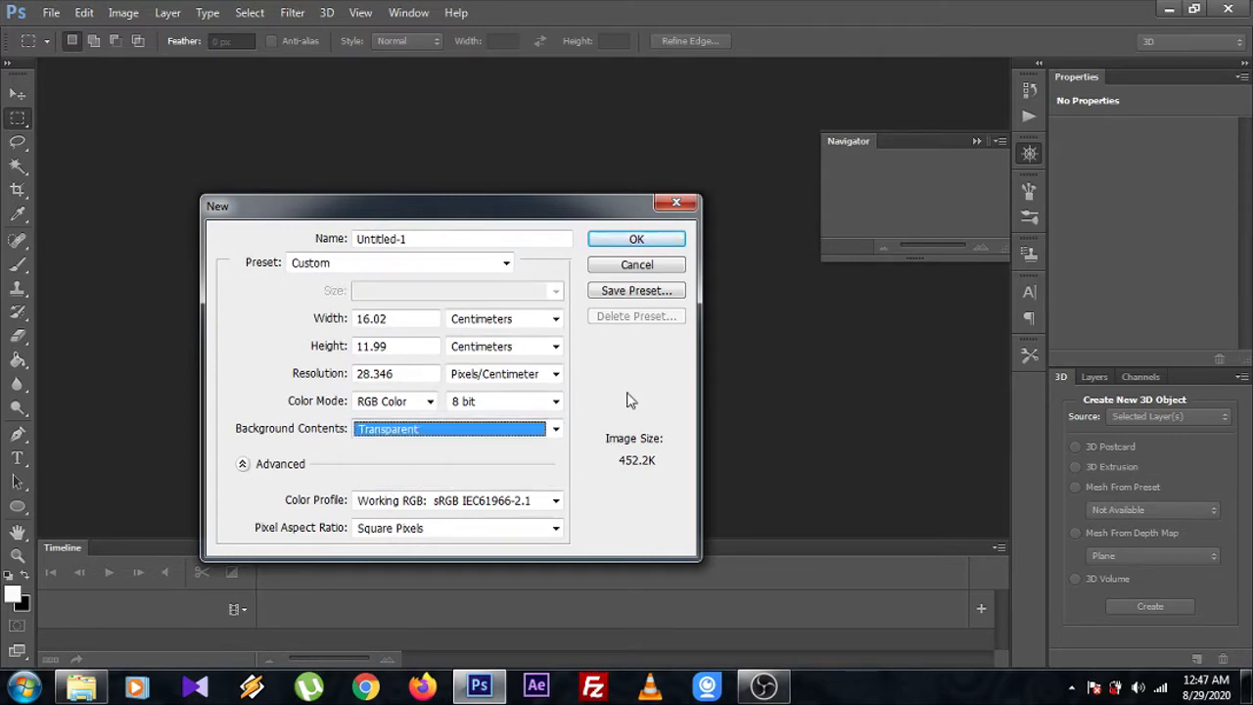
left_click(637, 239)
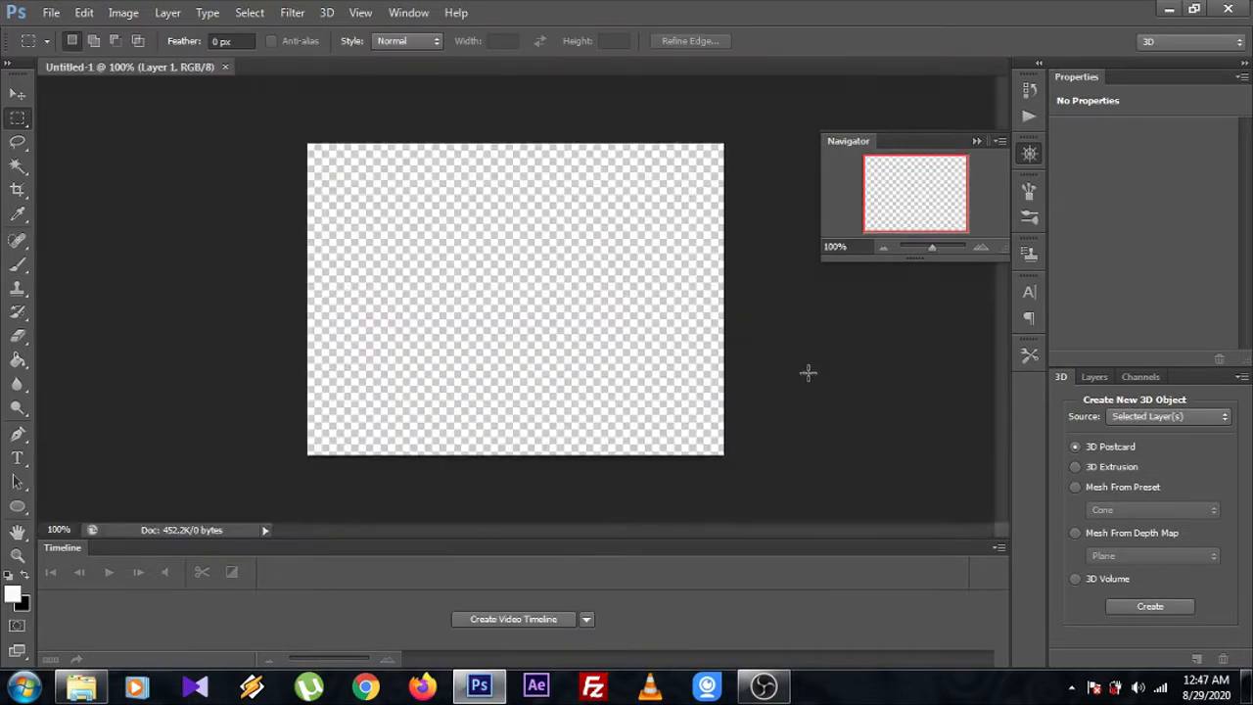
mouse_move(622, 352)
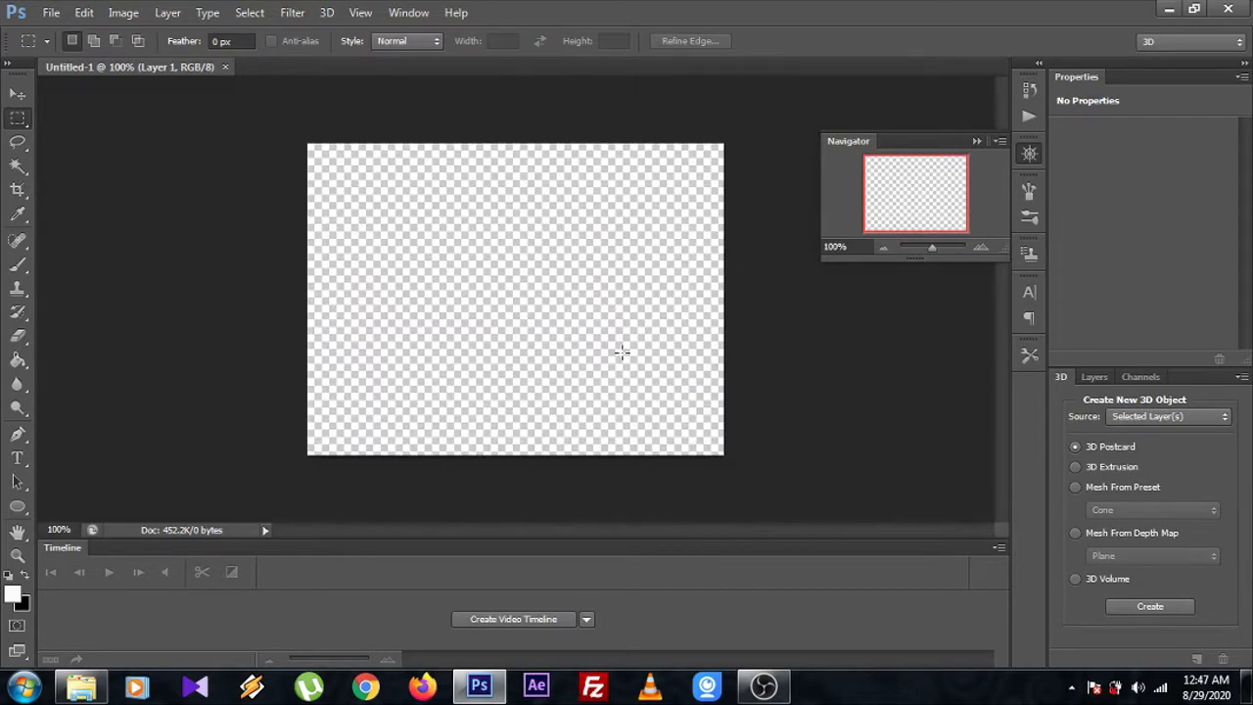
mouse_move(181, 384)
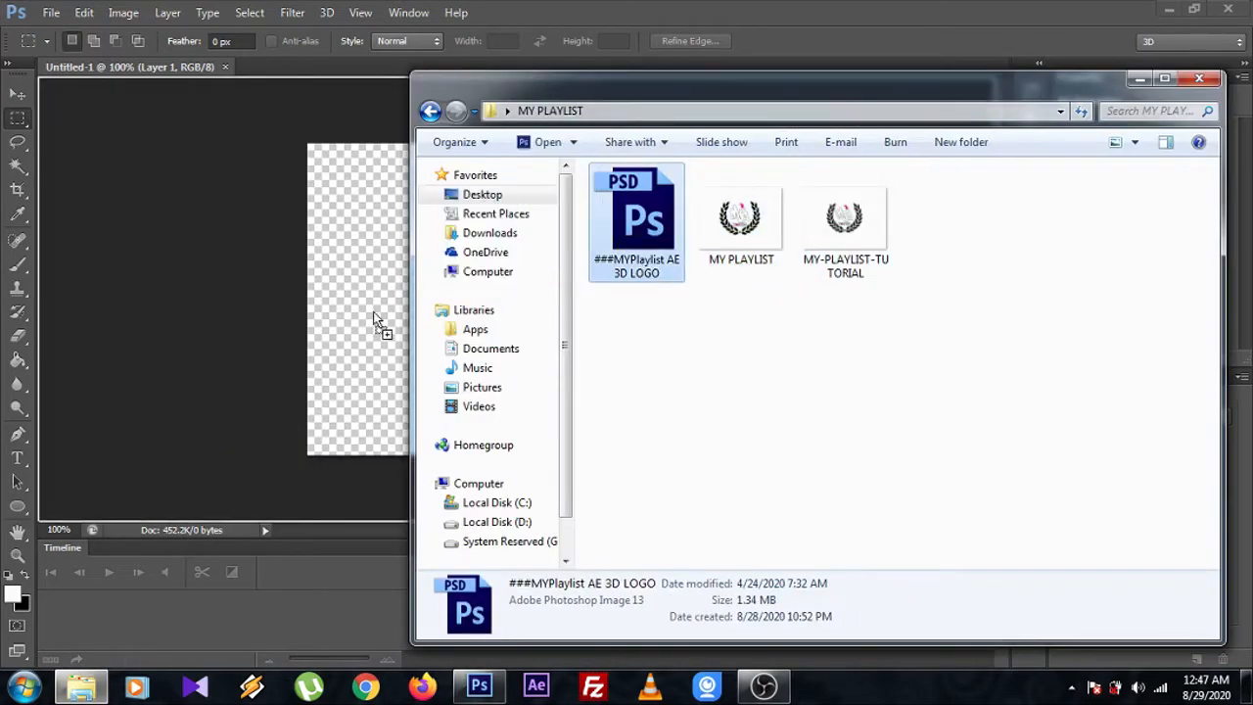
Step: Place the ###MYPlaylist AE 3D LOGO PSD onto the canvas from the MY PLAYLIST folder
double_click(635, 217)
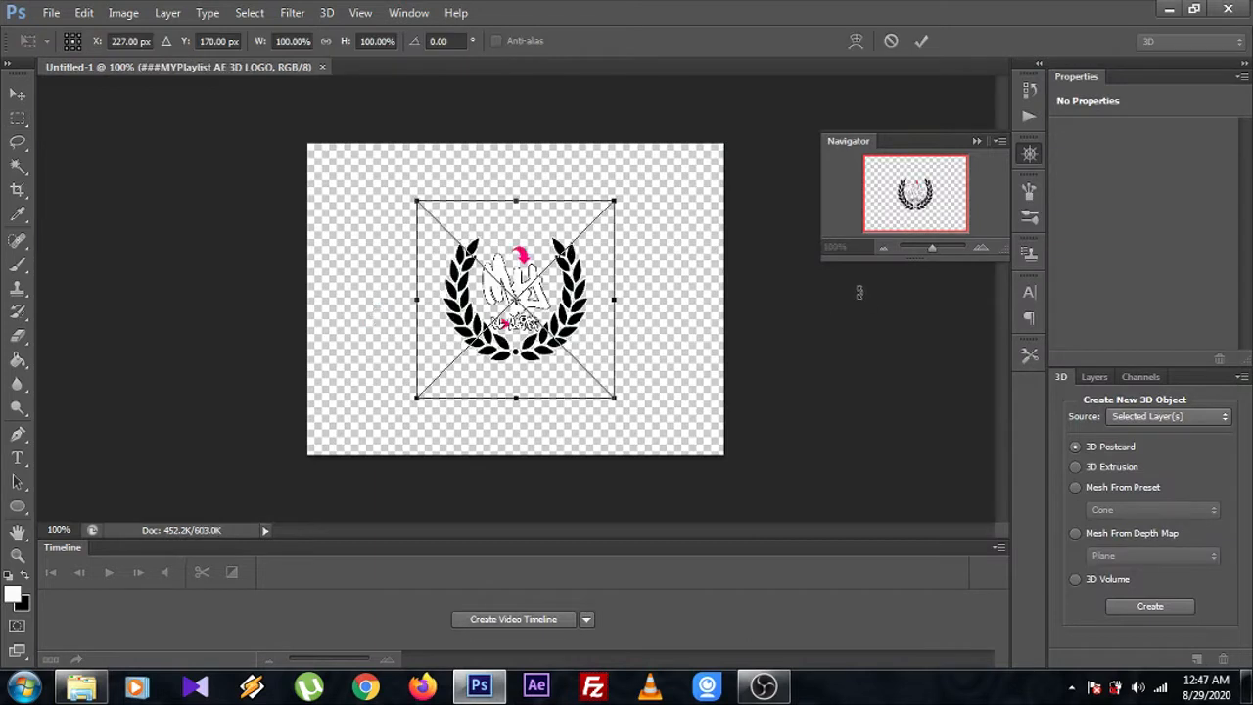
mouse_move(630, 278)
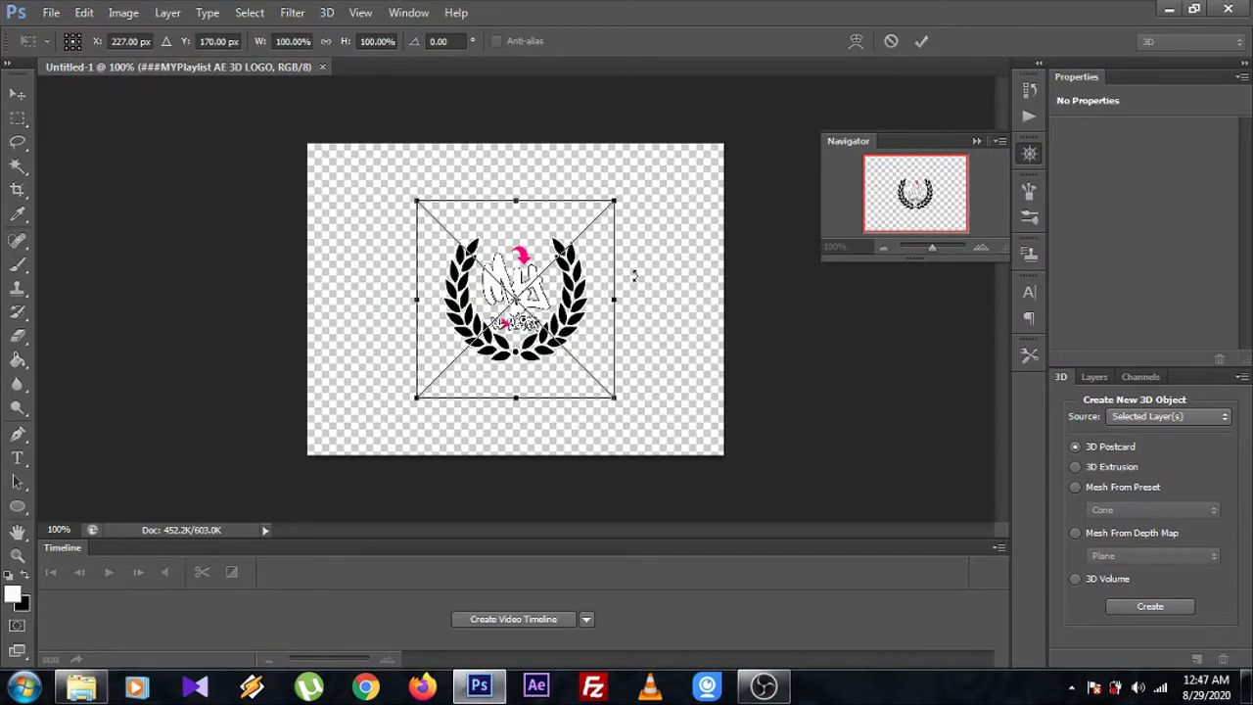
mouse_move(740, 356)
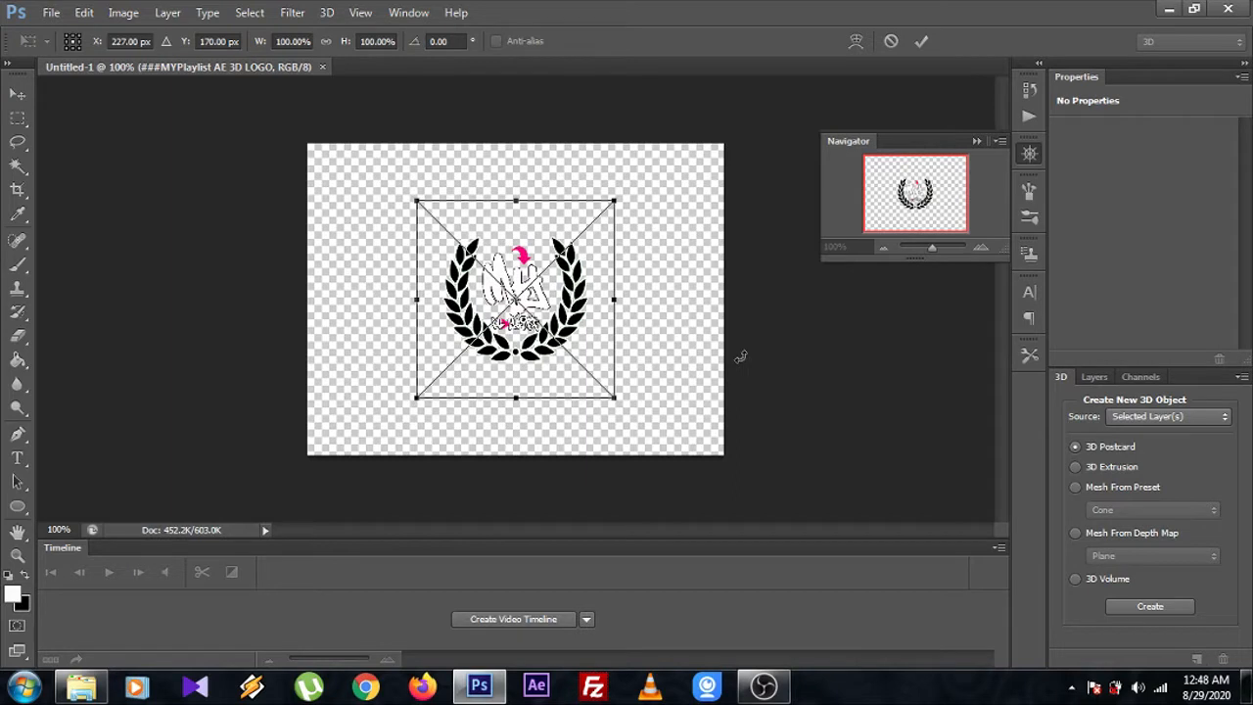
mouse_move(199, 240)
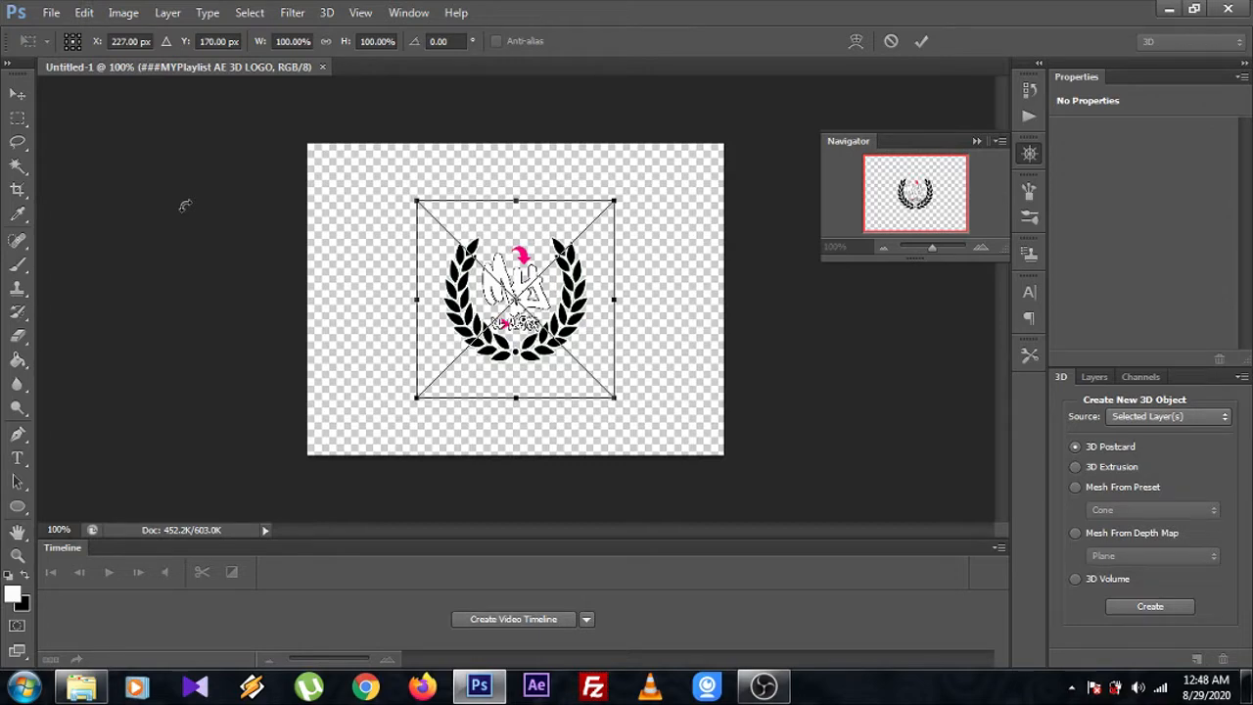
Step: Start Save As and choose PNG as the file format
left_click(71, 11)
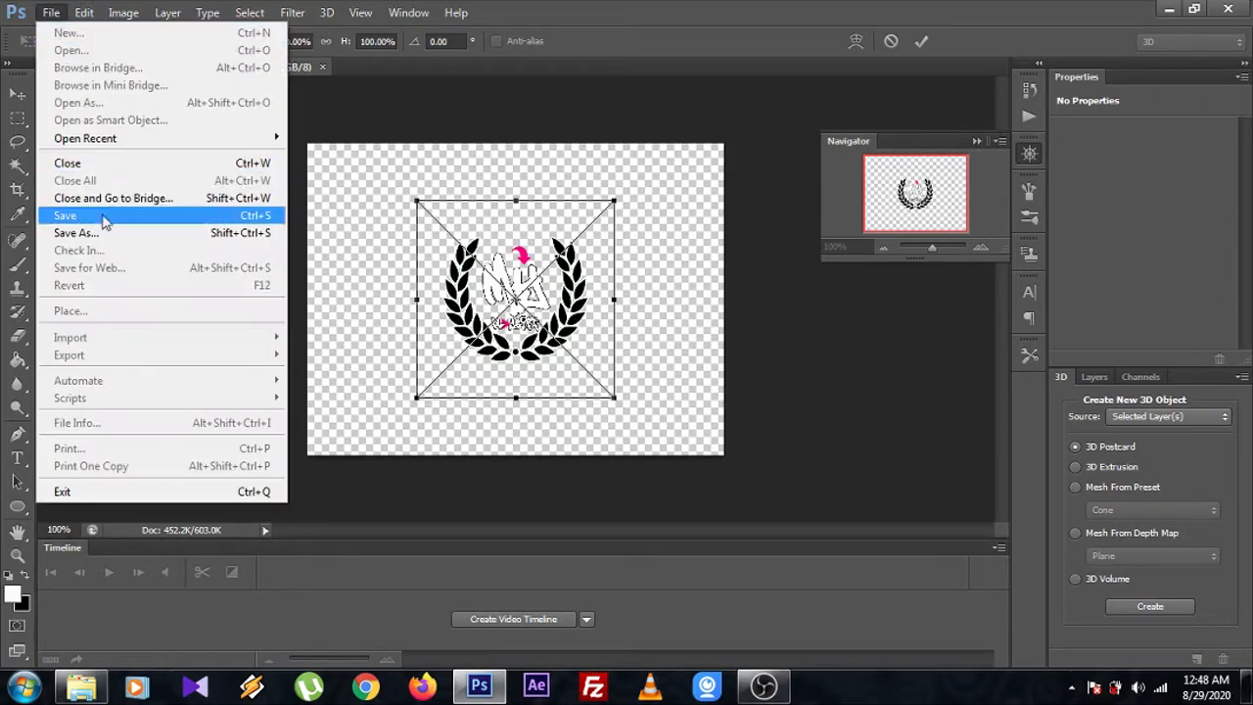
left_click(65, 215)
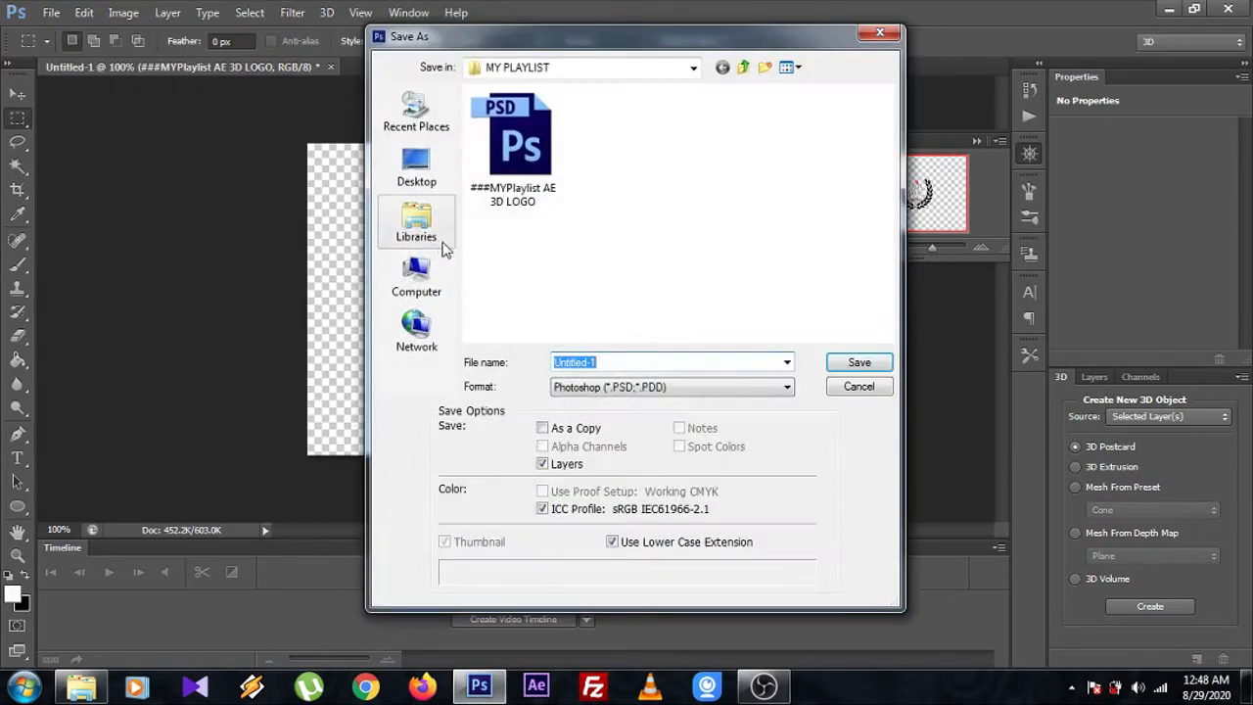
left_click(785, 387)
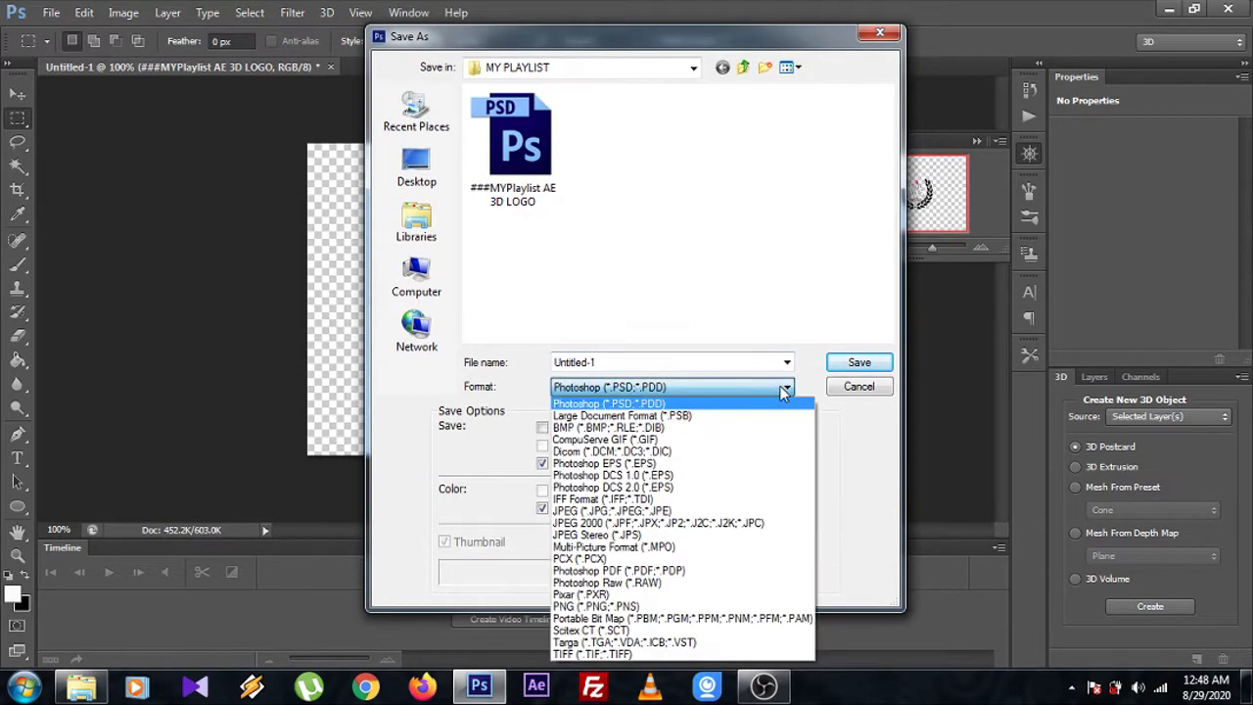
mouse_move(615, 654)
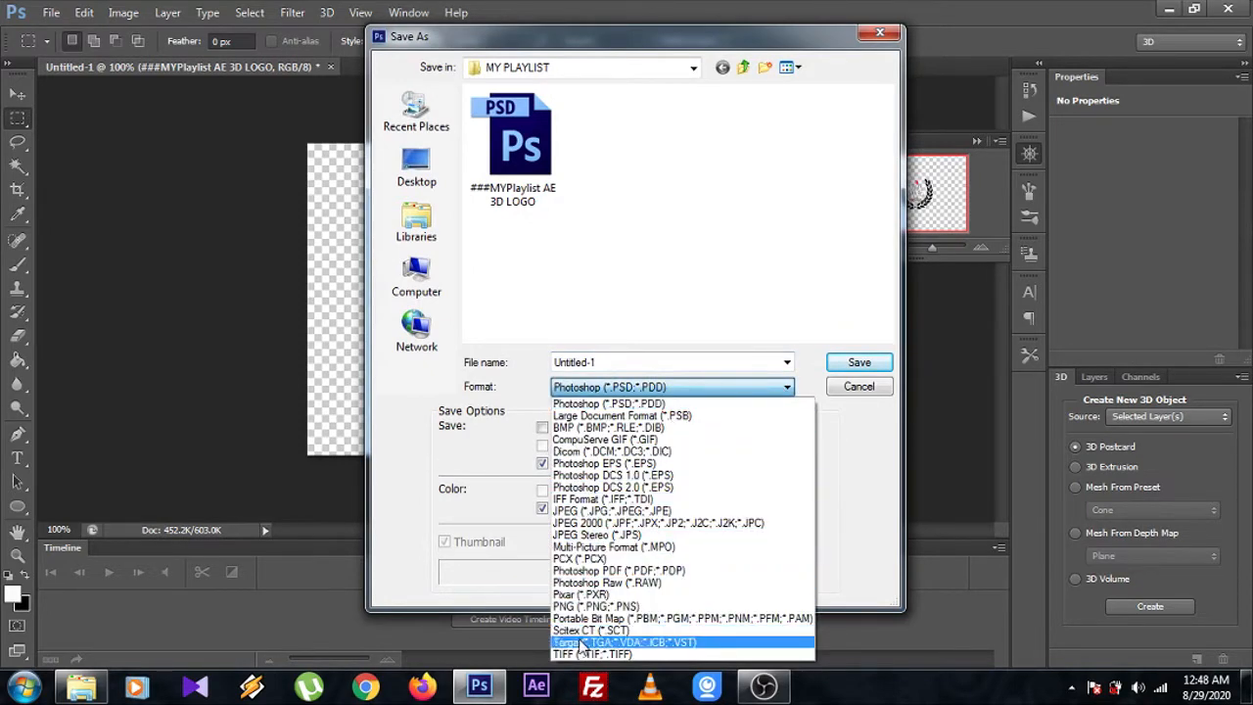
left_click(591, 603)
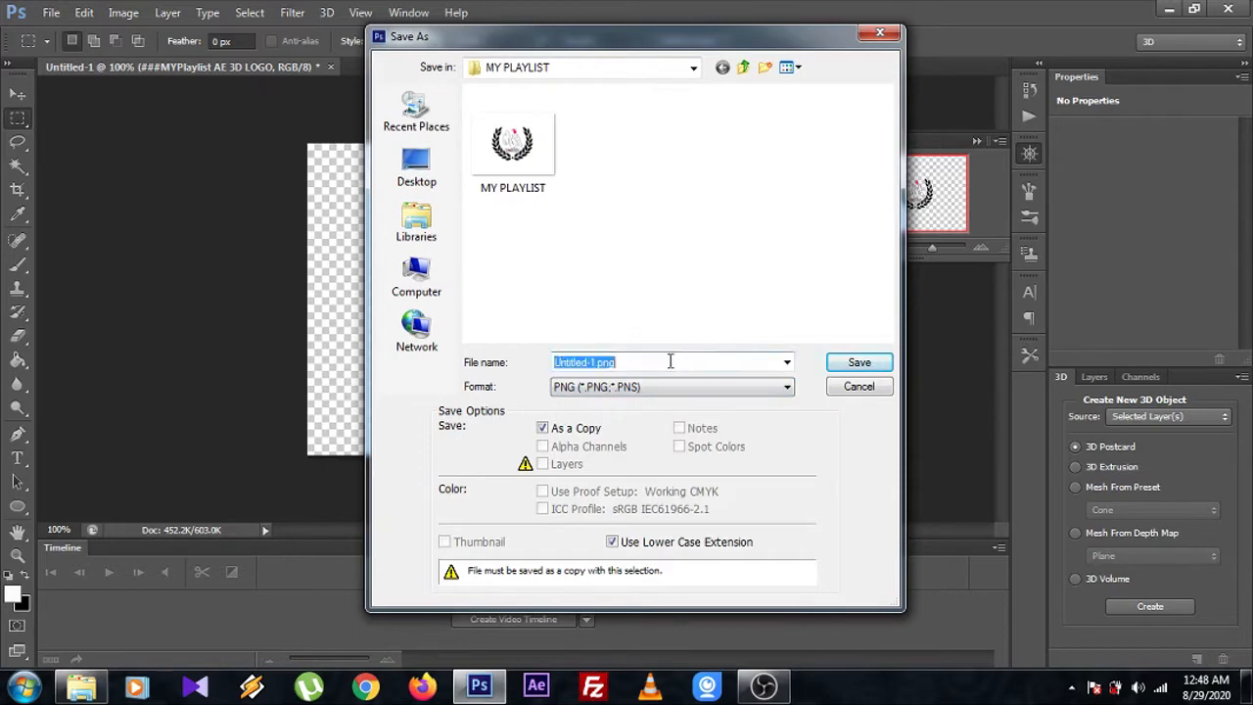
mouse_move(714, 353)
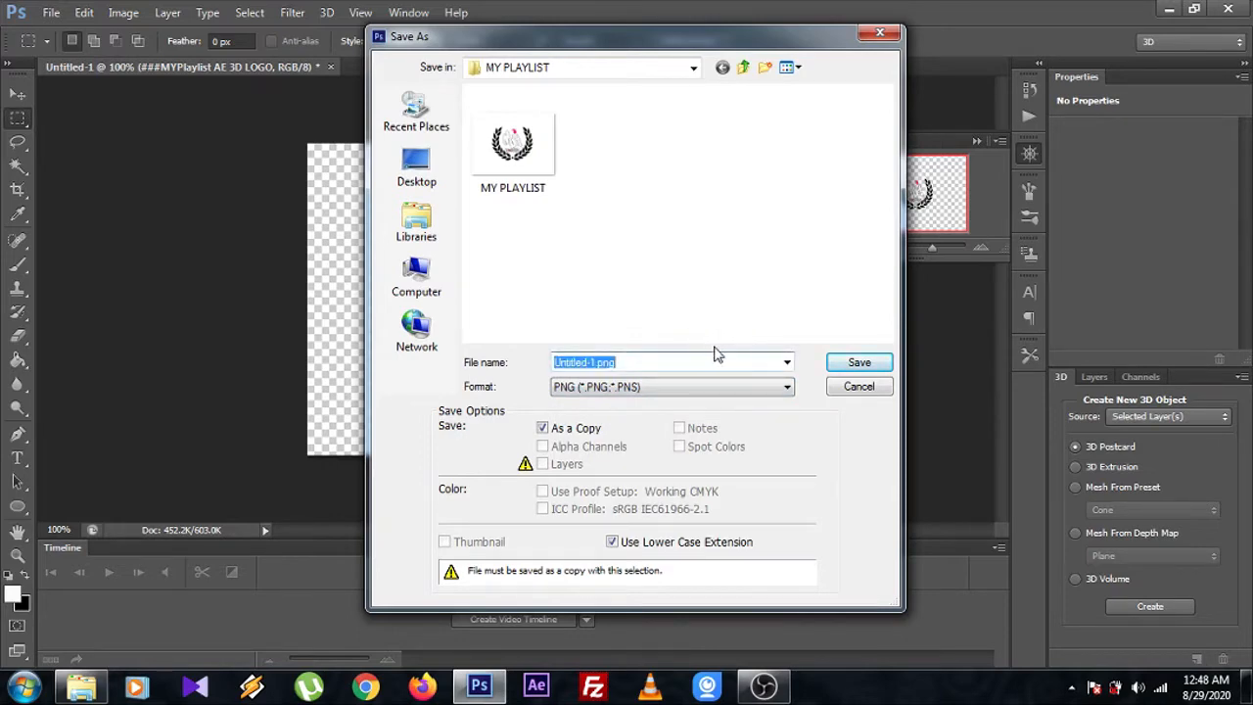
Step: Reuse the MY PLAYLIST name, agree to replace the existing PNG, then cancel the save
left_click(513, 141)
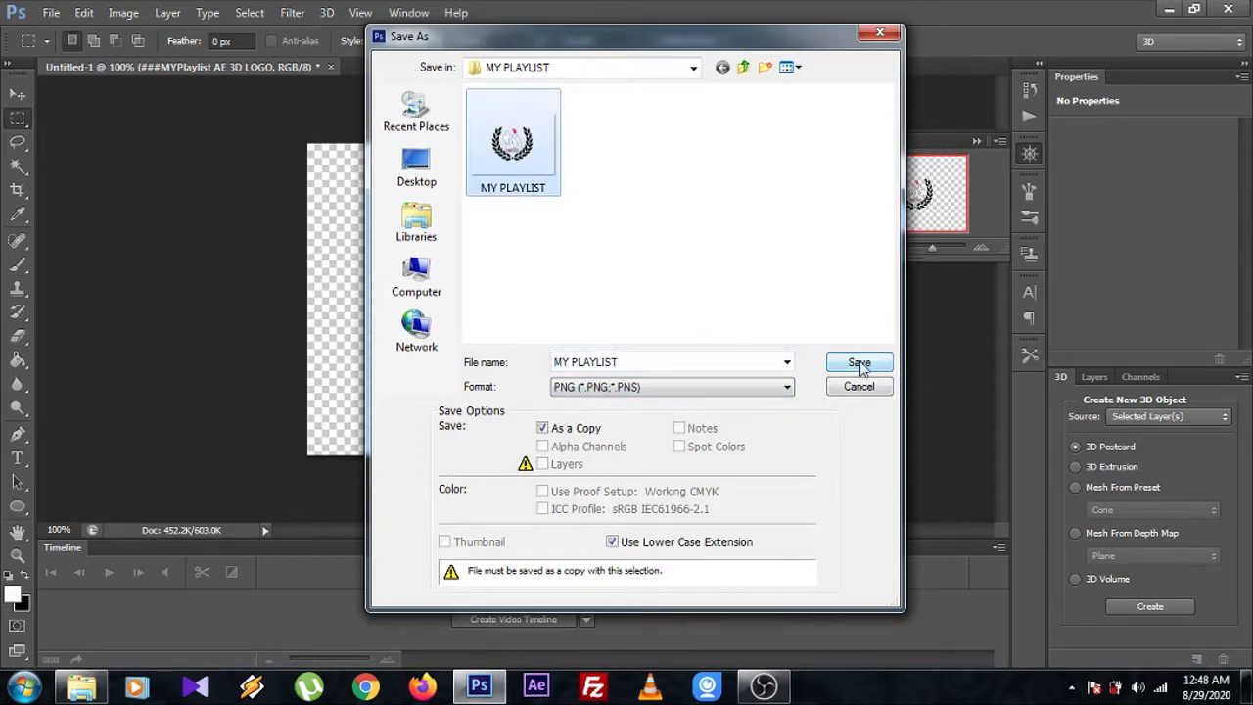
left_click(857, 362)
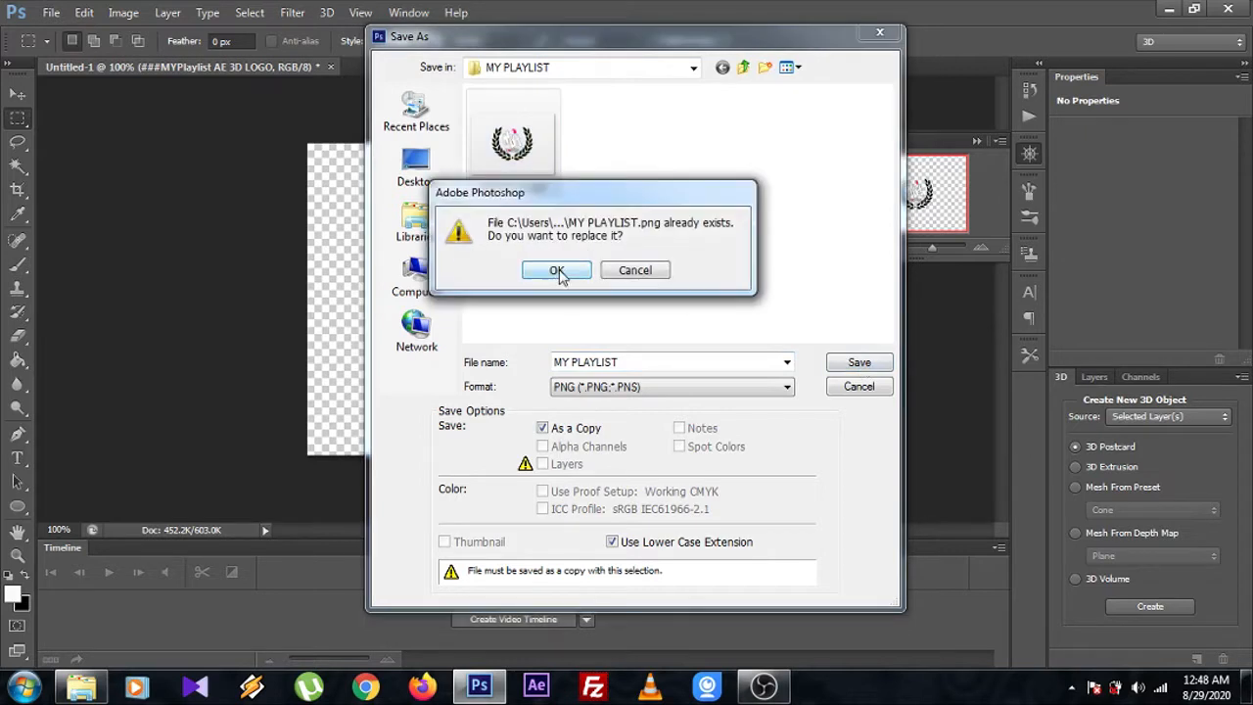
left_click(556, 270)
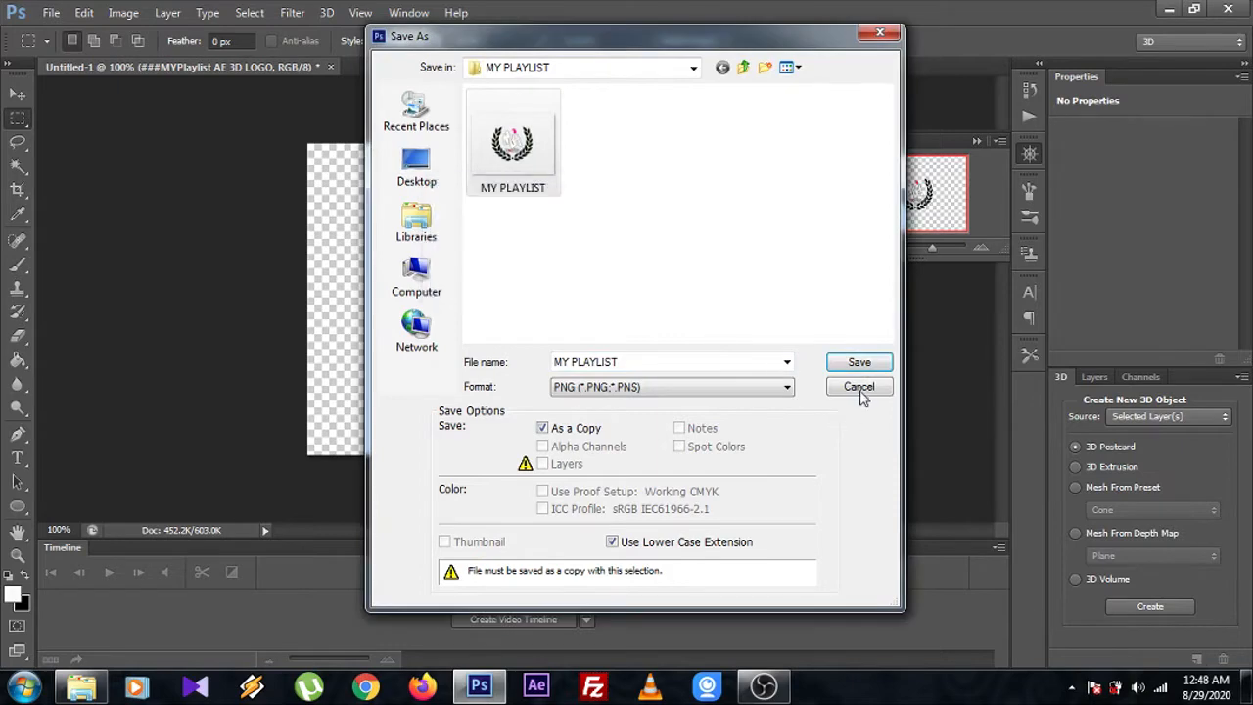
left_click(858, 385)
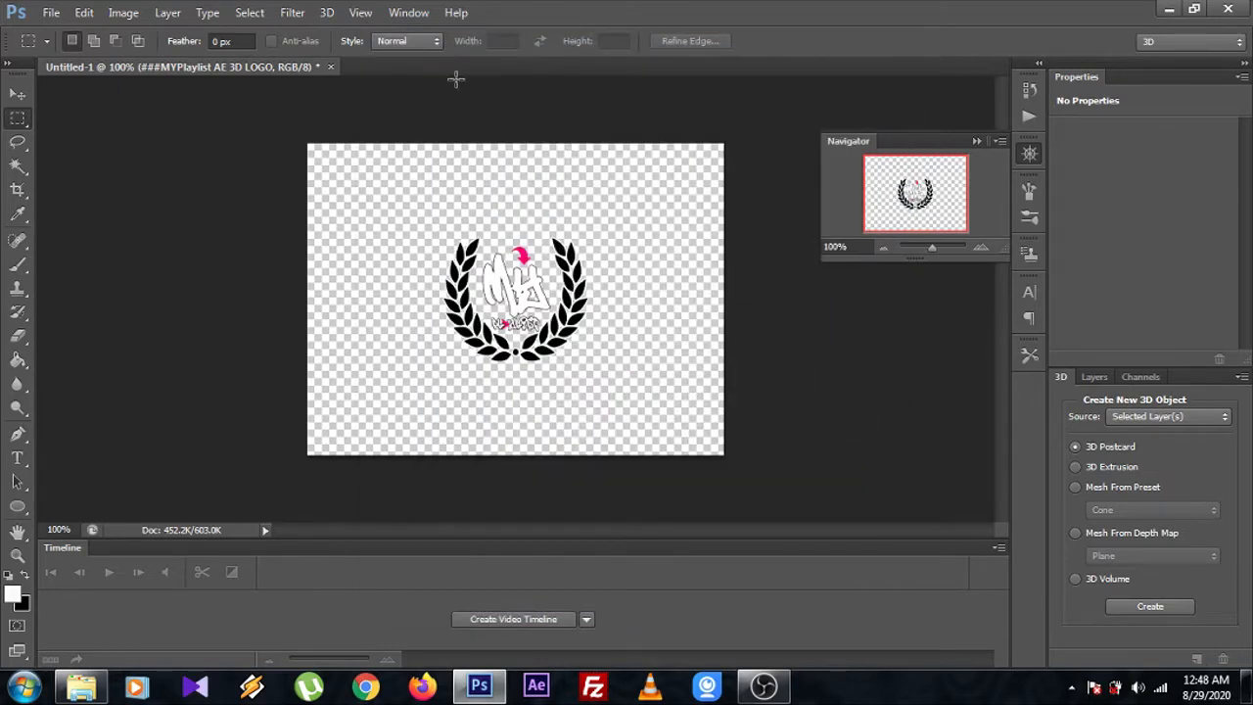
mouse_move(366, 79)
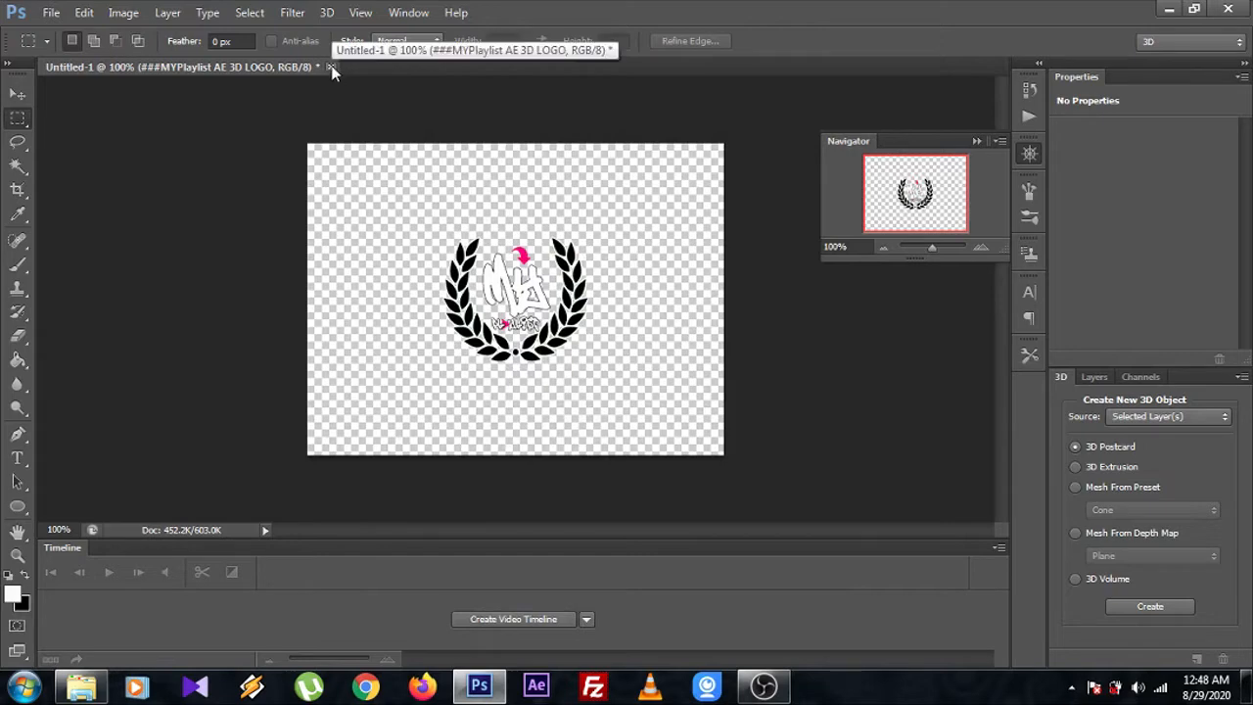
Step: Close the Untitled-1 document without saving and bring up the MY PLAYLIST folder
left_click(331, 67)
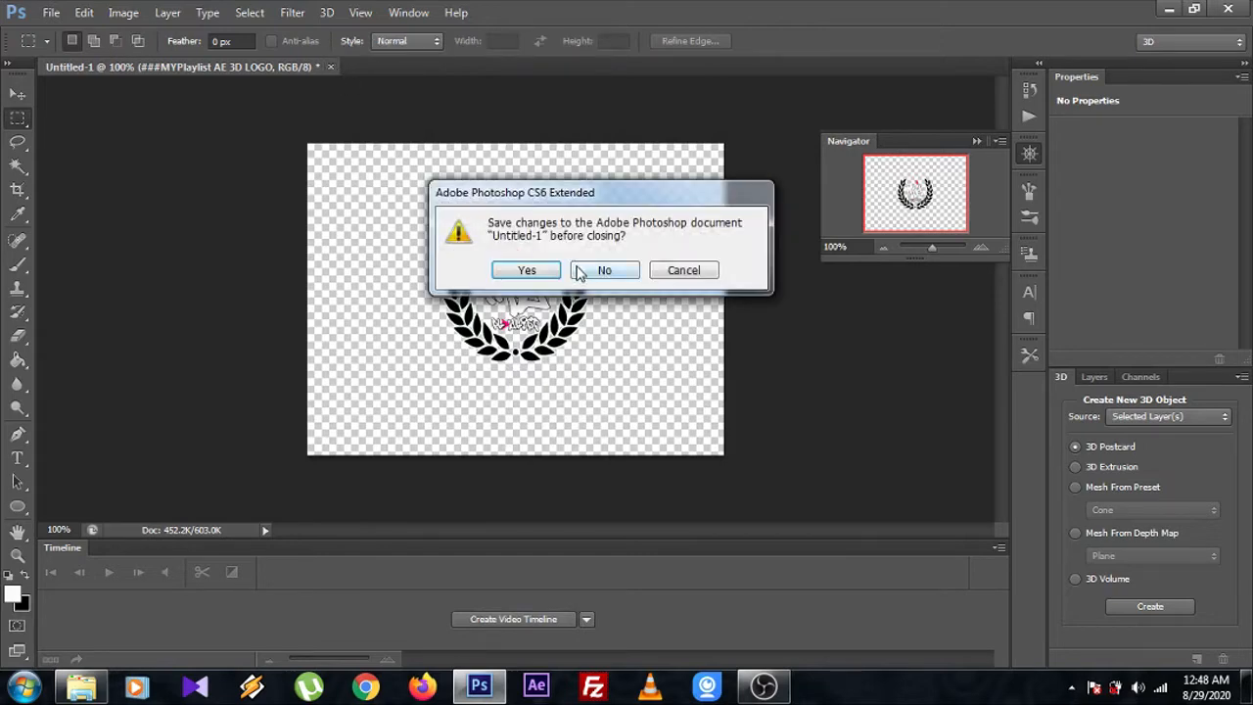
mouse_move(520, 276)
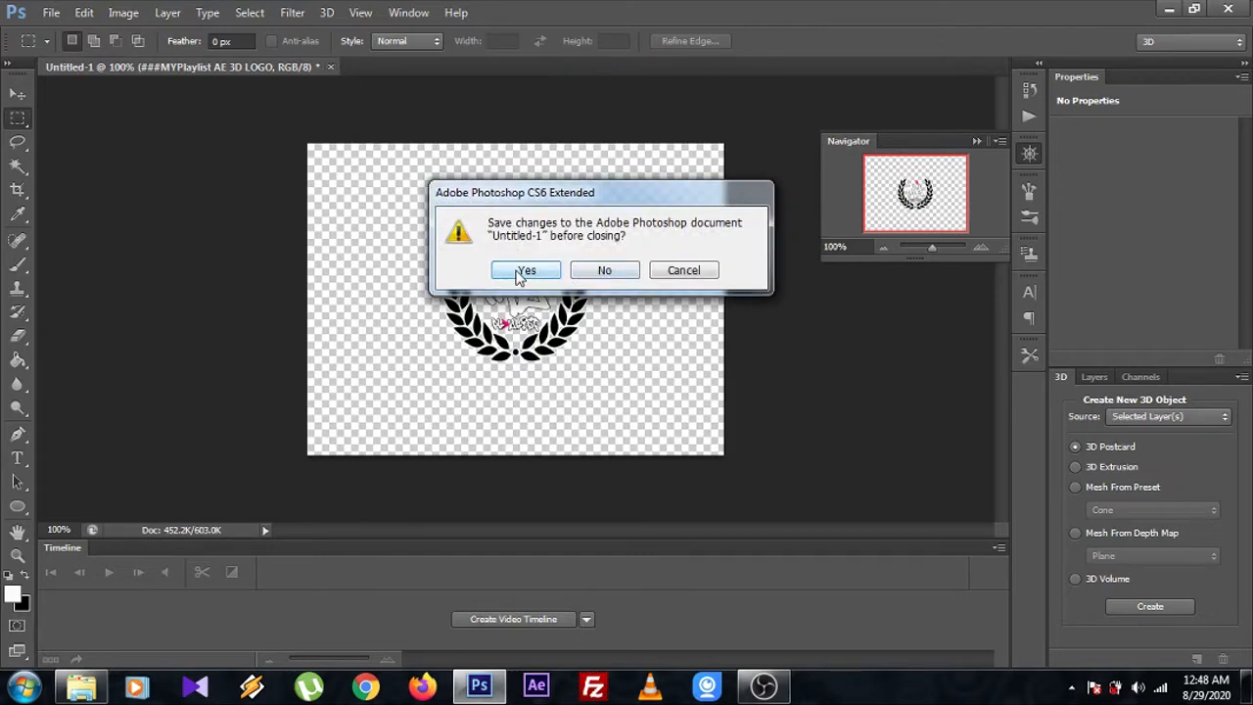
left_click(525, 270)
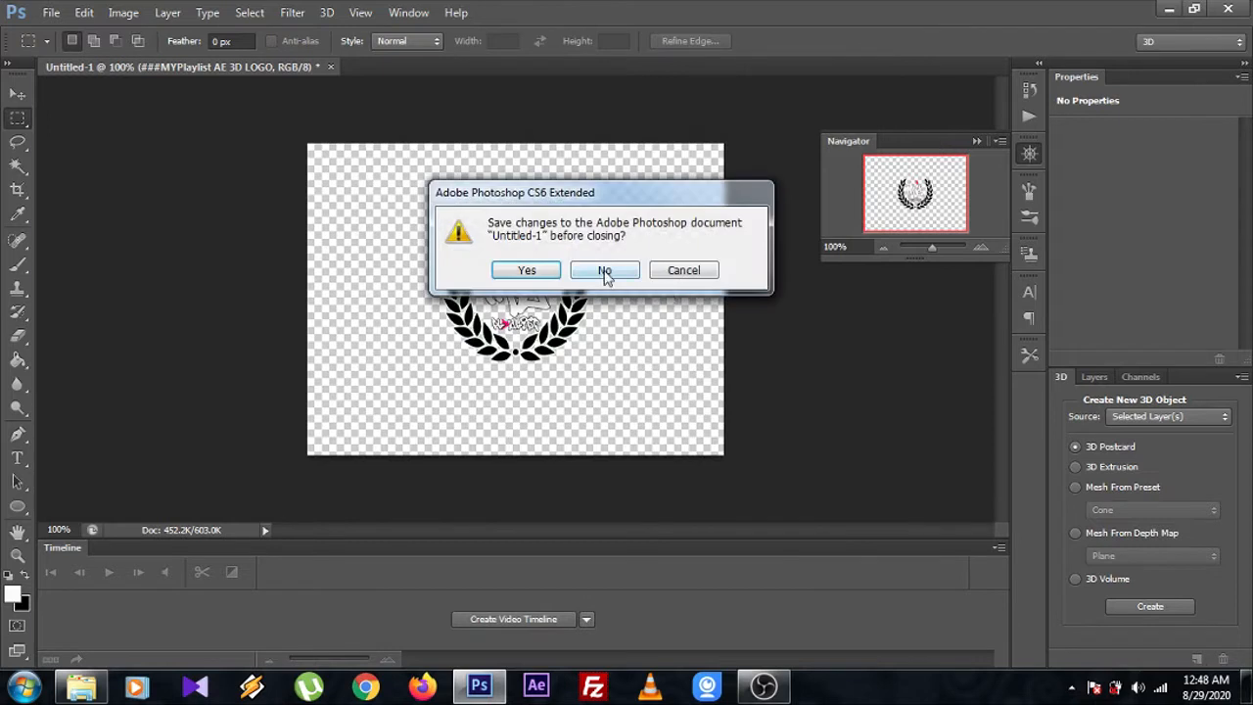
left_click(603, 270)
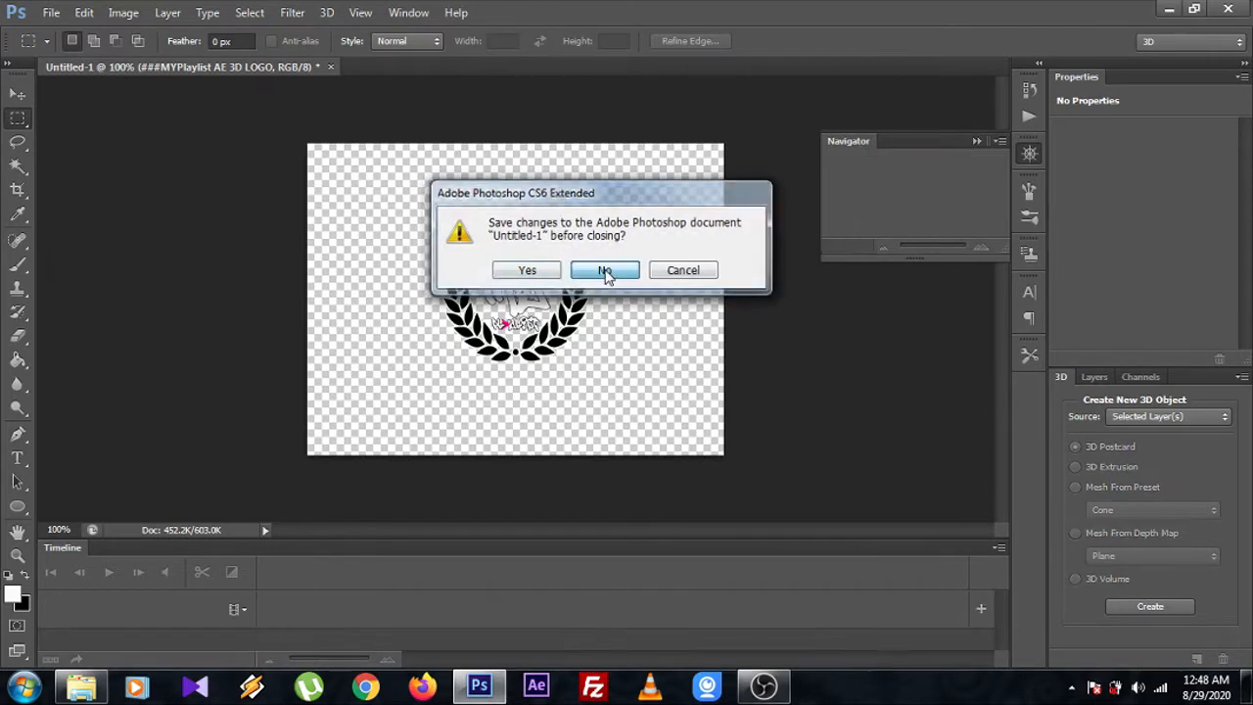
left_click(603, 270)
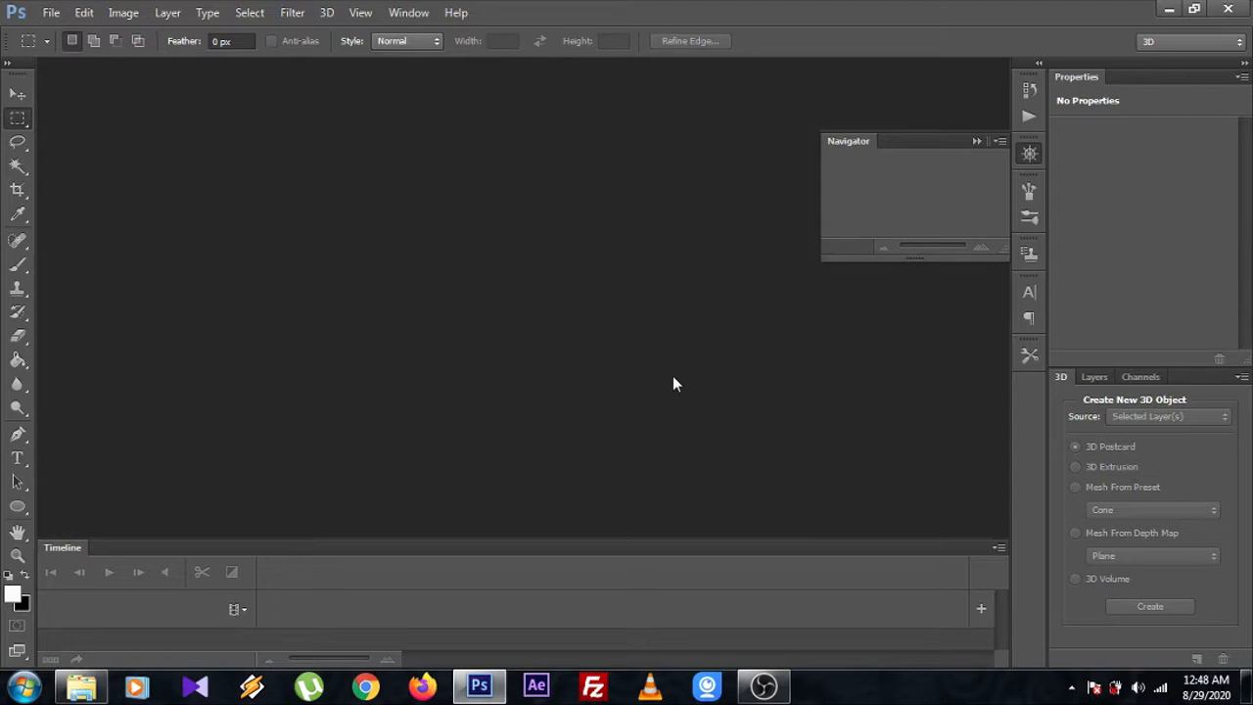
mouse_move(133, 642)
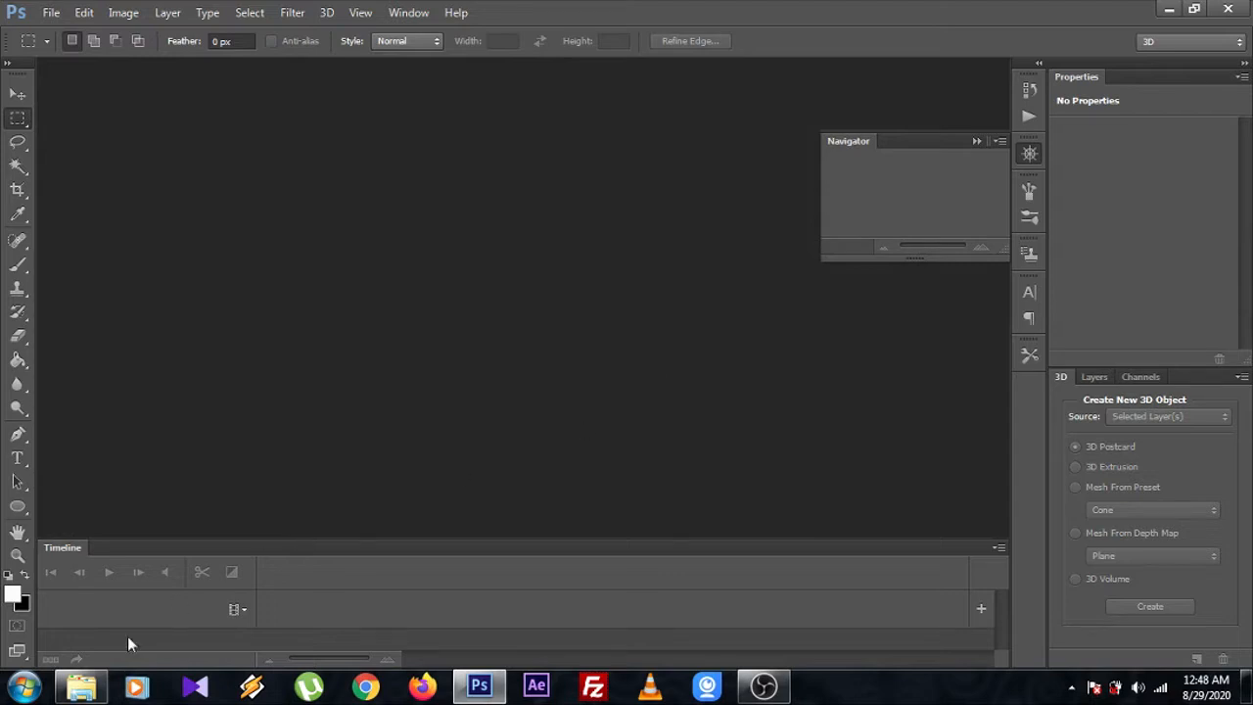
left_click(79, 681)
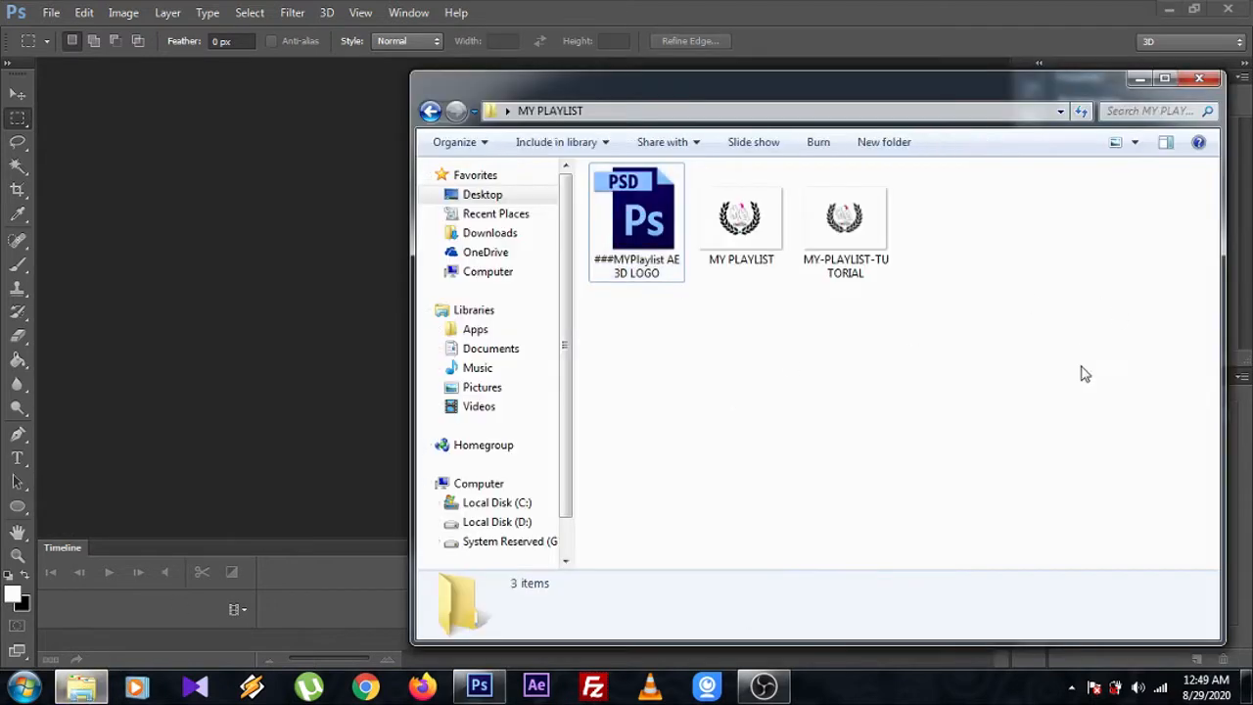
Step: Open MY PLAYLIST.png from the folder into Photoshop
left_click(740, 215)
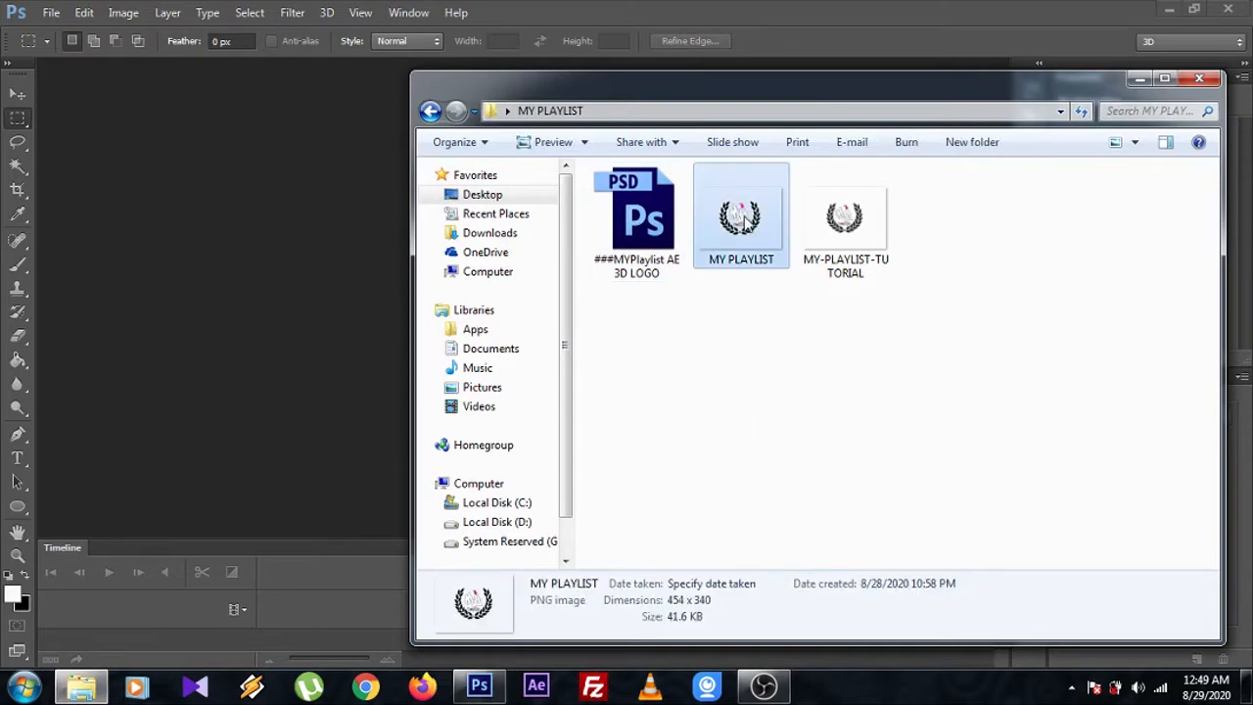
mouse_move(356, 345)
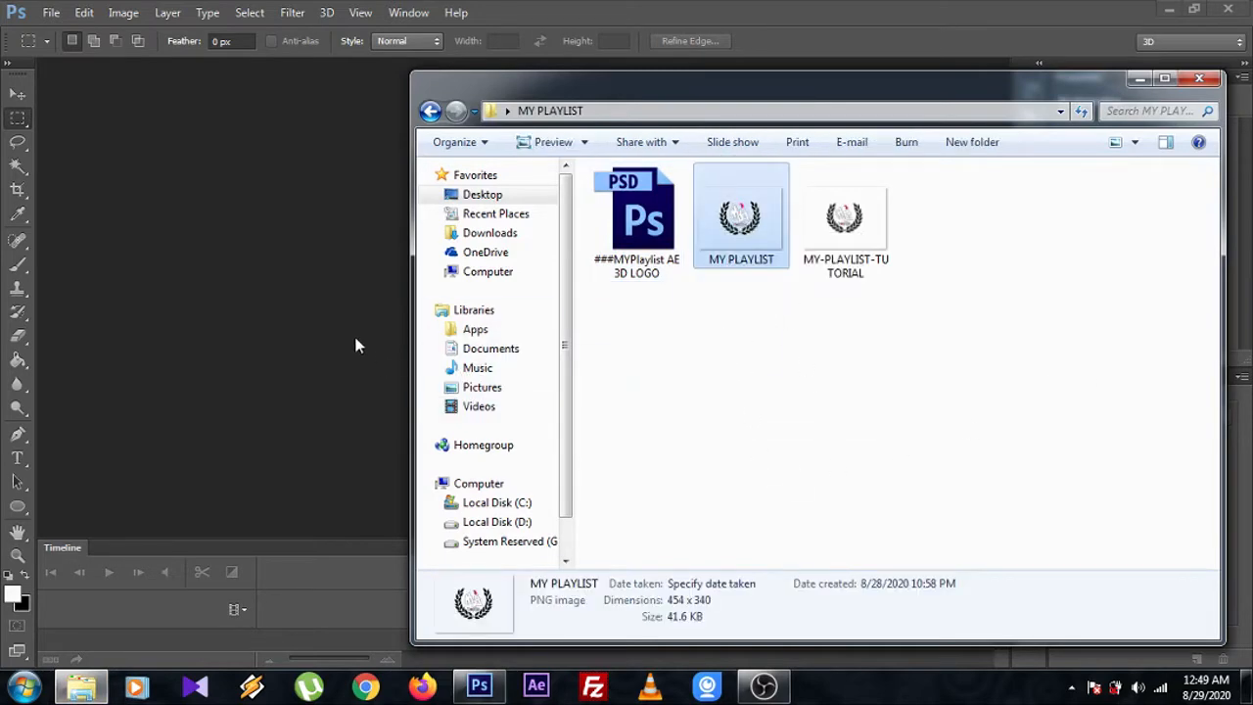
double_click(740, 216)
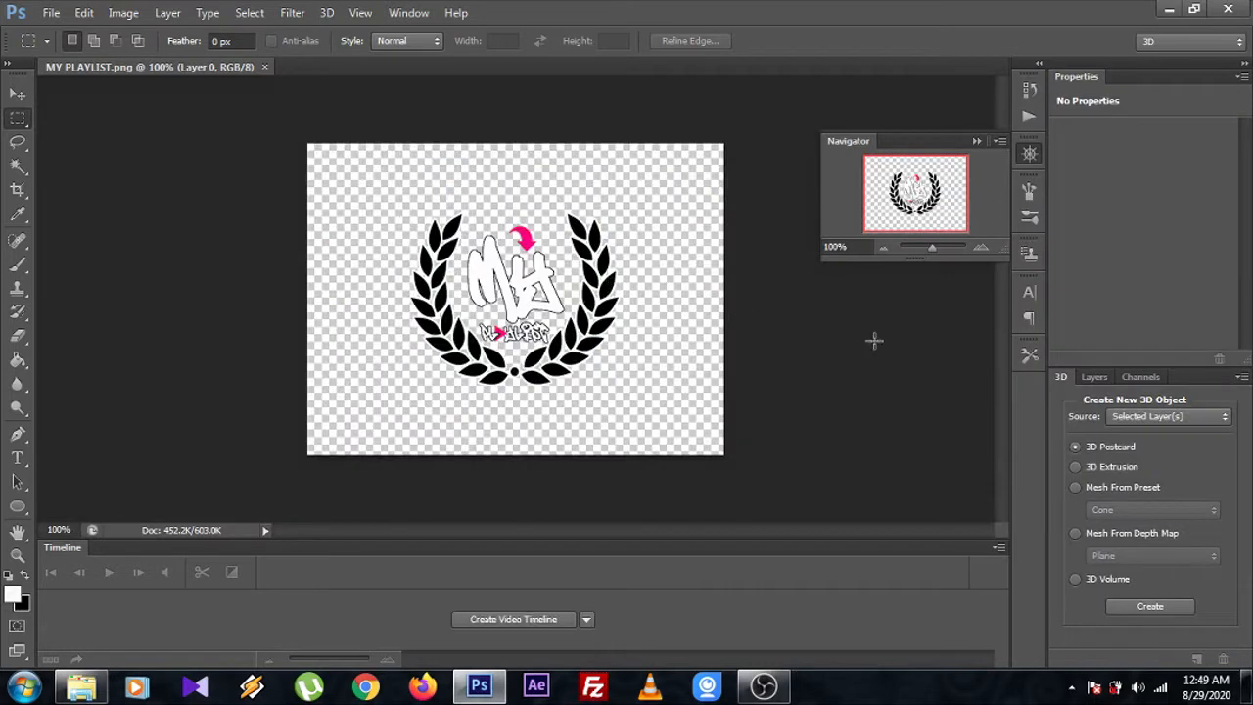
mouse_move(422, 214)
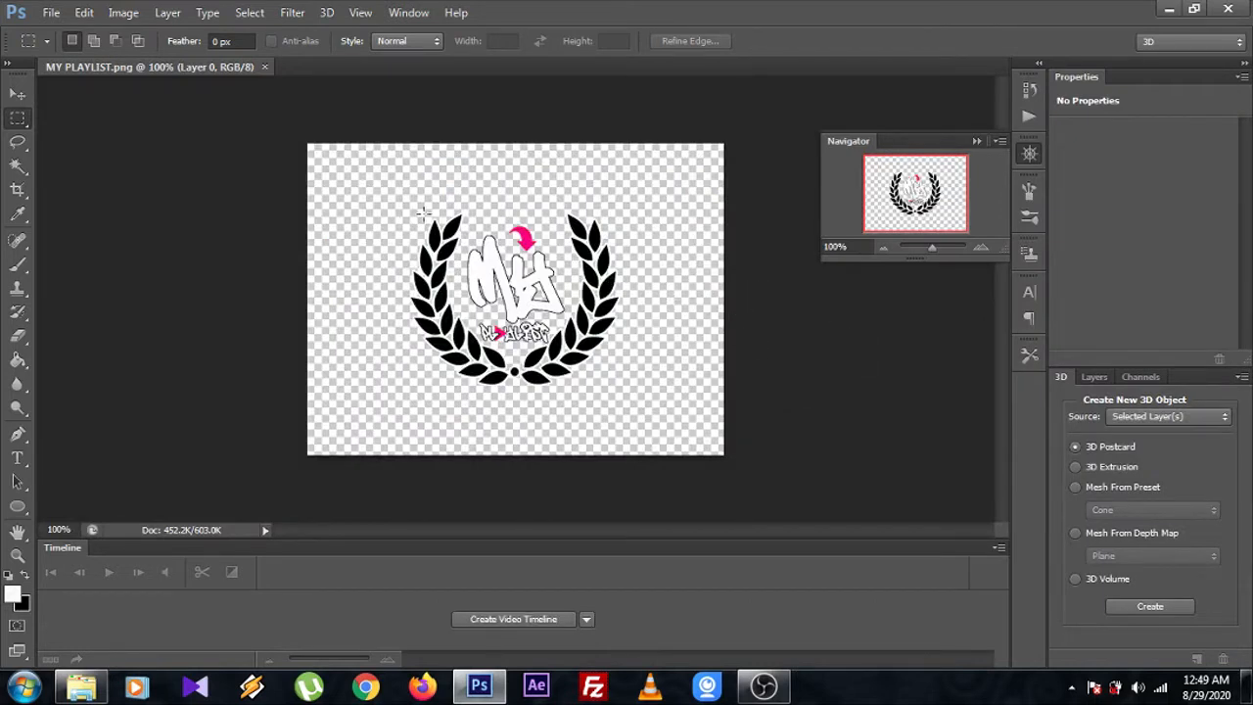
mouse_move(143, 173)
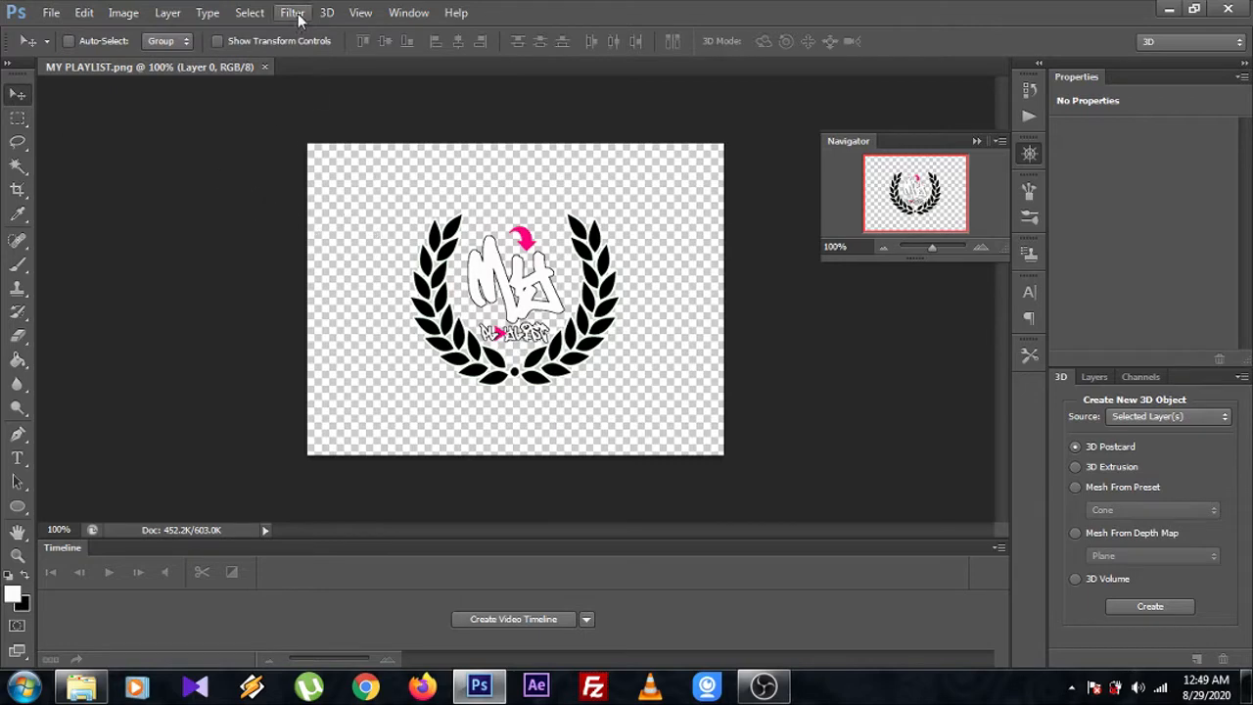
Step: Convert the logo layer to a New 3D Extrusion and confirm switching to the 3D workspace
left_click(352, 11)
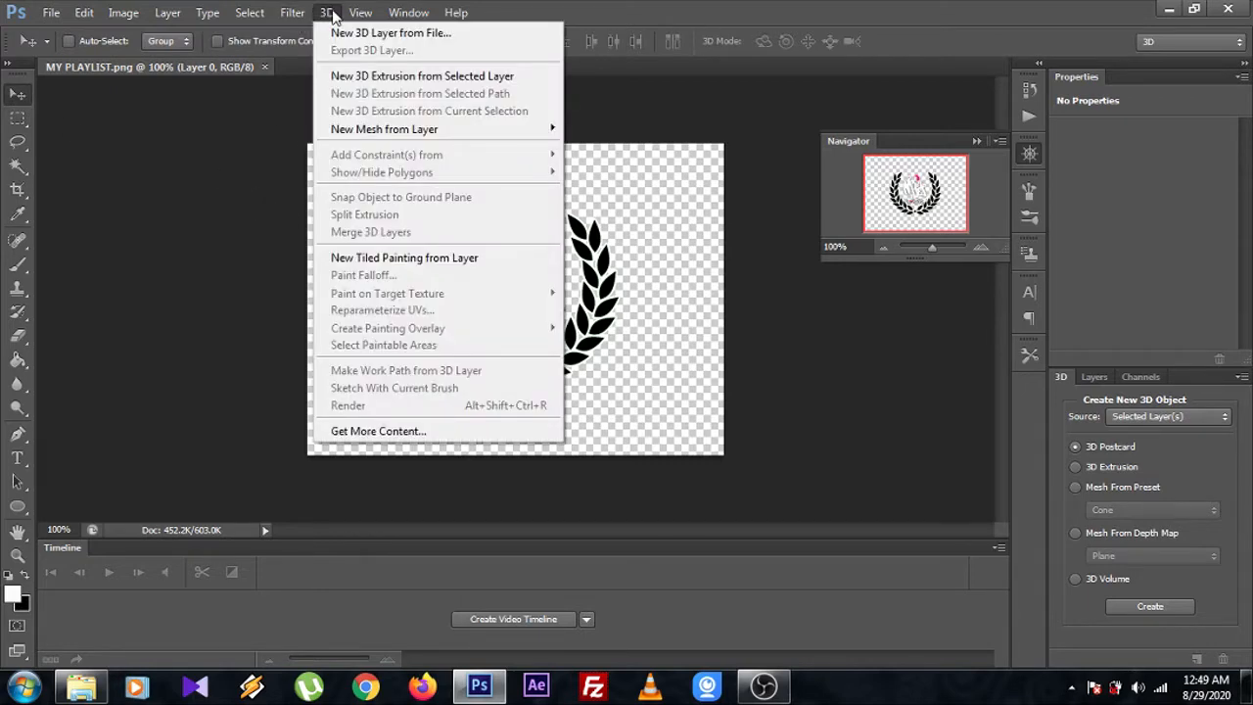
mouse_move(349, 86)
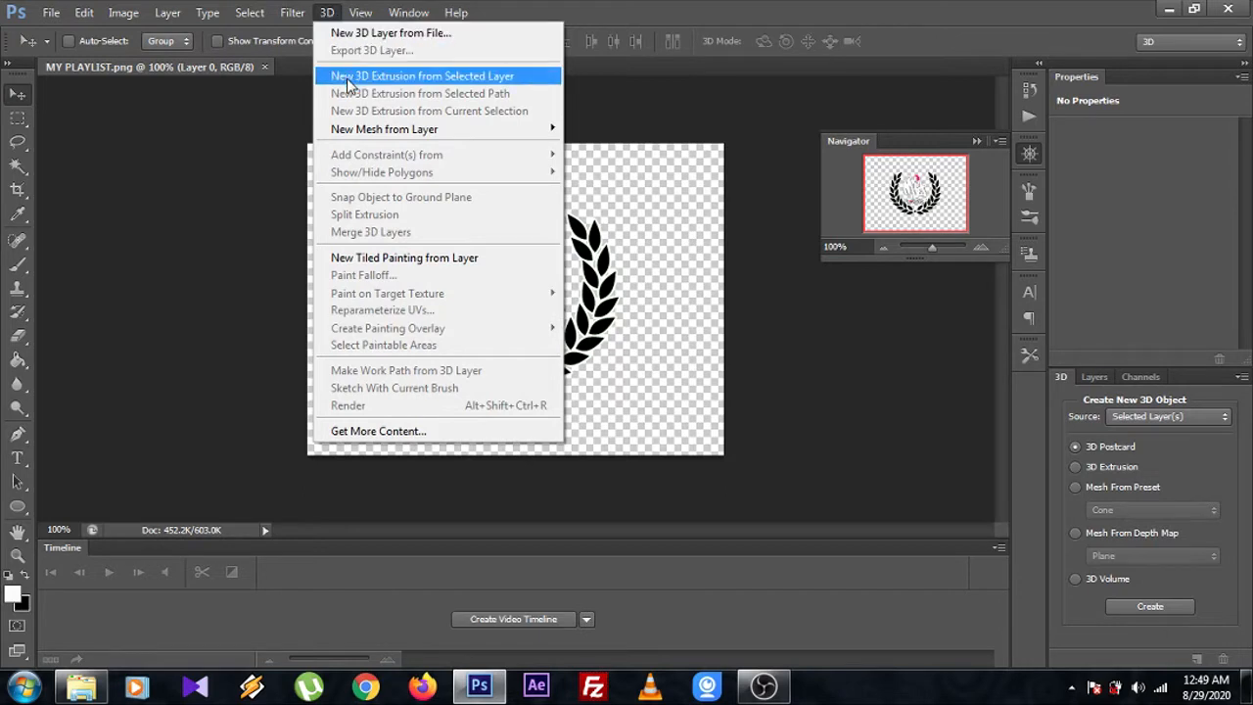
mouse_move(412, 84)
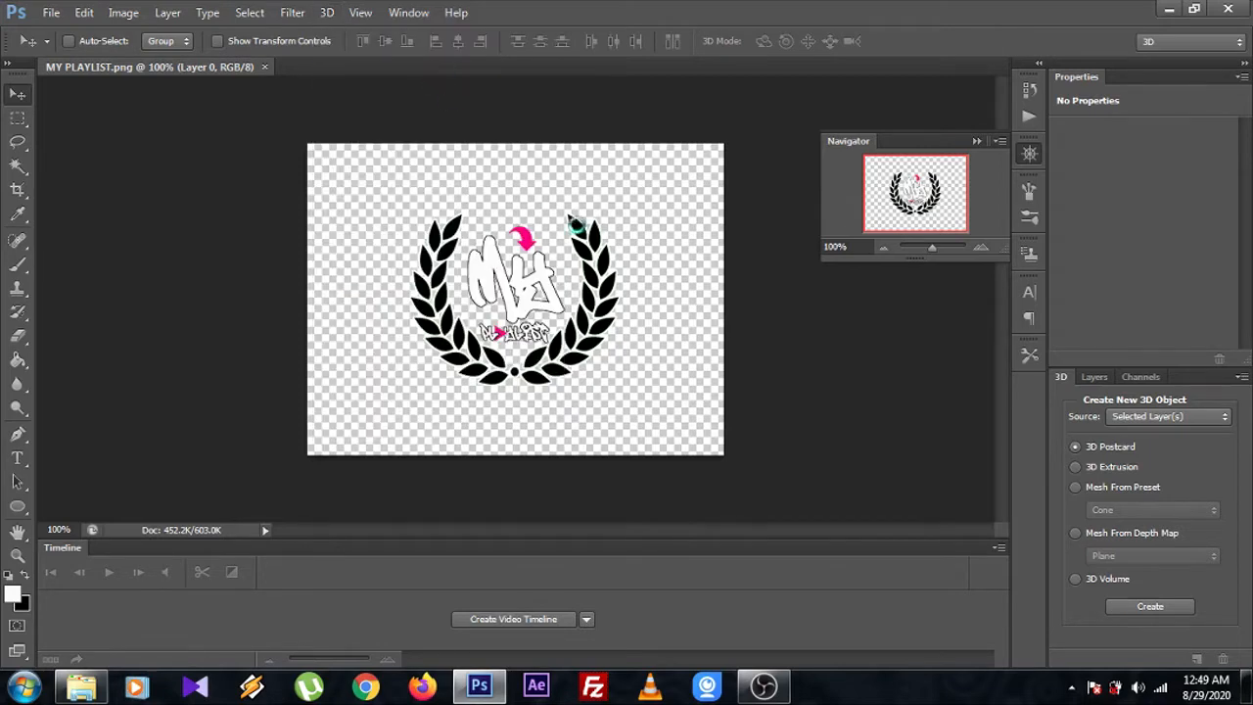
left_click(1159, 607)
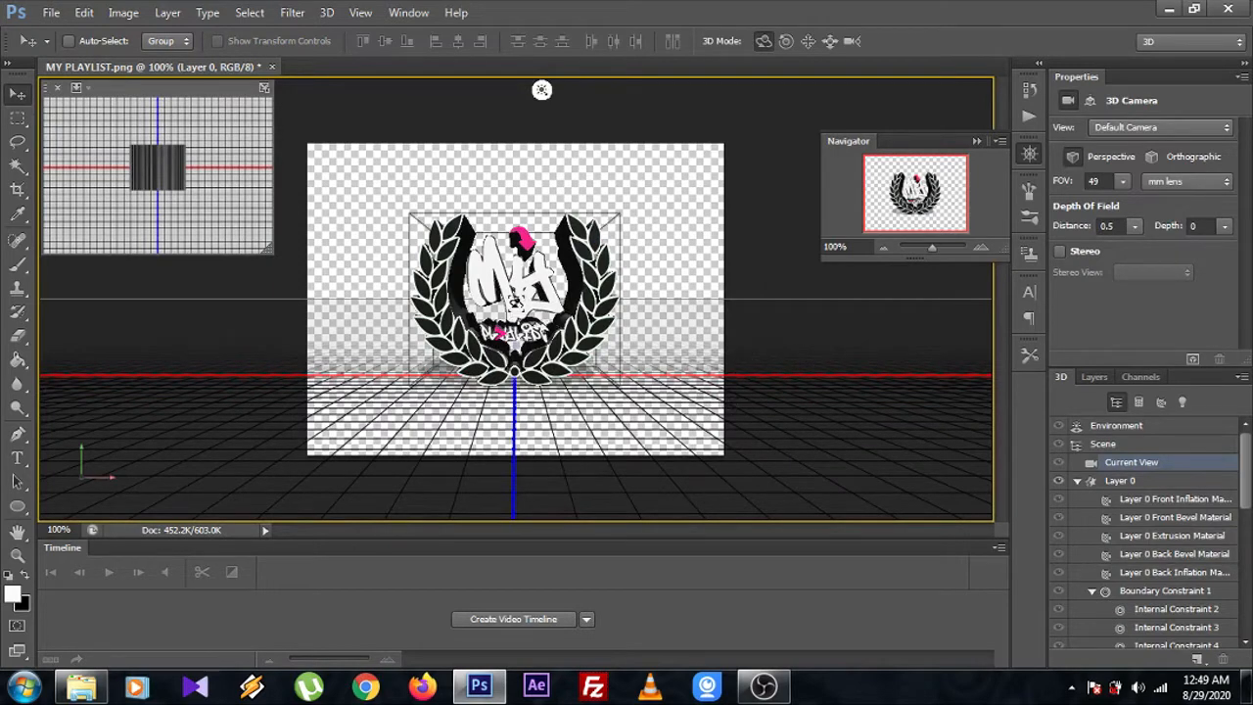
Step: Show the Layer 0 mesh's Coordinates properties with position, rotation and scale values
left_click(1120, 479)
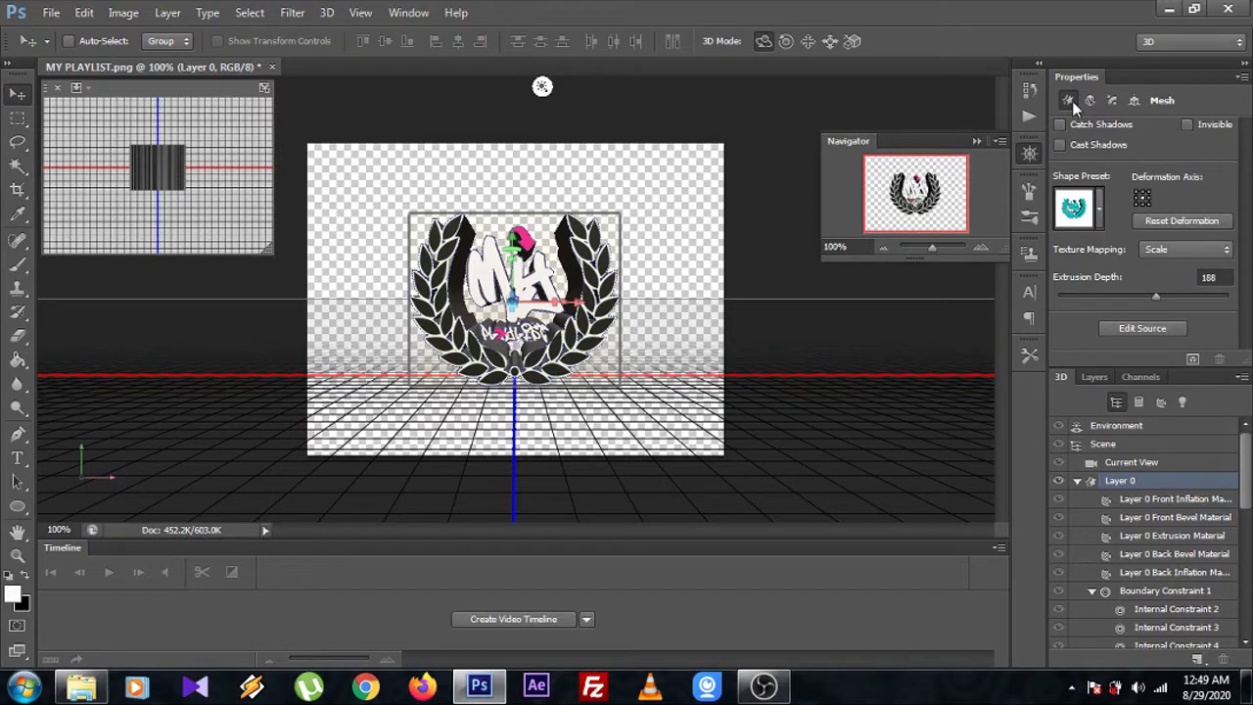
left_click(1088, 100)
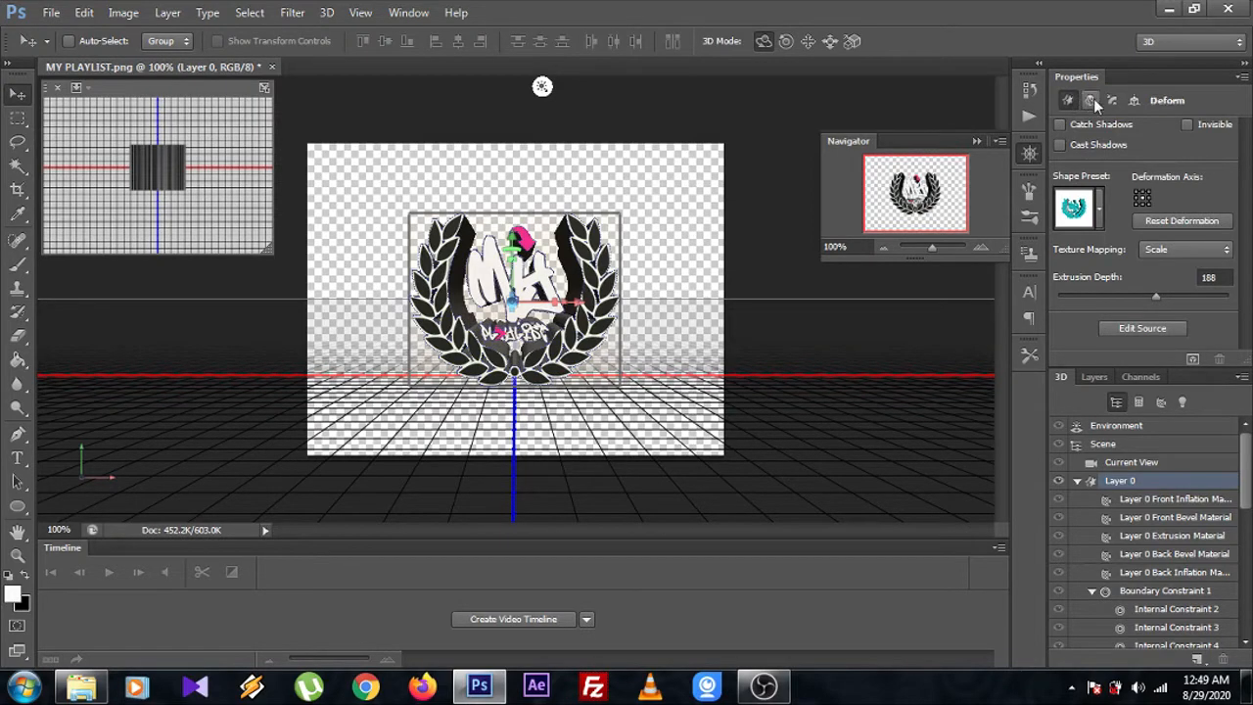
left_click(1108, 98)
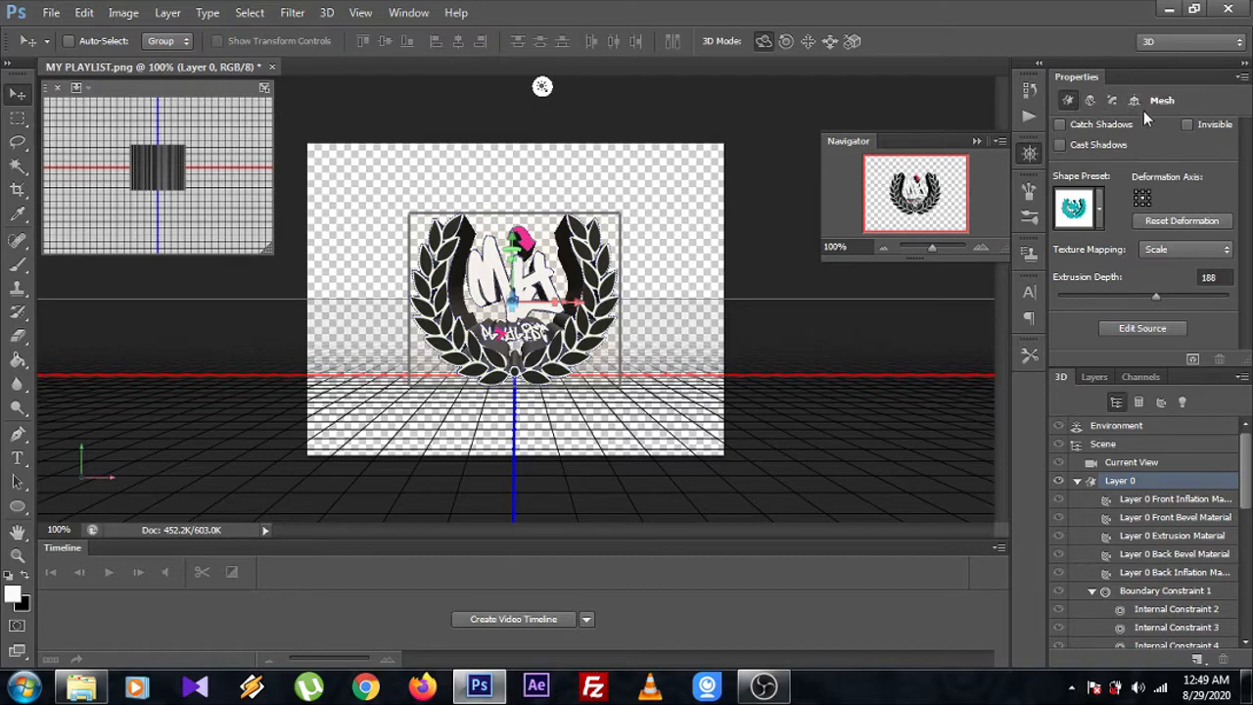
left_click(1133, 100)
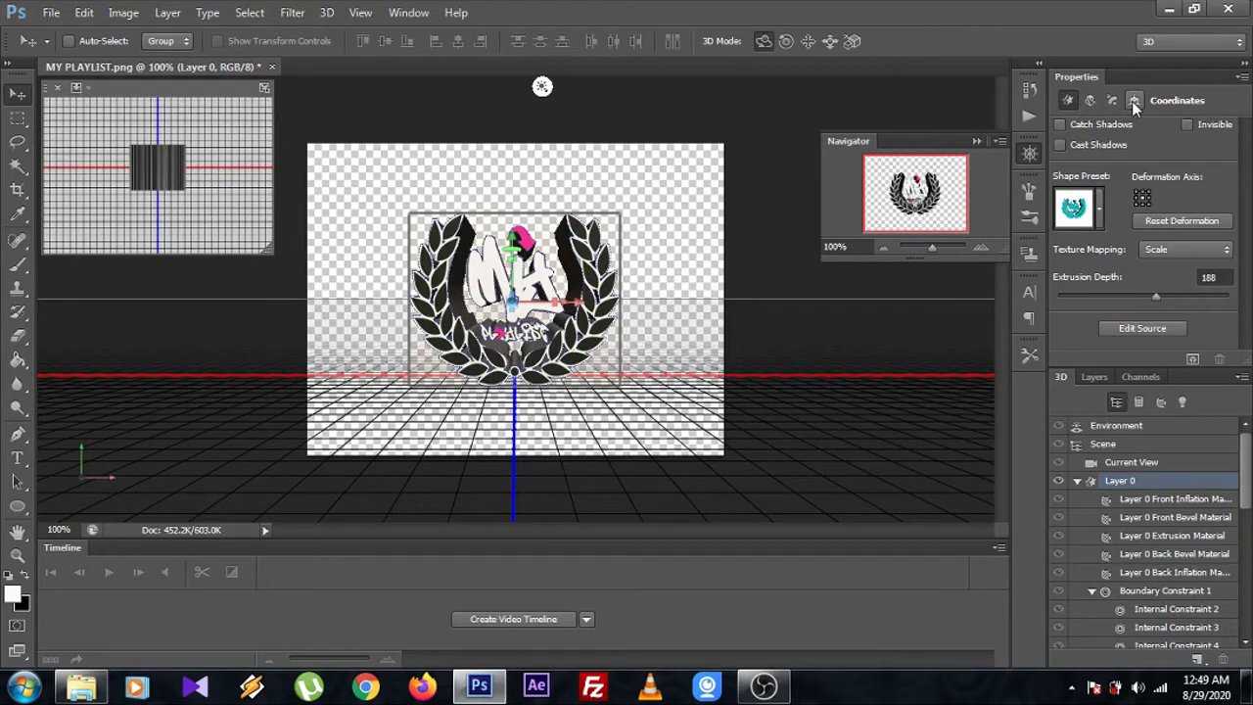
left_click(1132, 99)
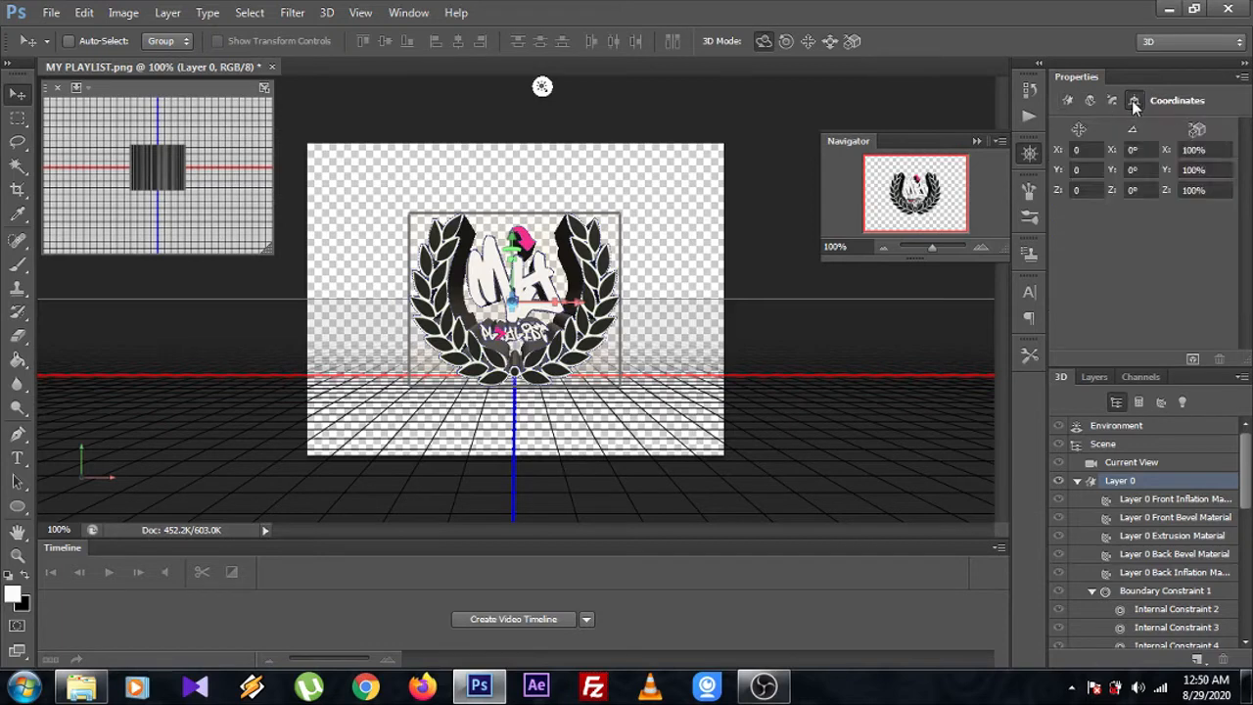
mouse_move(1080, 231)
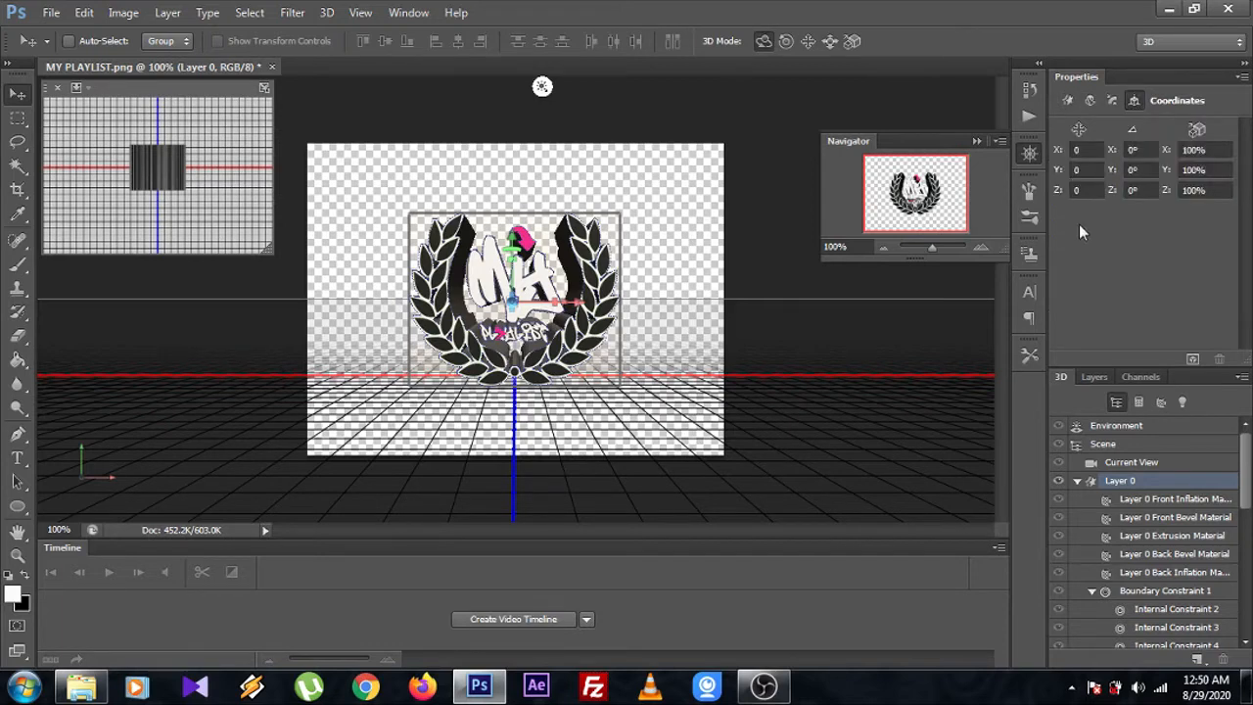
mouse_move(1069, 206)
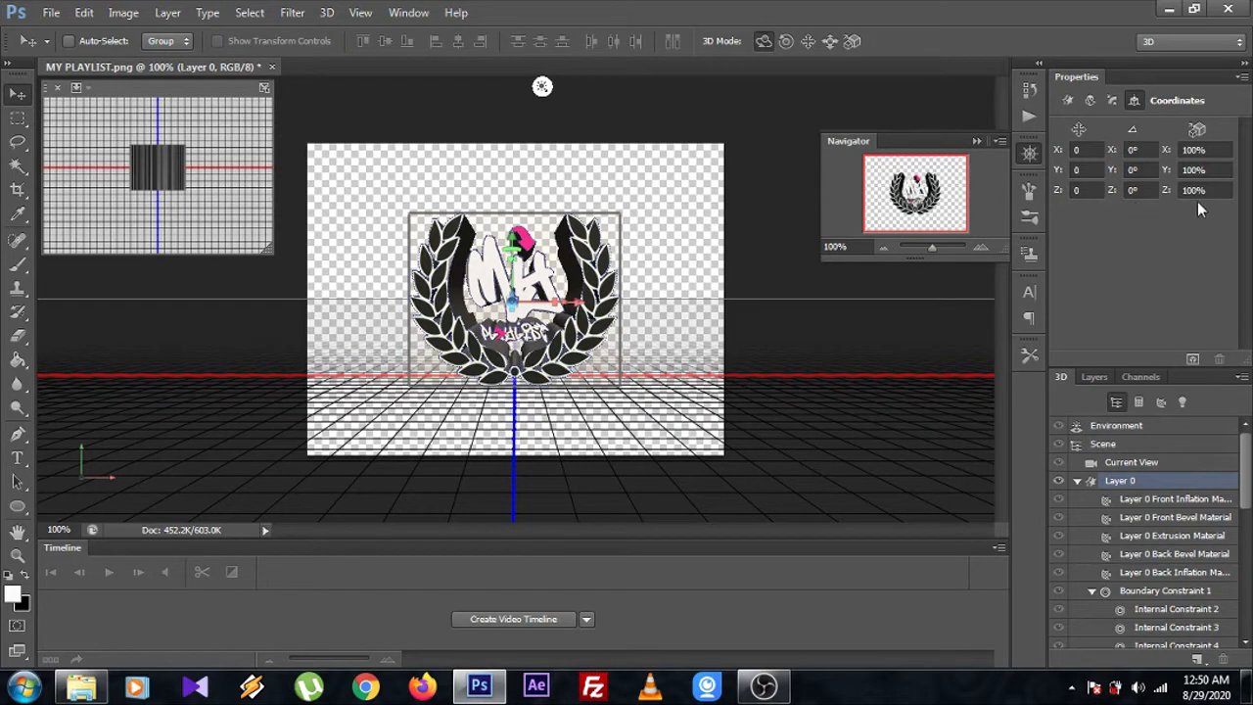
mouse_move(1128, 229)
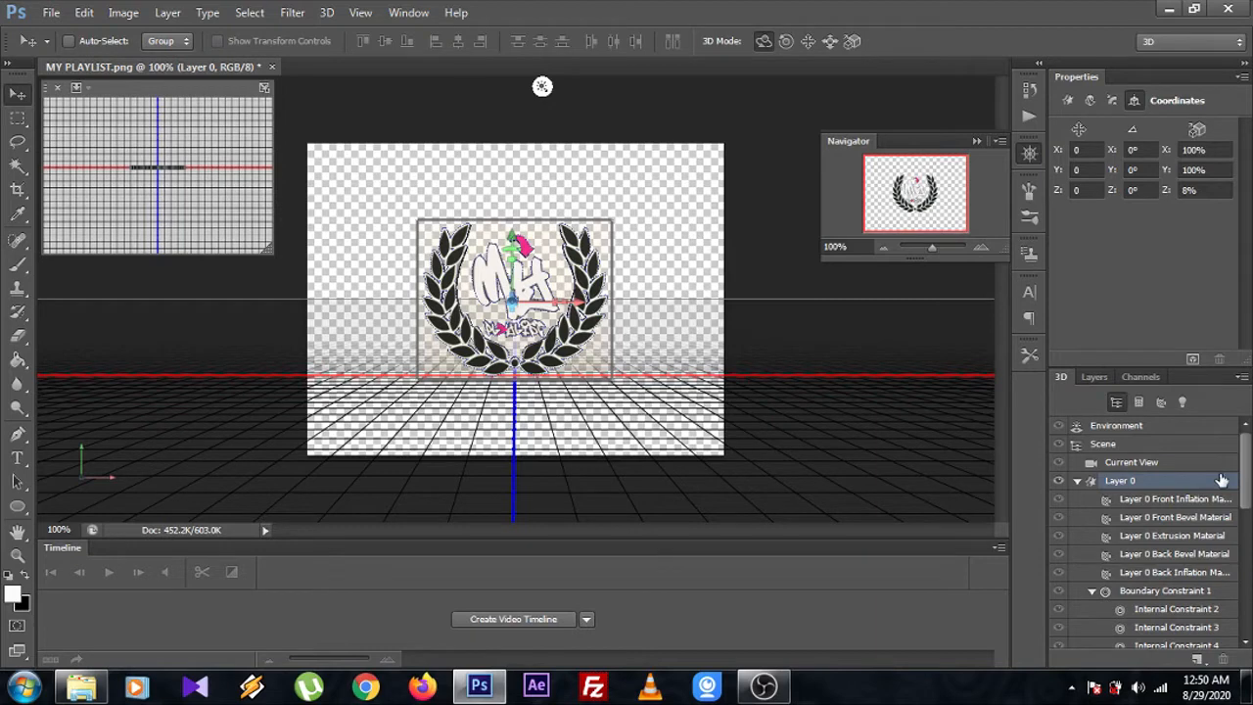
mouse_move(1135, 540)
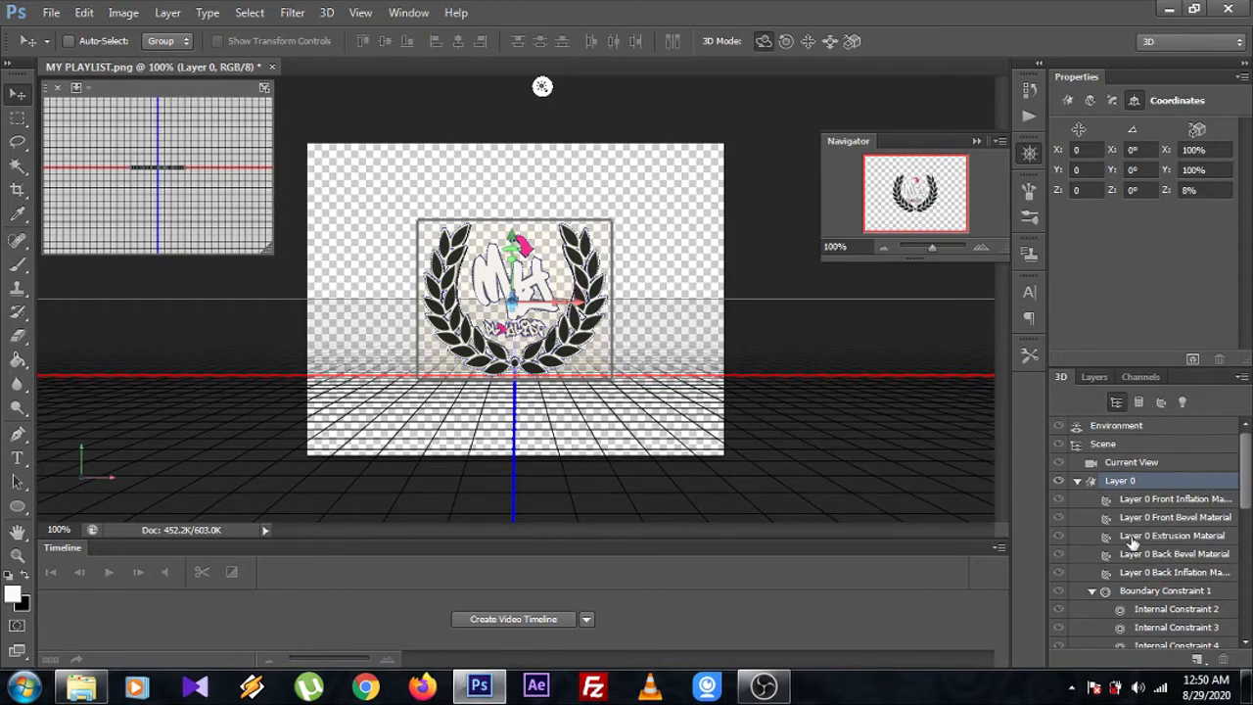
mouse_move(1192, 556)
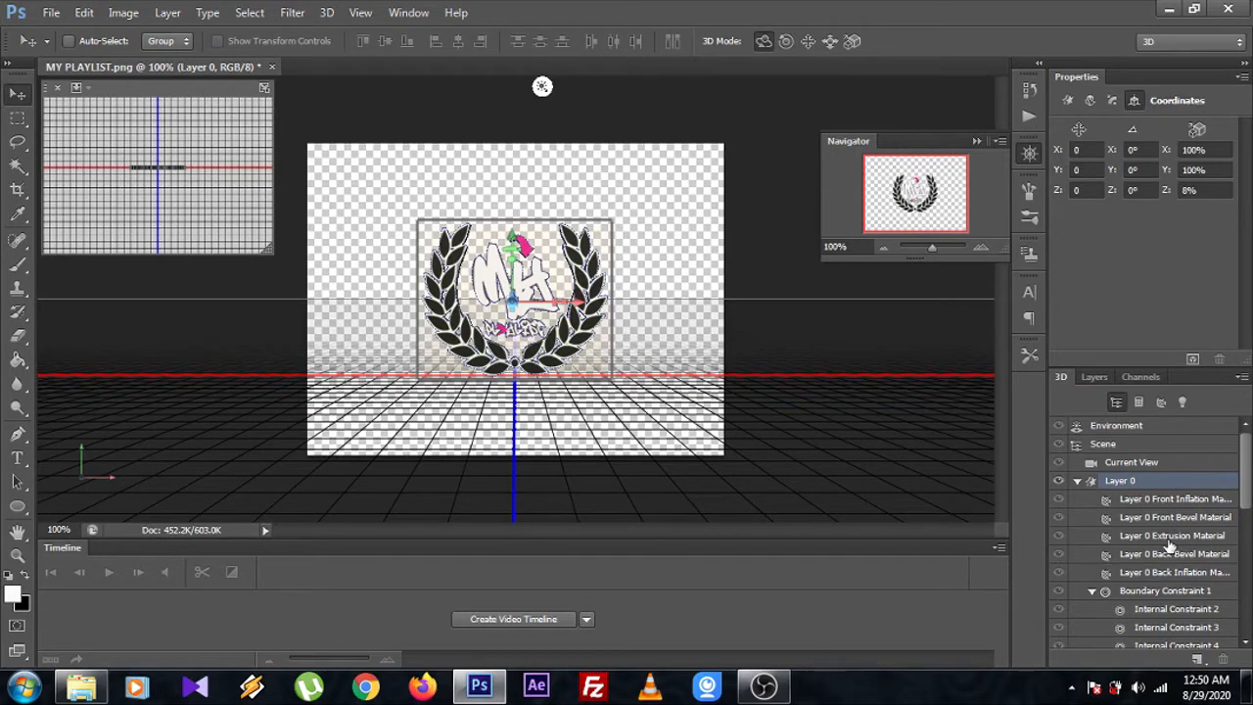
left_click(1169, 534)
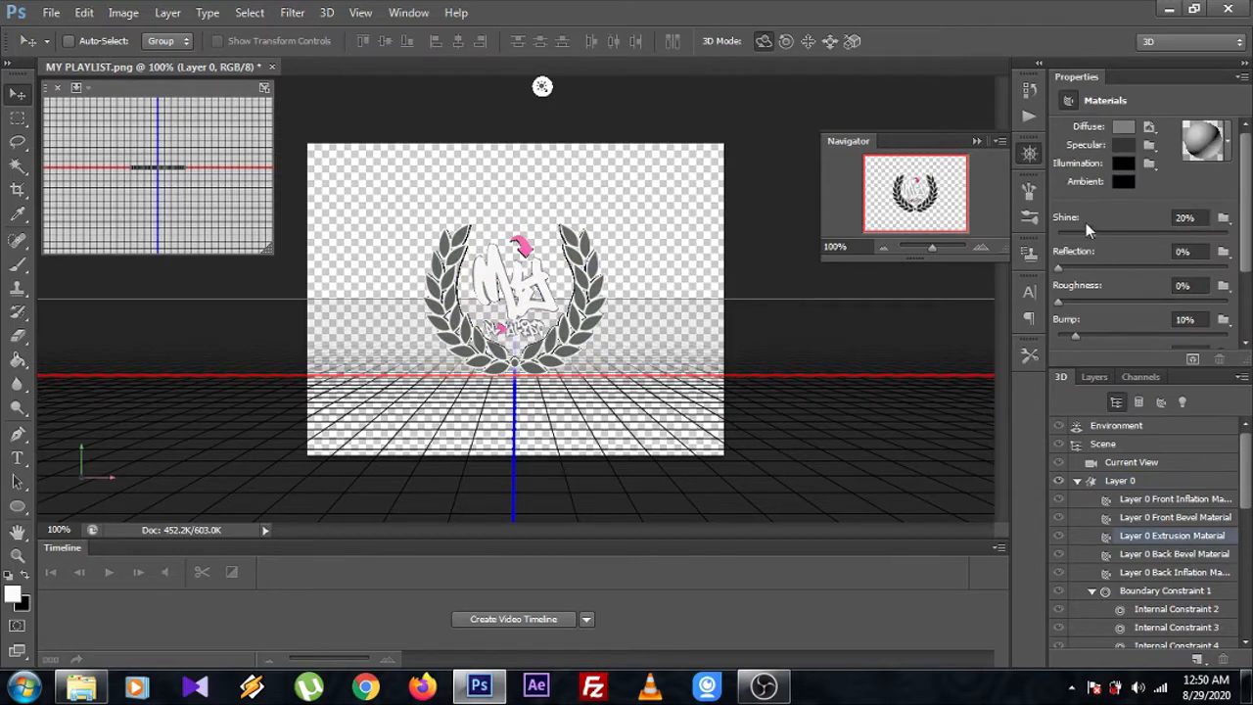
mouse_move(1151, 223)
type("100")
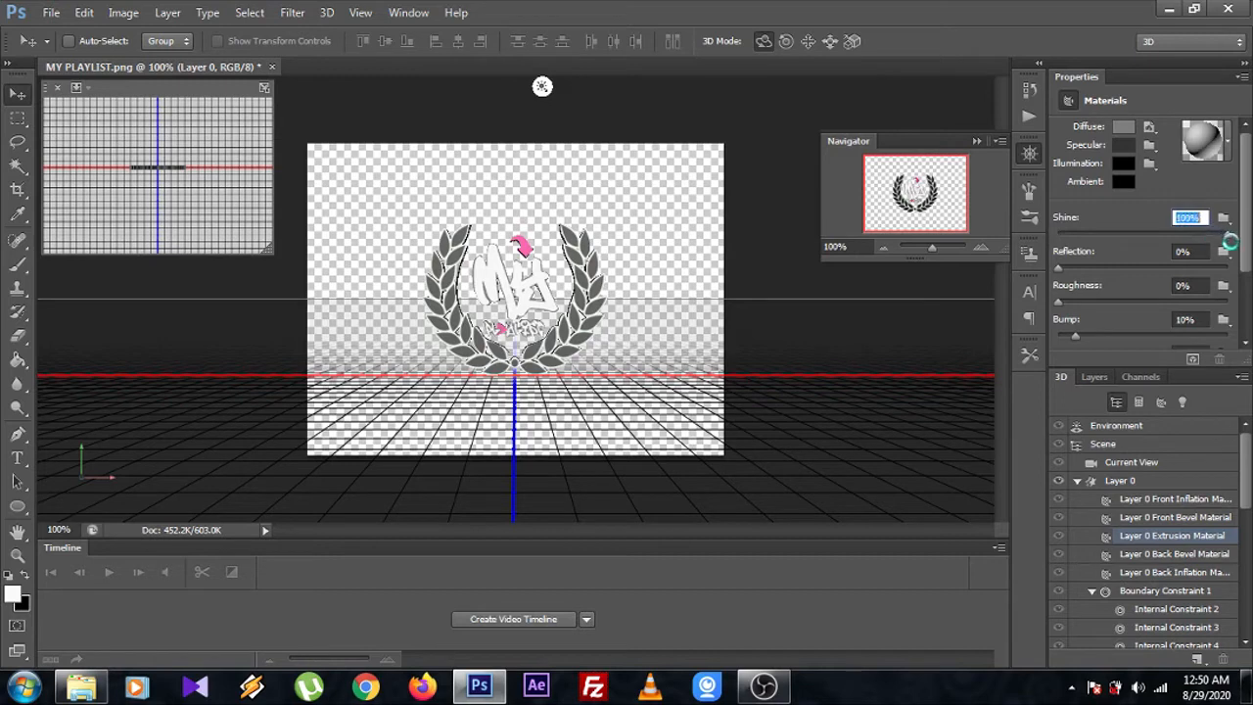
mouse_move(1217, 513)
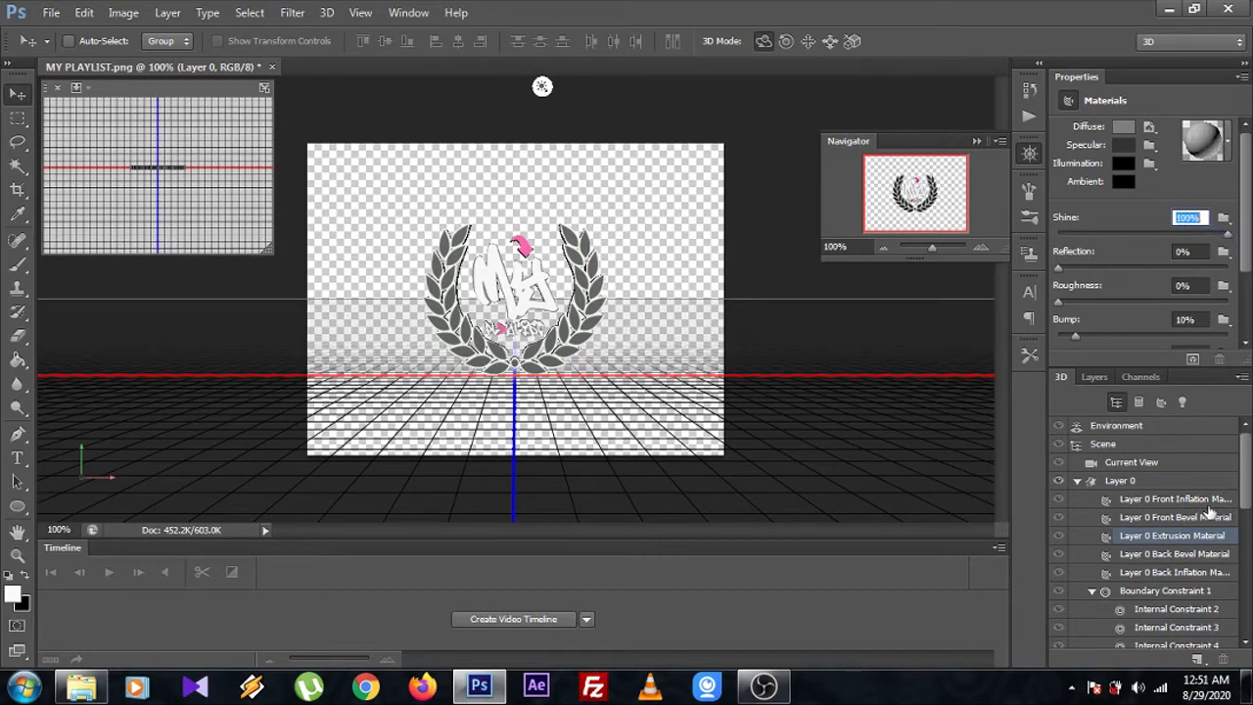
mouse_move(1210, 468)
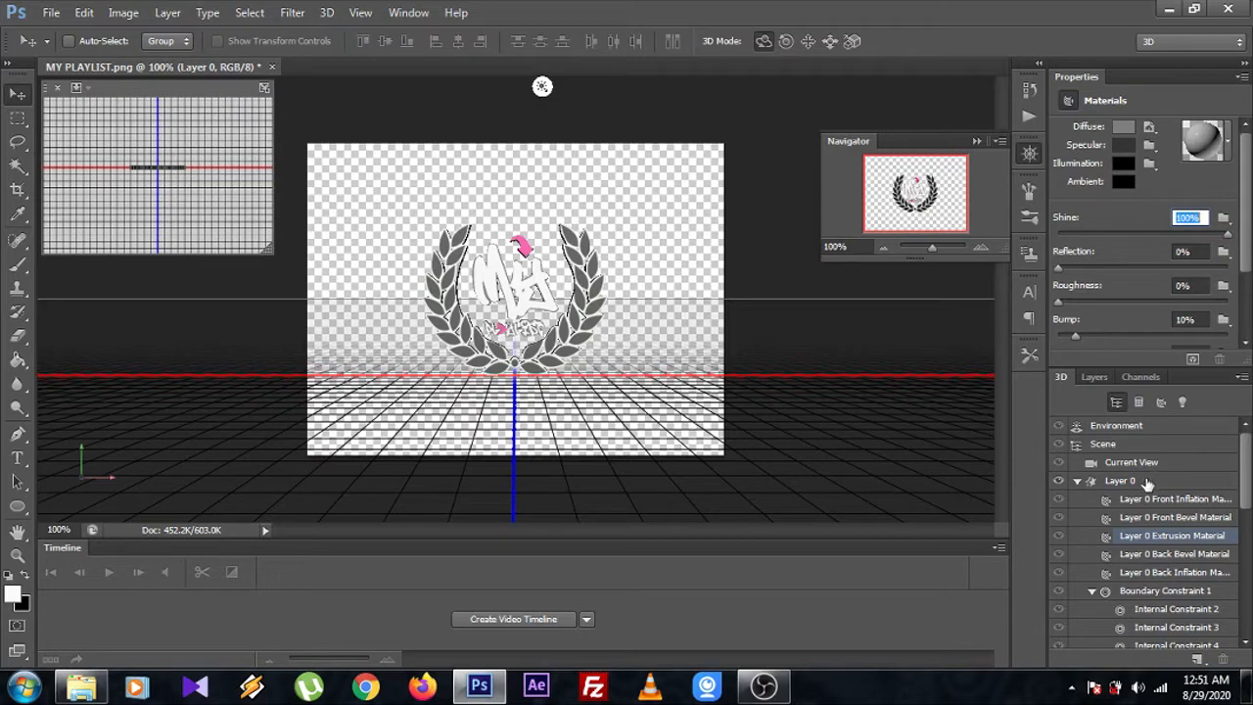
mouse_move(1084, 499)
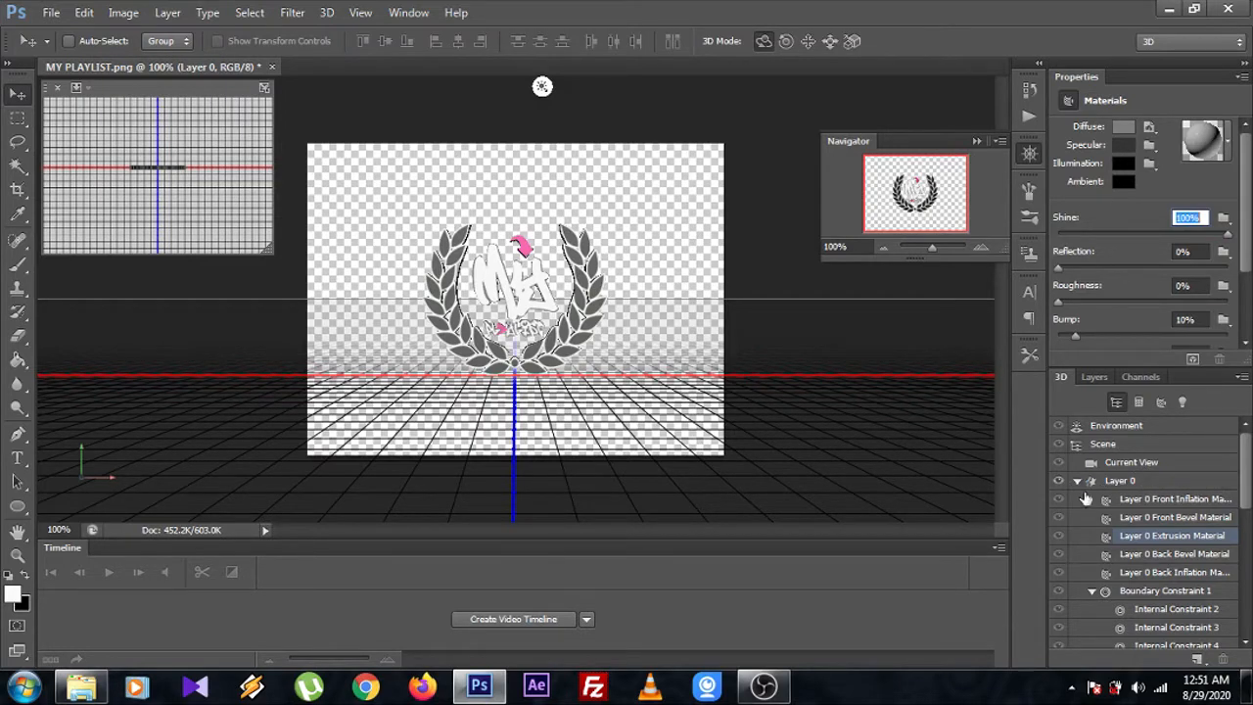
mouse_move(1157, 475)
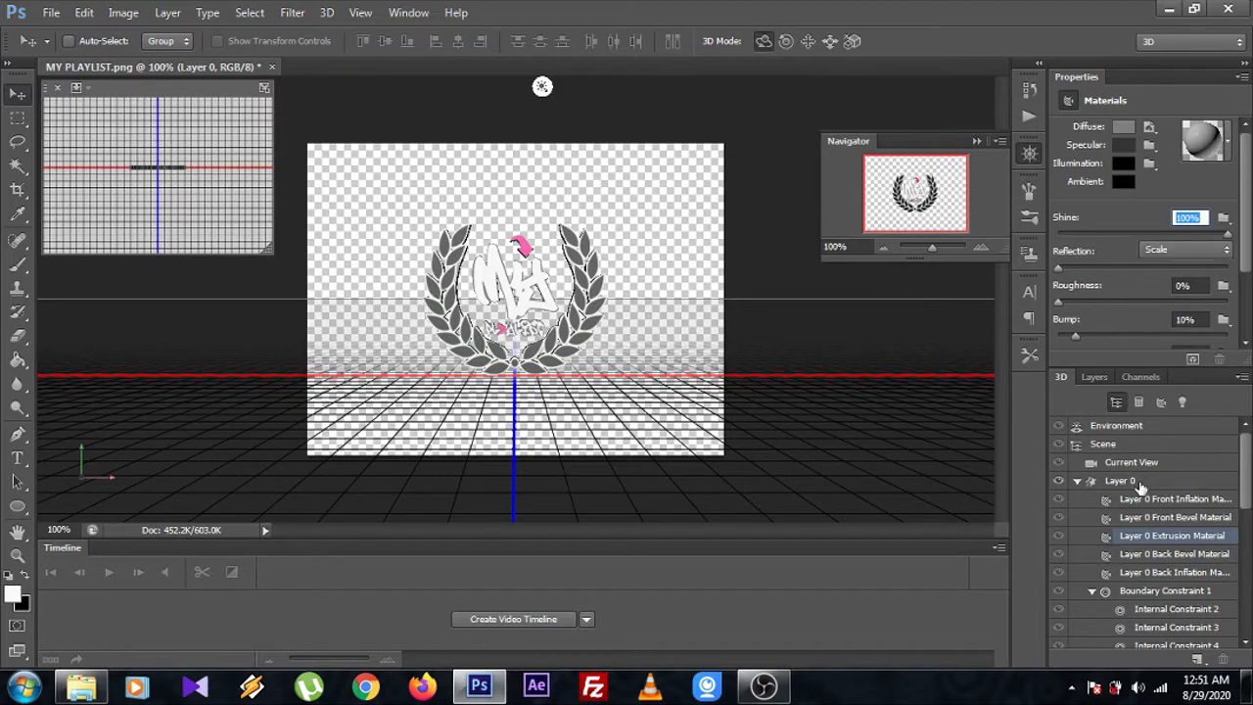
Step: Show the Mesh settings for Layer 0 in the Properties panel
left_click(1120, 482)
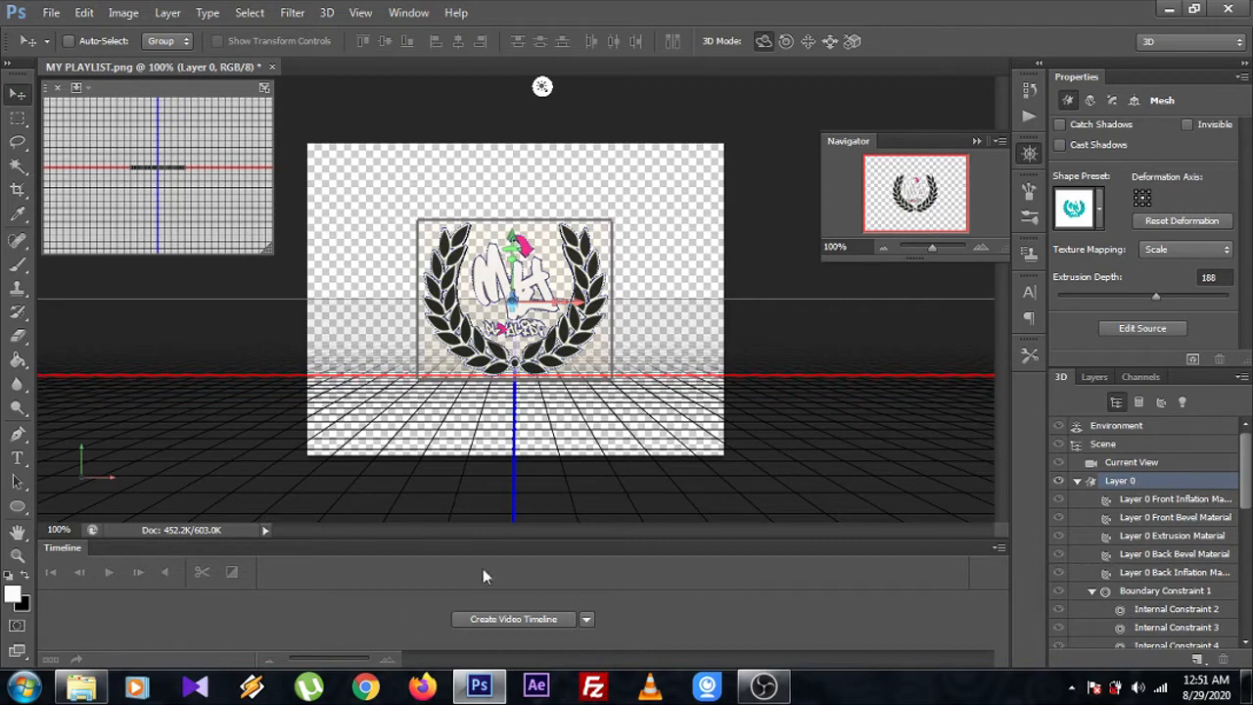
mouse_move(415, 615)
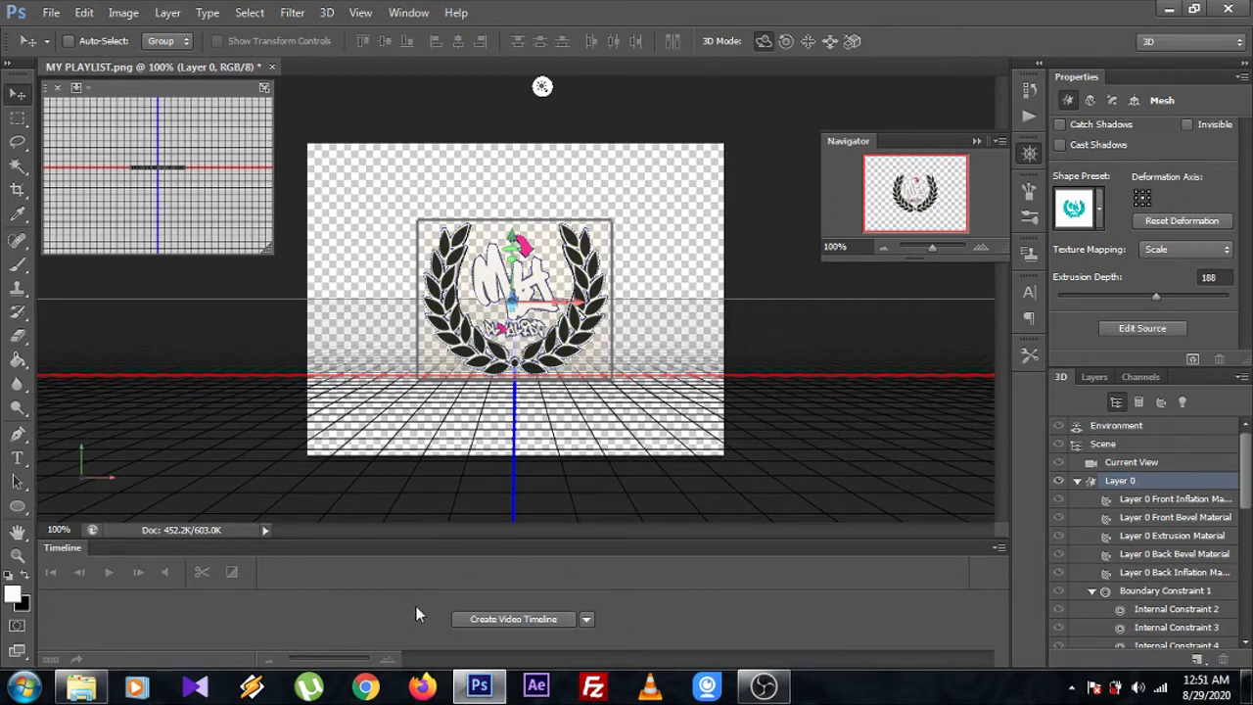
mouse_move(438, 591)
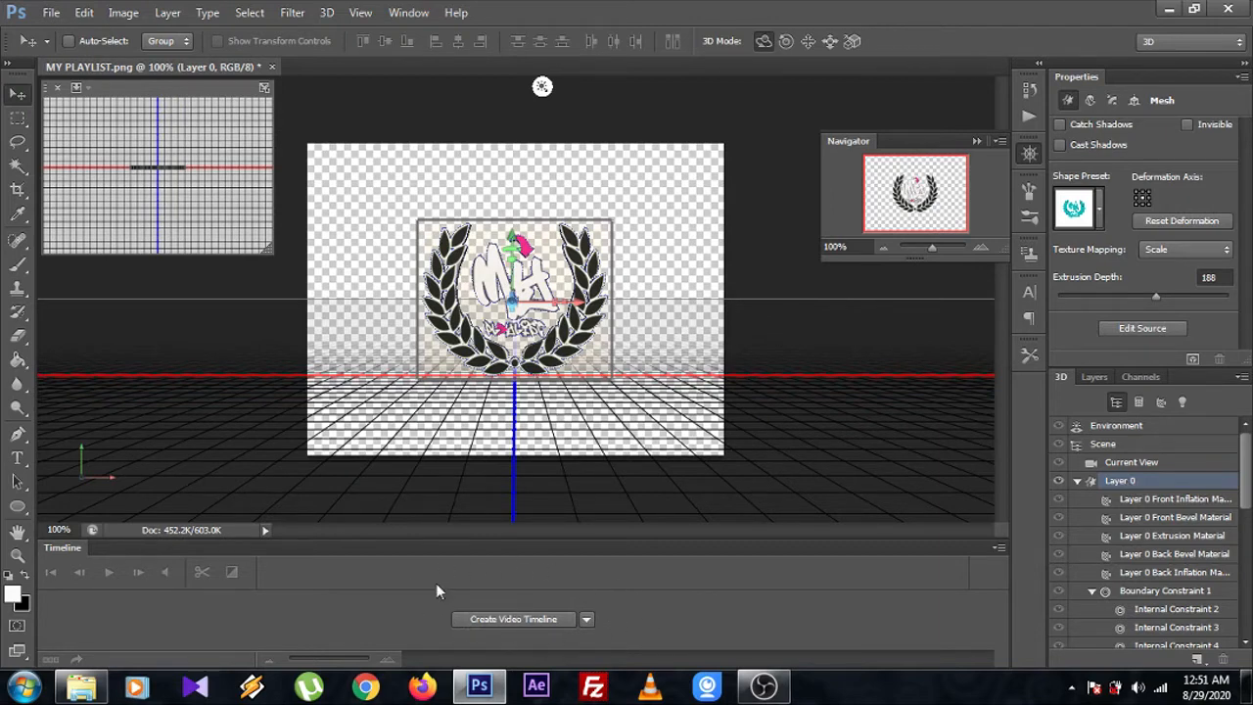
mouse_move(529, 626)
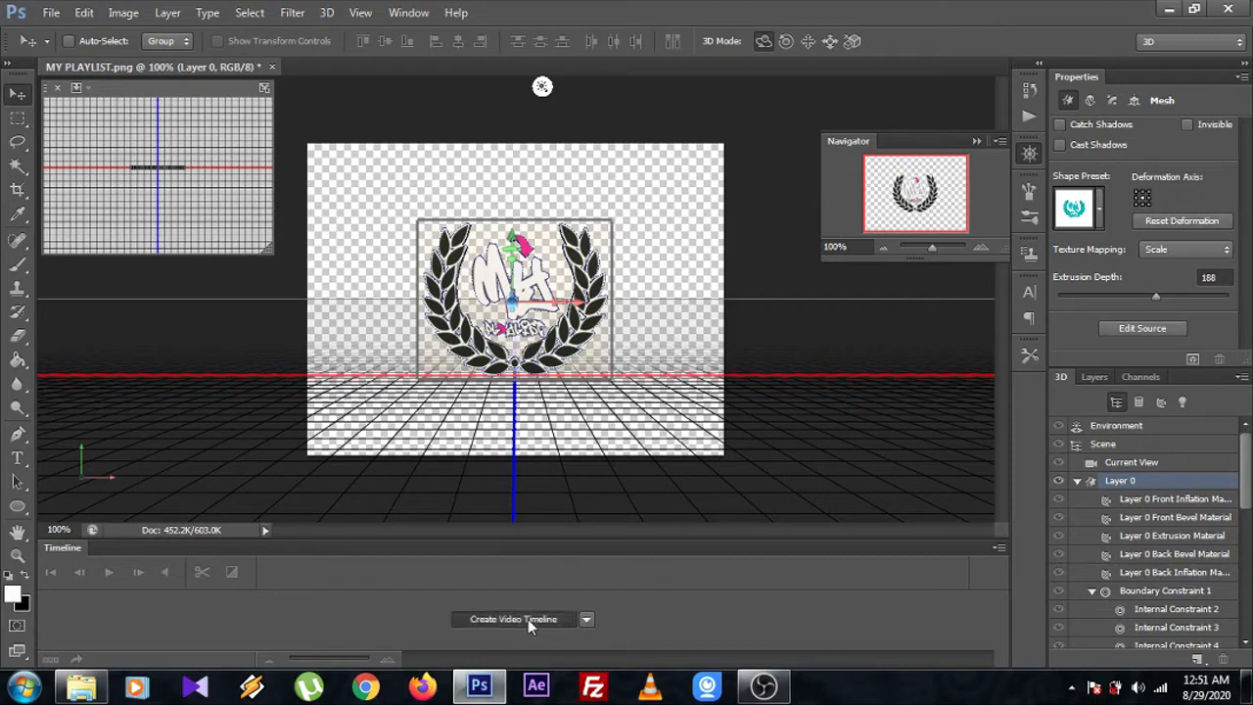
Step: Create a video timeline and expand the Layer 0 track to its 3D Meshes properties
left_click(513, 619)
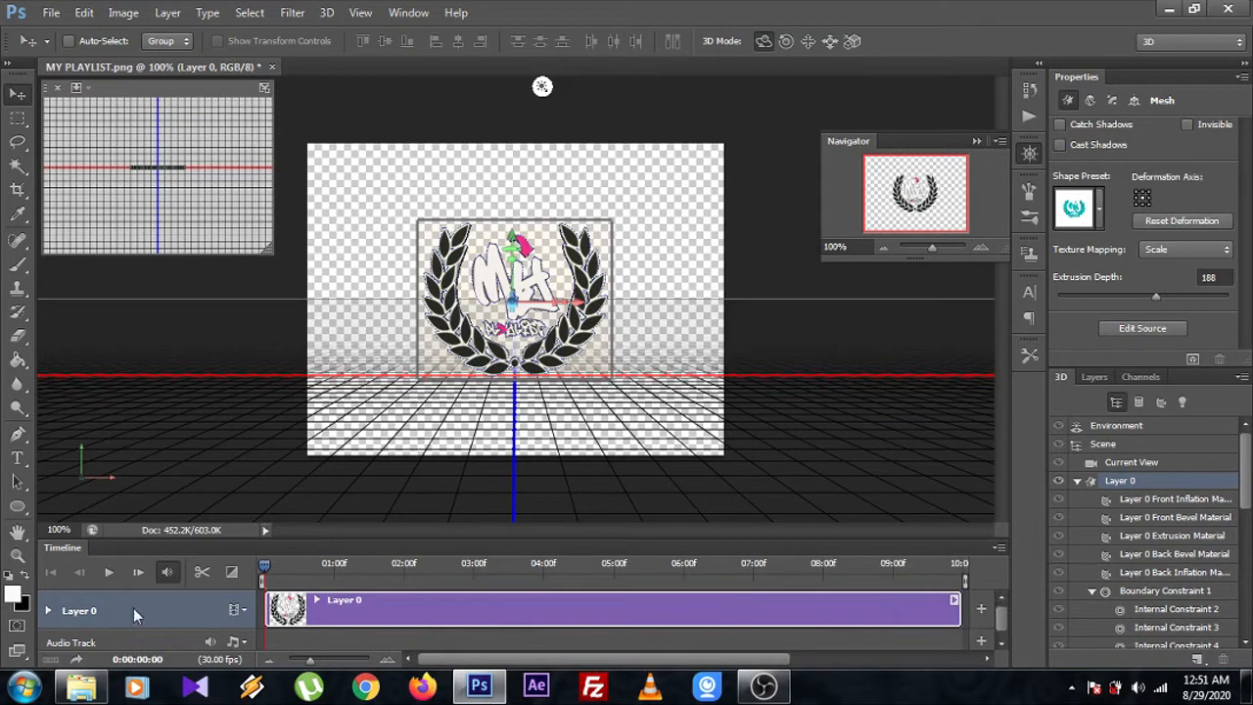
left_click(47, 611)
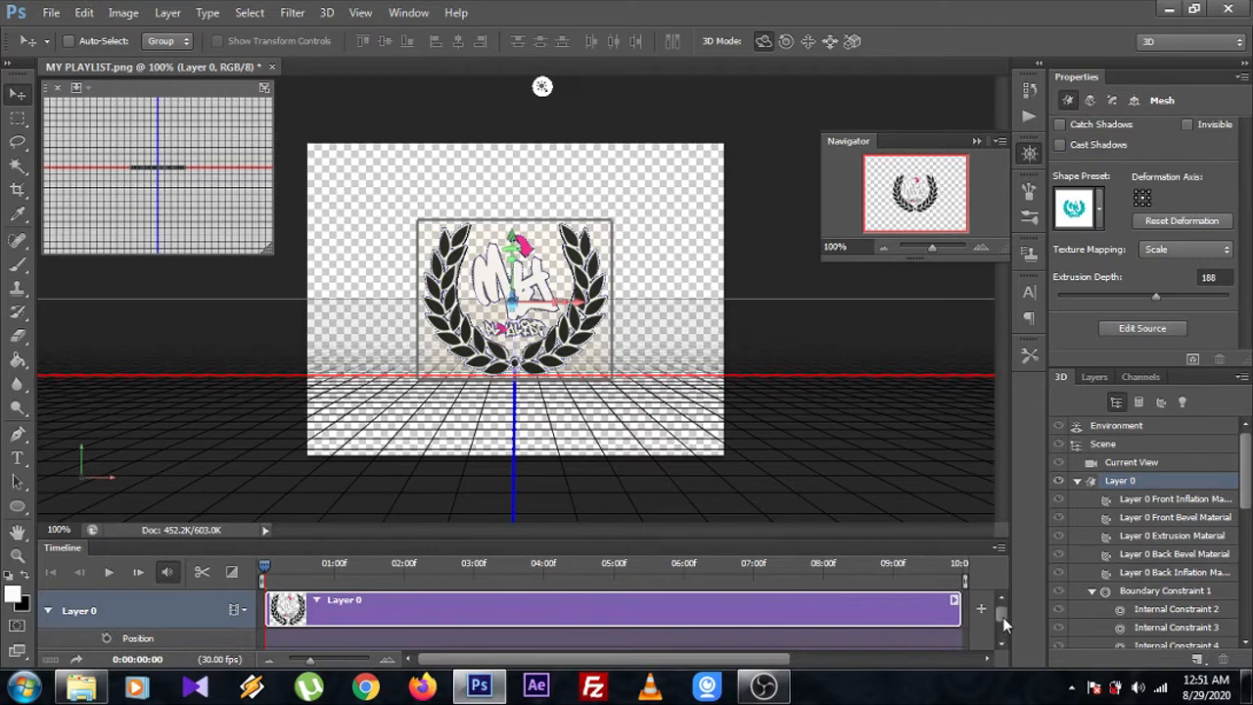
scroll("down", 3)
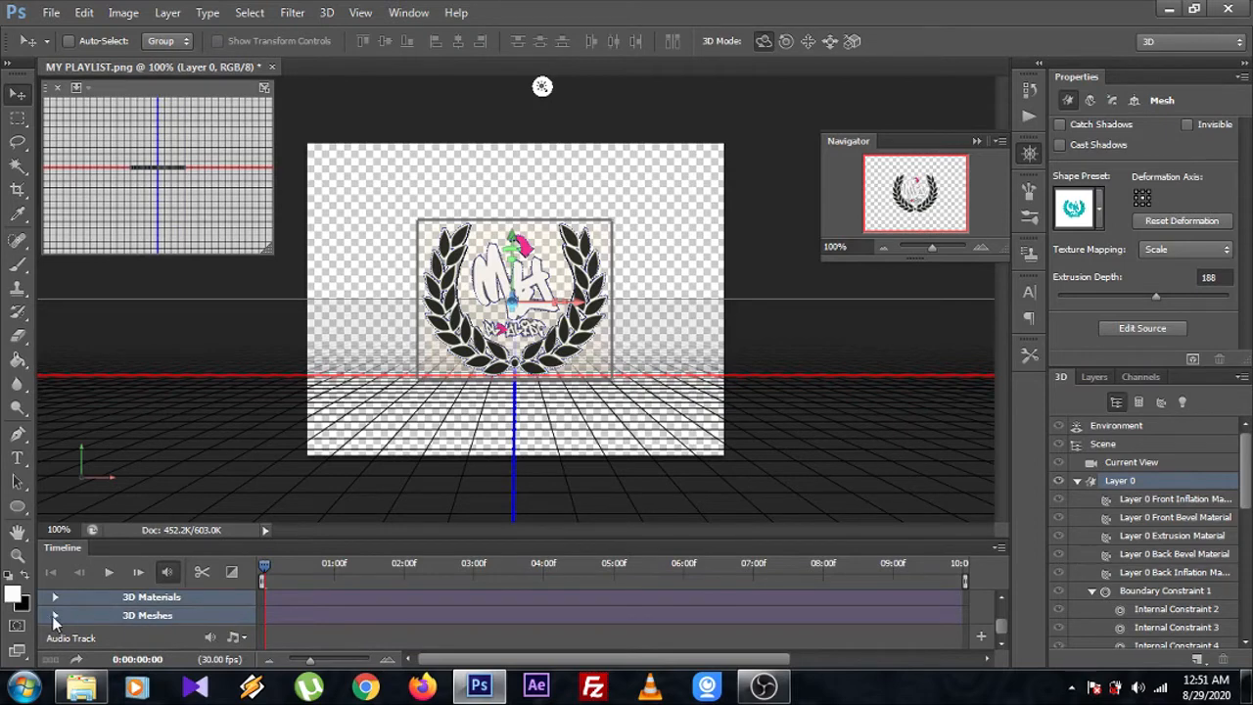
left_click(55, 615)
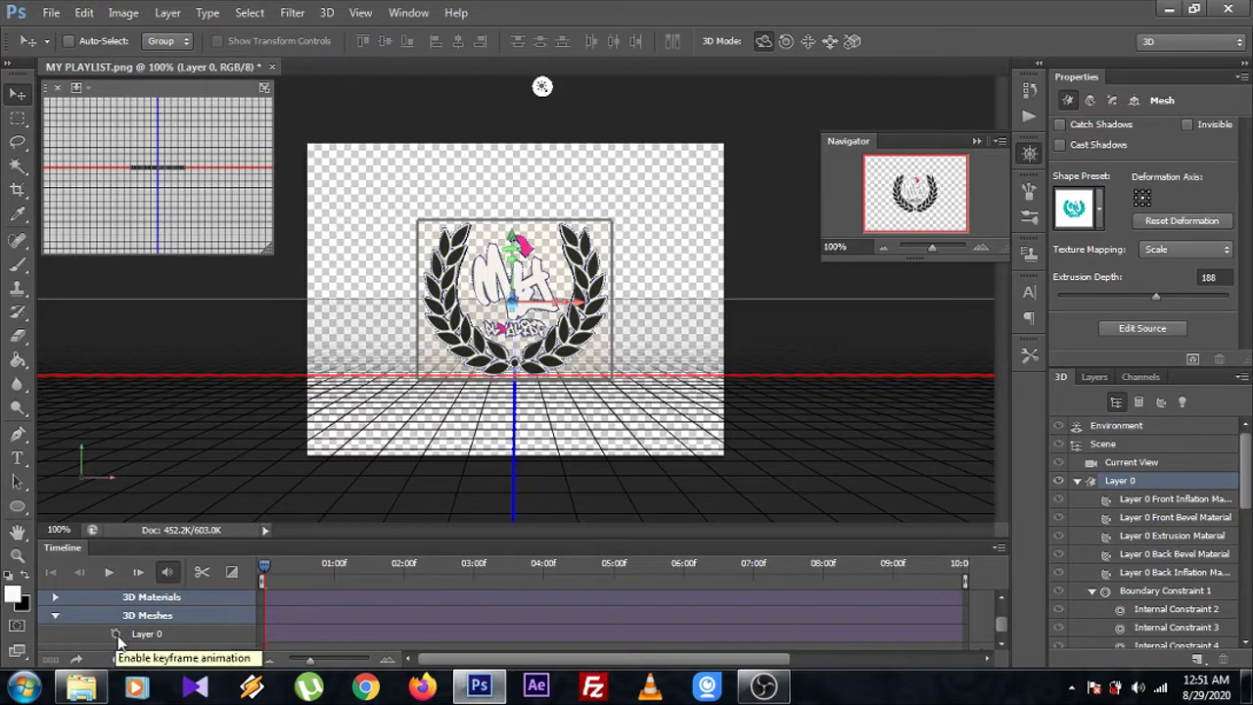
Step: Keyframe the Layer 0 mesh at 0, 3 and 6 seconds, rotating the logo partway round and back
left_click(115, 634)
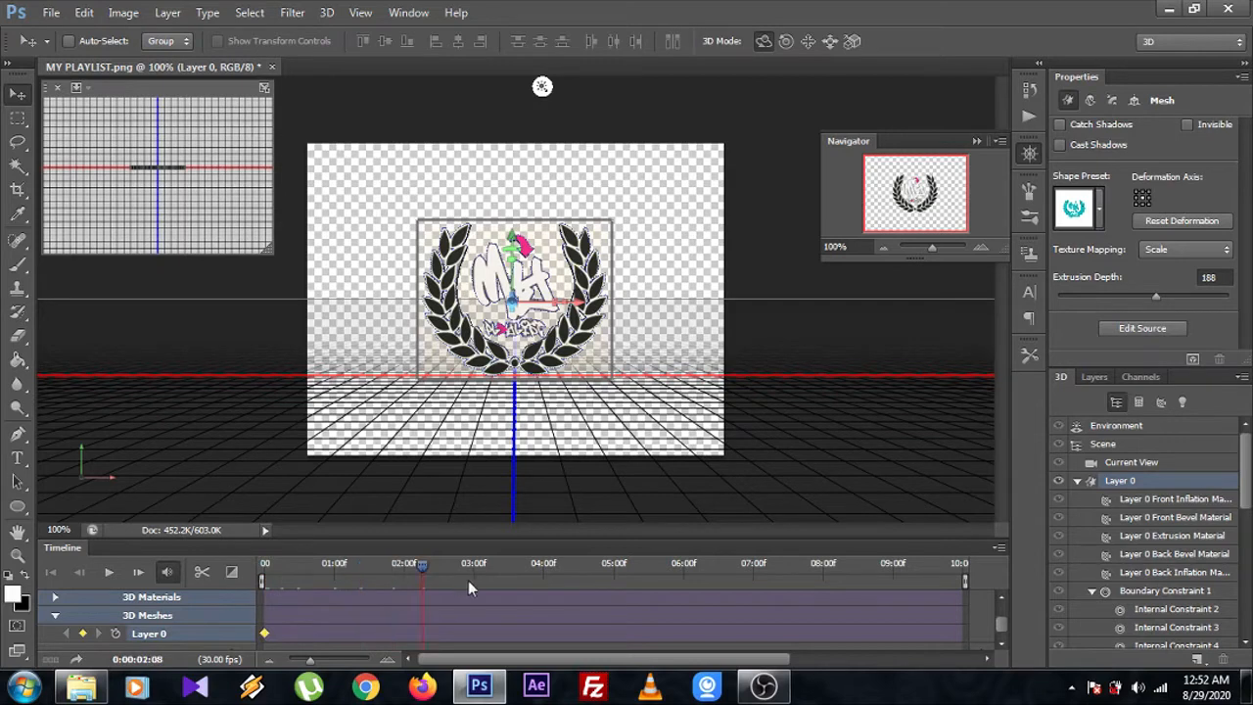
left_click(472, 564)
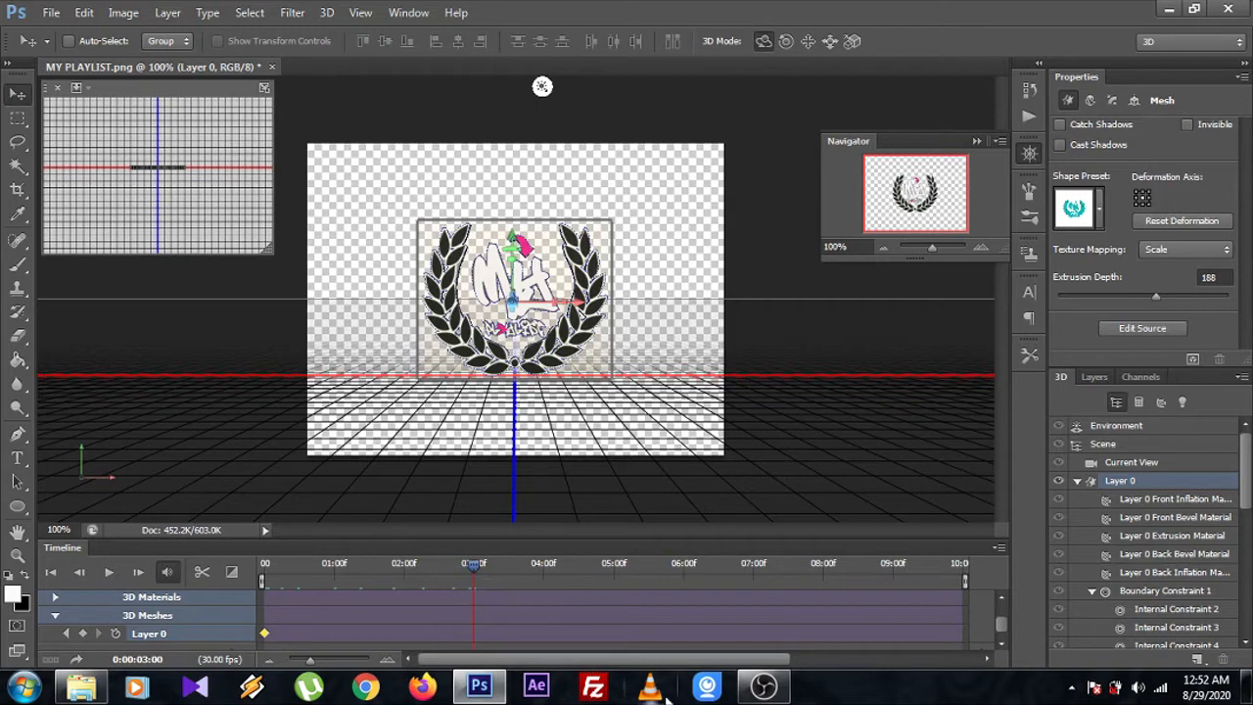
mouse_move(673, 517)
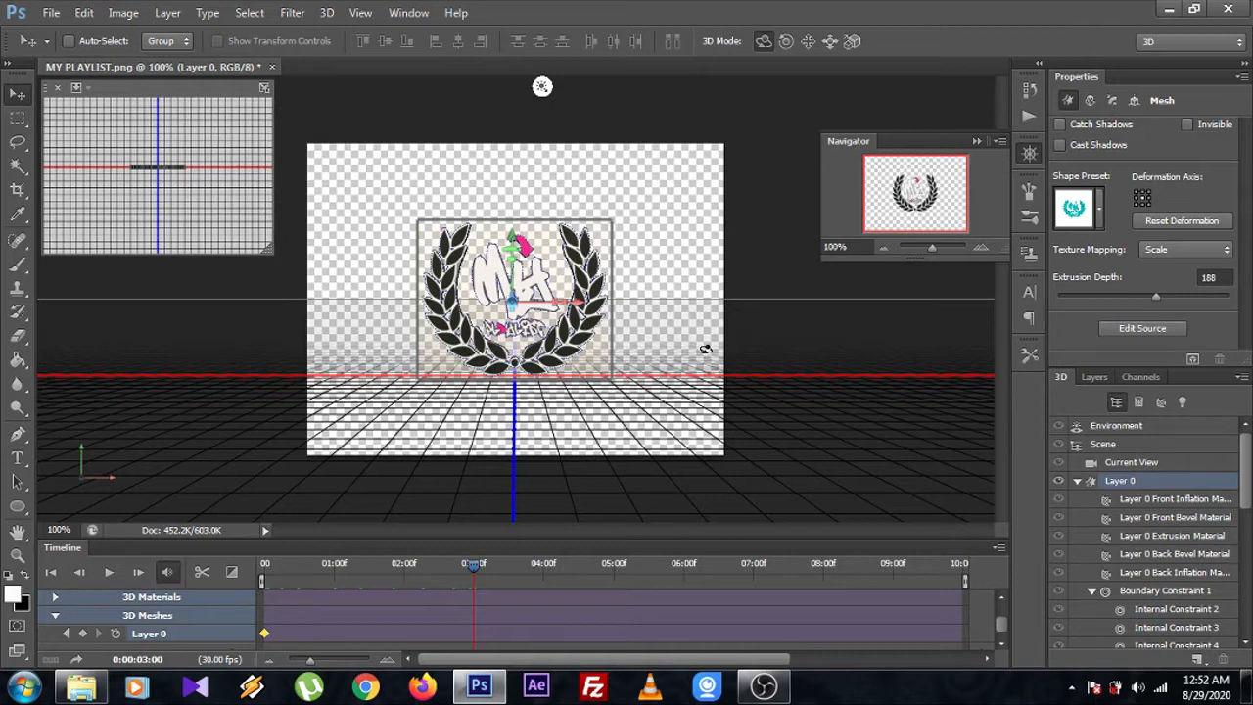
mouse_move(563, 305)
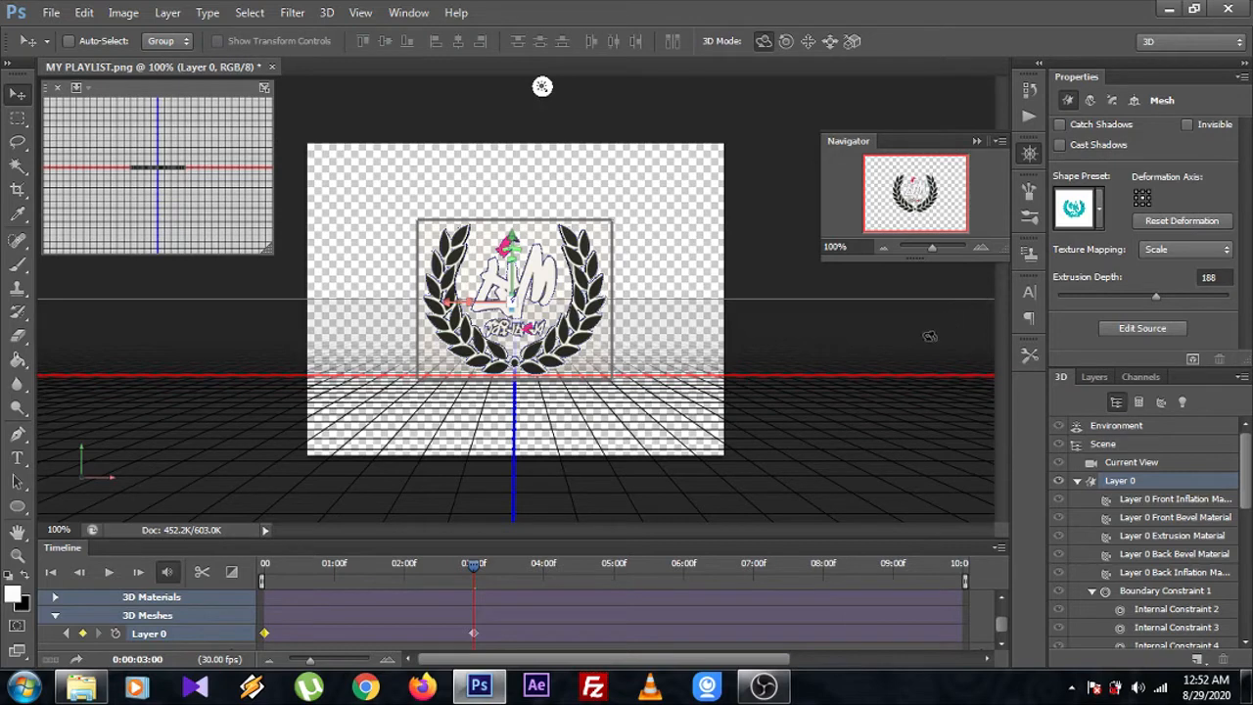
mouse_move(887, 356)
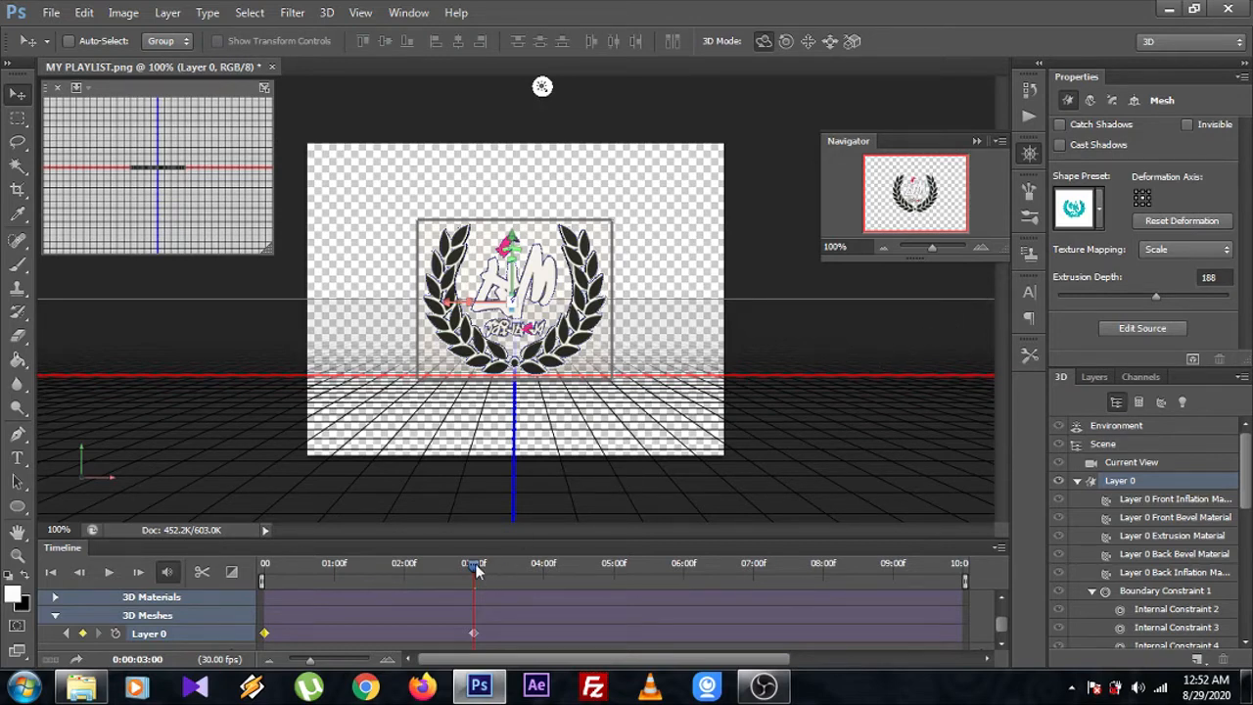
mouse_move(476, 570)
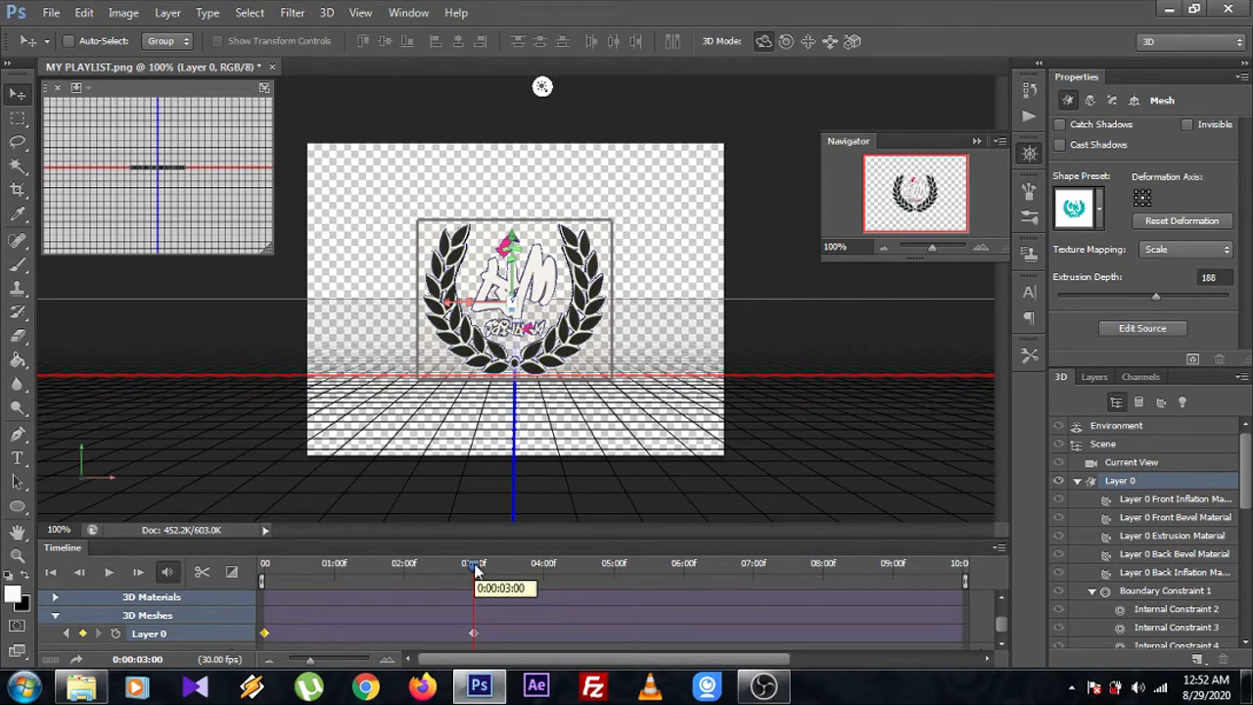
mouse_move(685, 576)
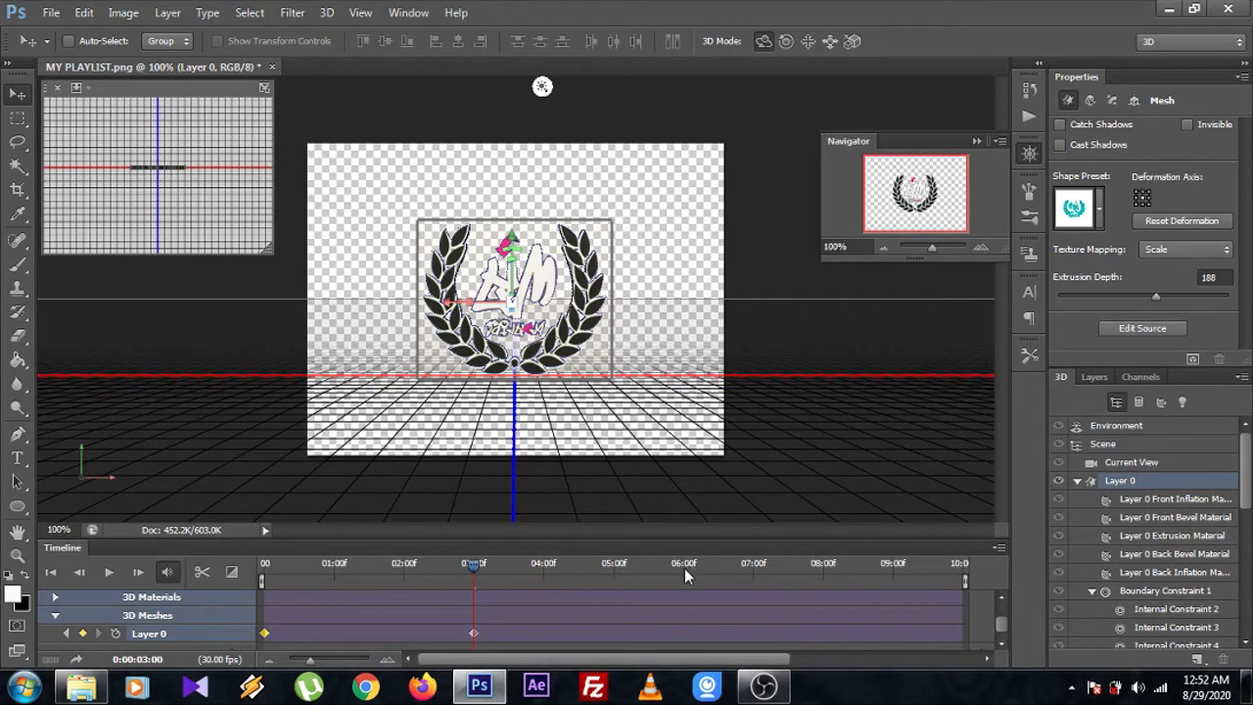
left_click(685, 574)
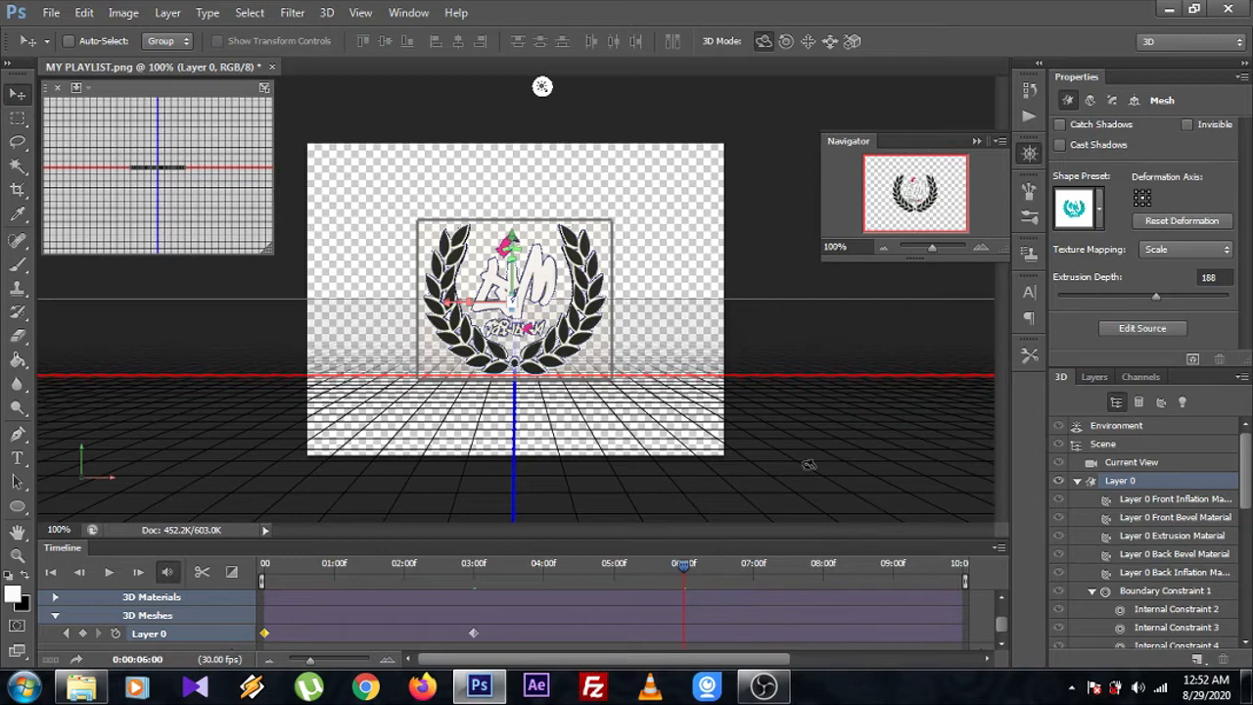
mouse_move(810, 466)
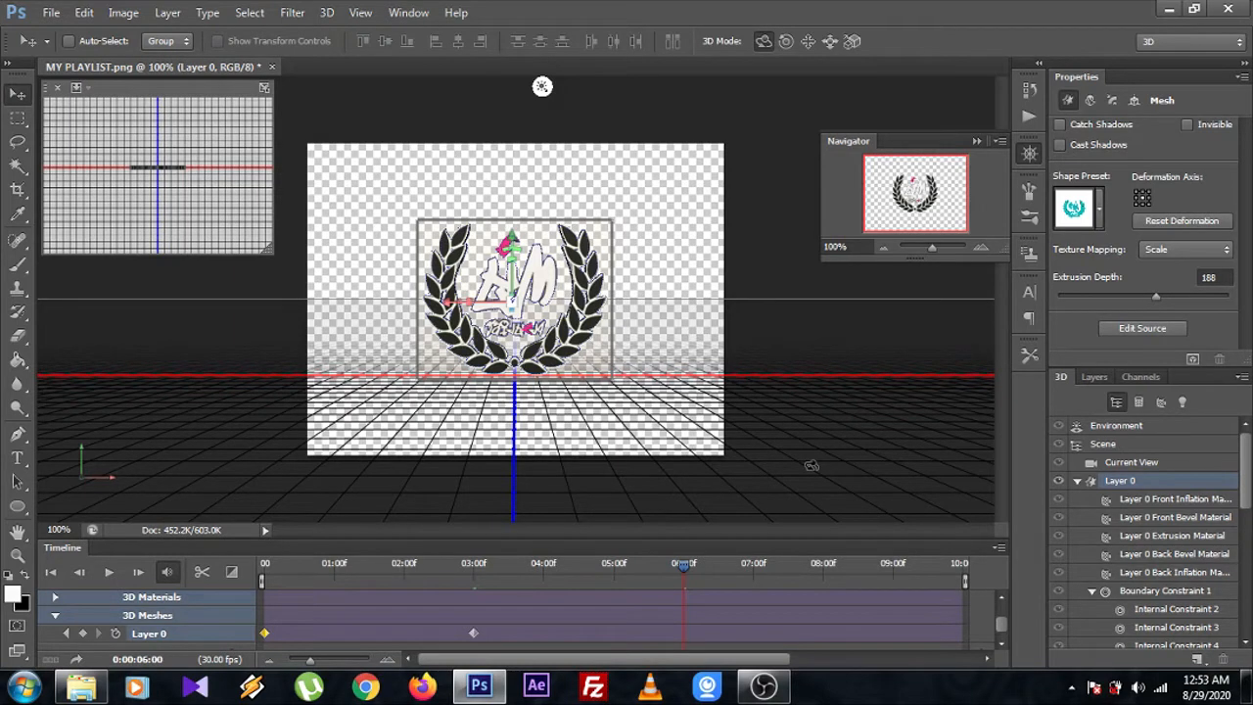
mouse_move(768, 376)
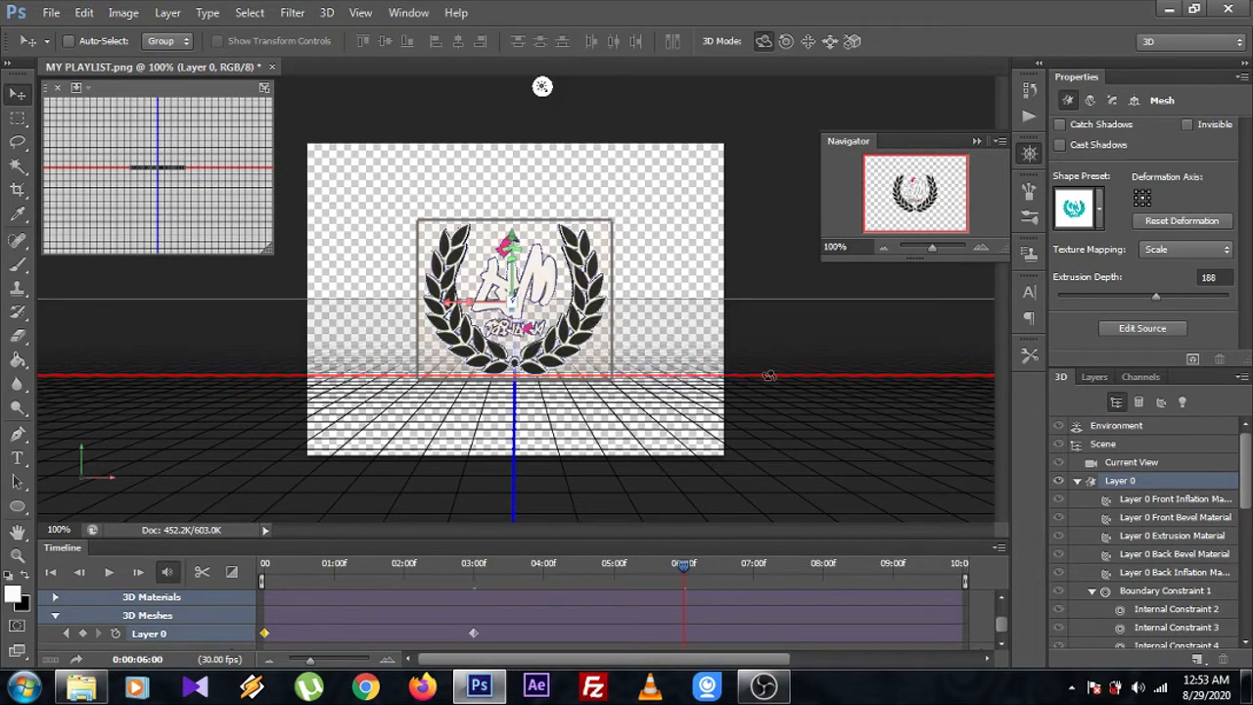
mouse_move(538, 318)
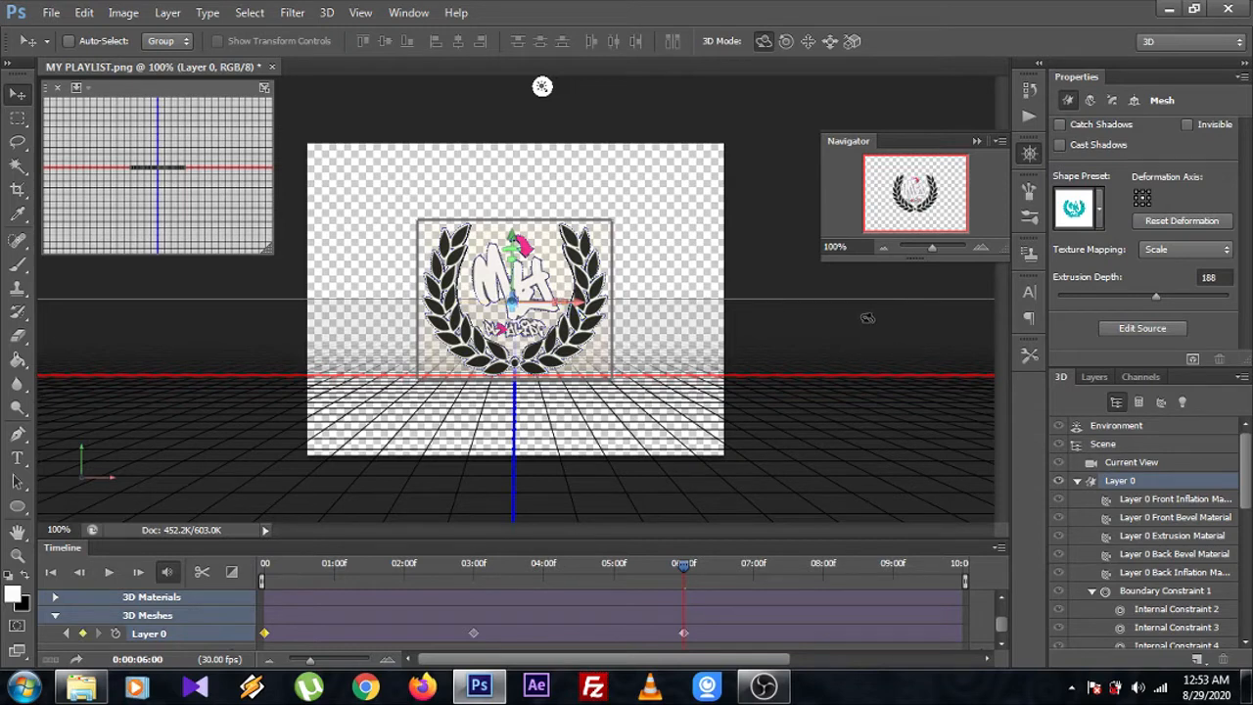
mouse_move(947, 380)
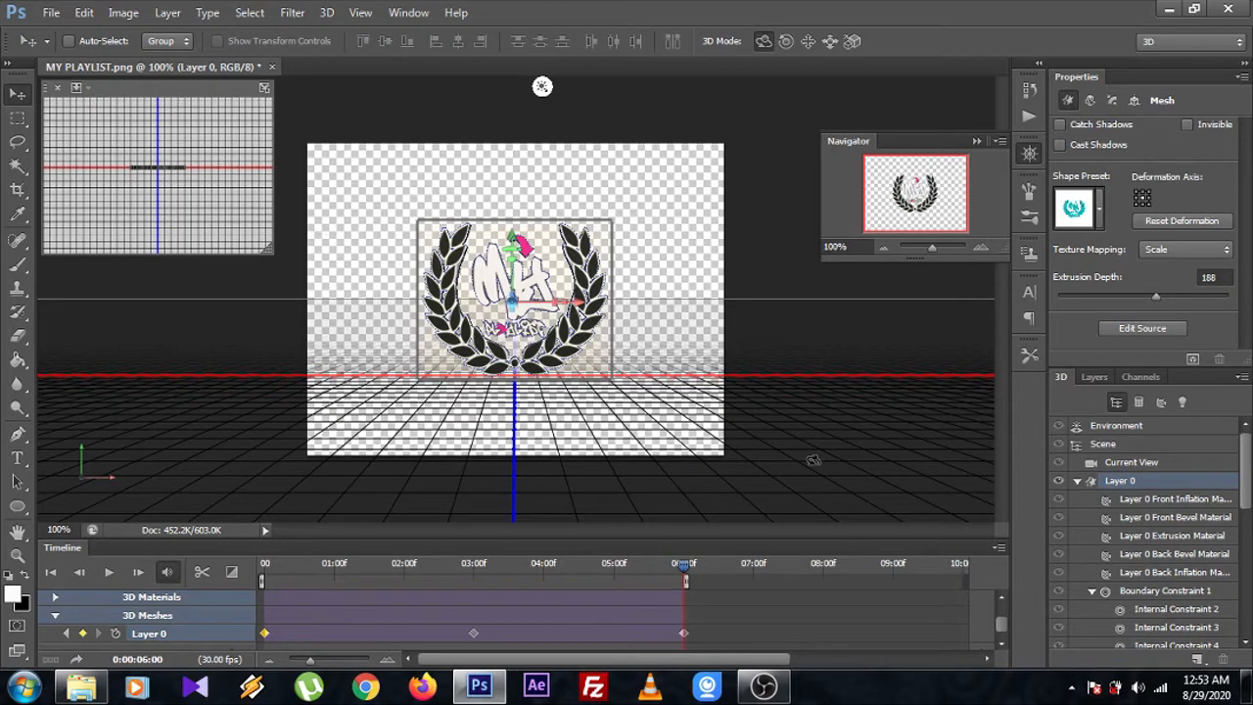
mouse_move(900, 570)
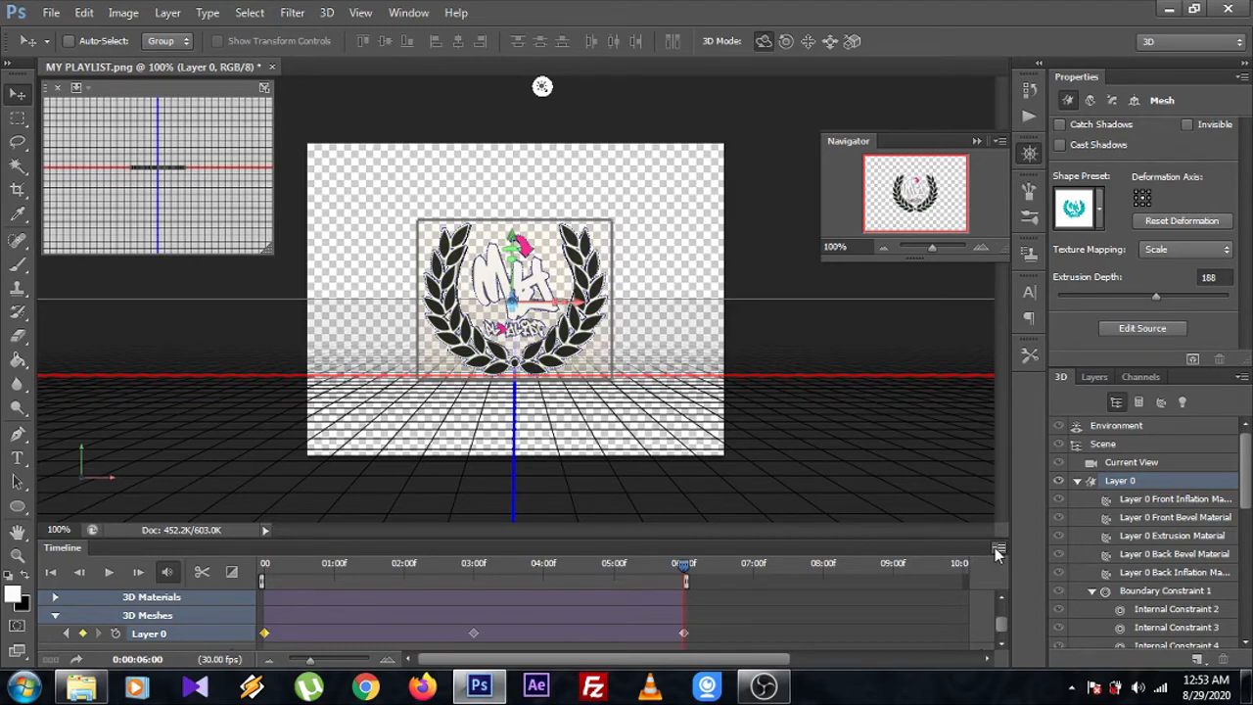
Step: Set onion skinning to 1 frame before/after, 50%/25% opacity, Normal blending, and confirm
left_click(997, 548)
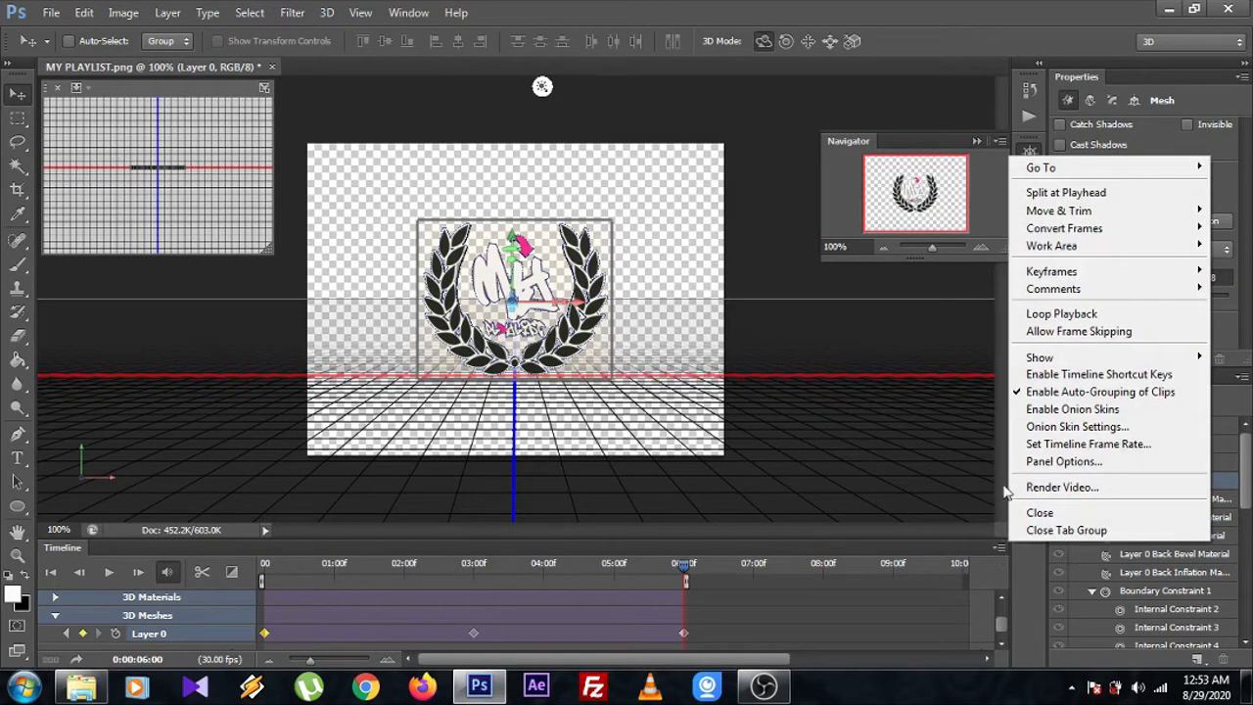
mouse_move(1072, 409)
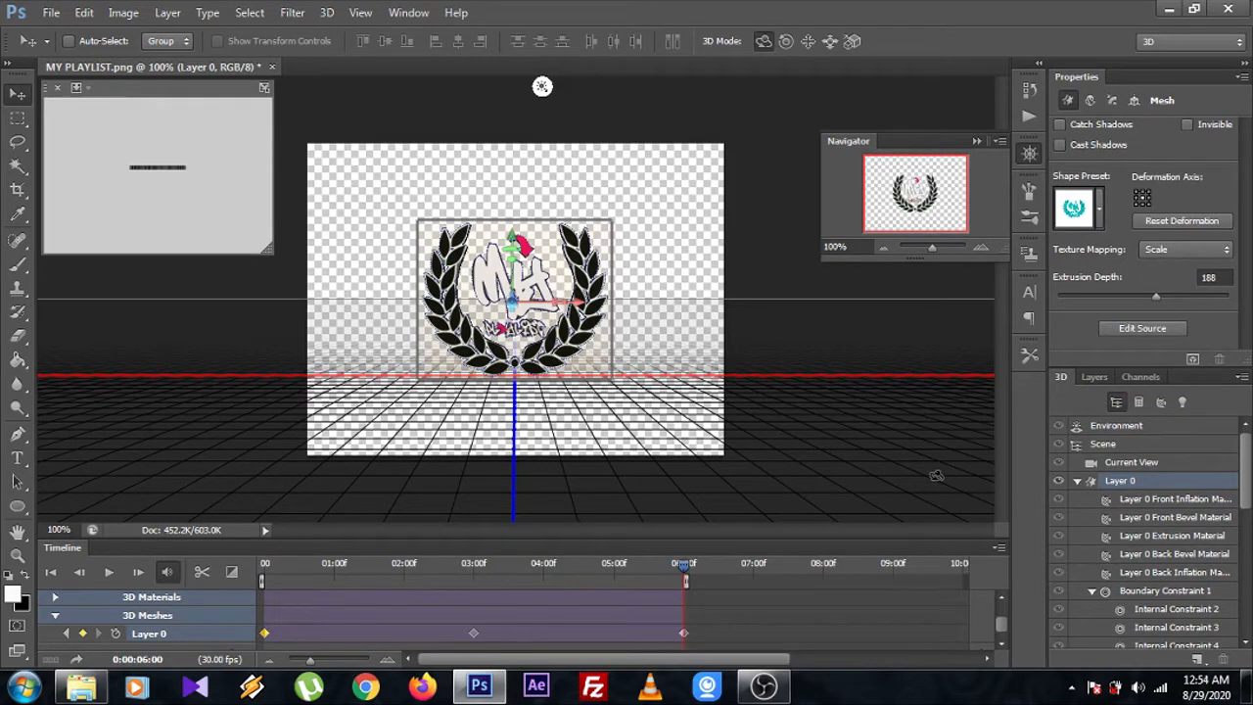
mouse_move(995, 550)
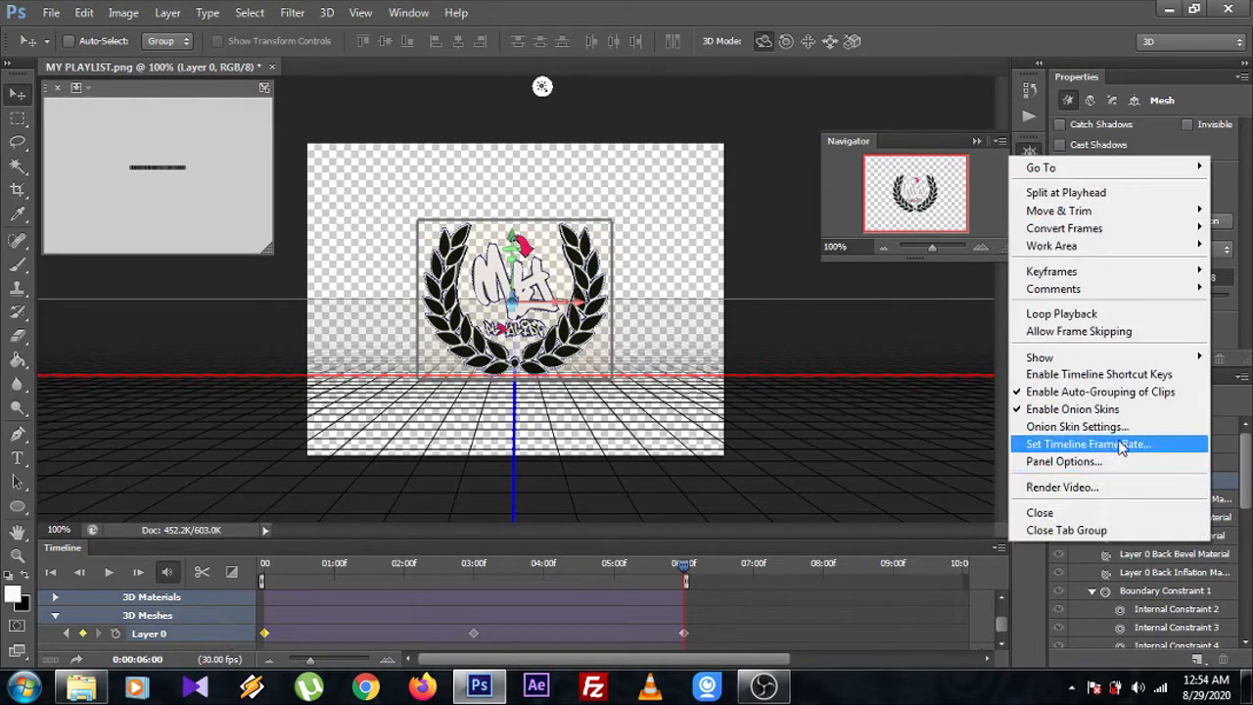
mouse_move(1077, 427)
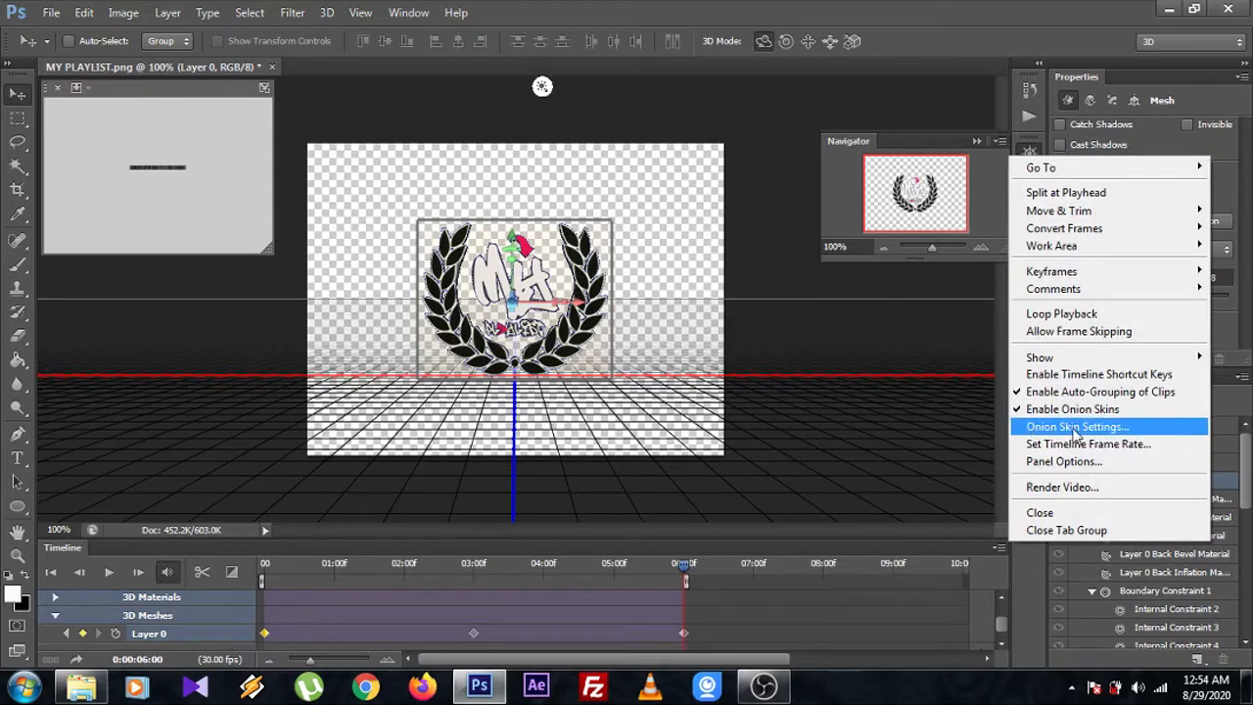
left_click(1077, 427)
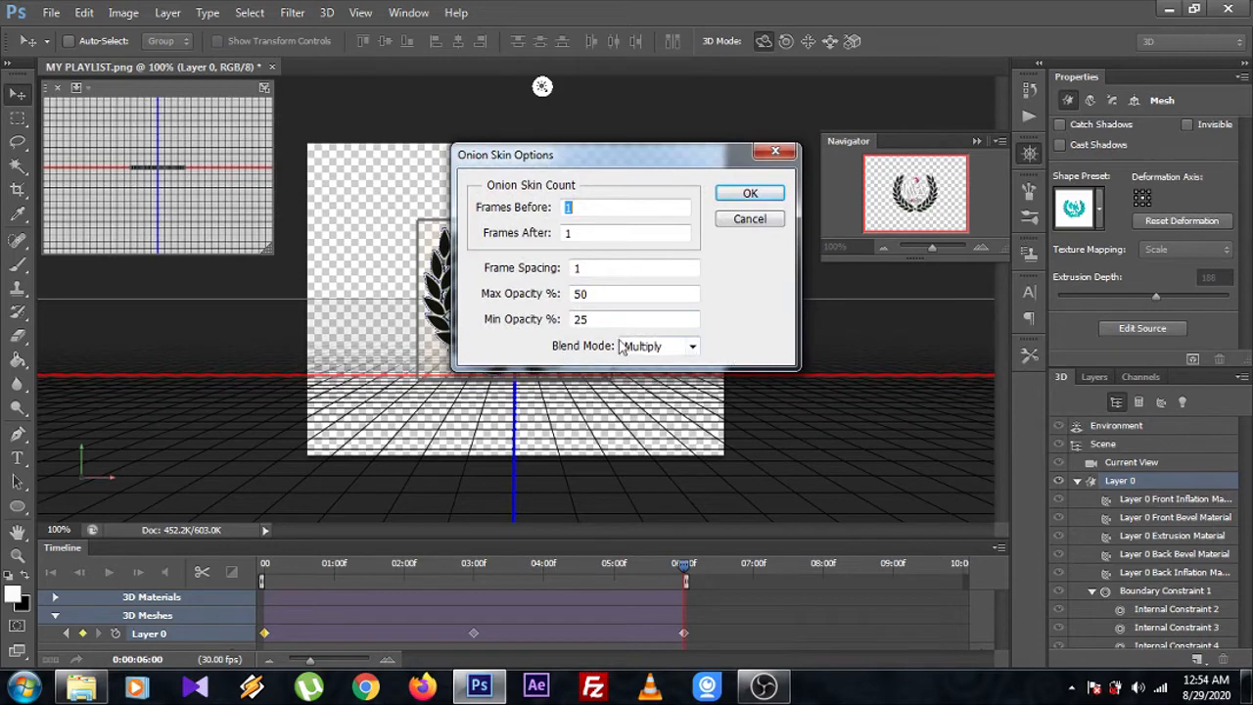
left_click(693, 345)
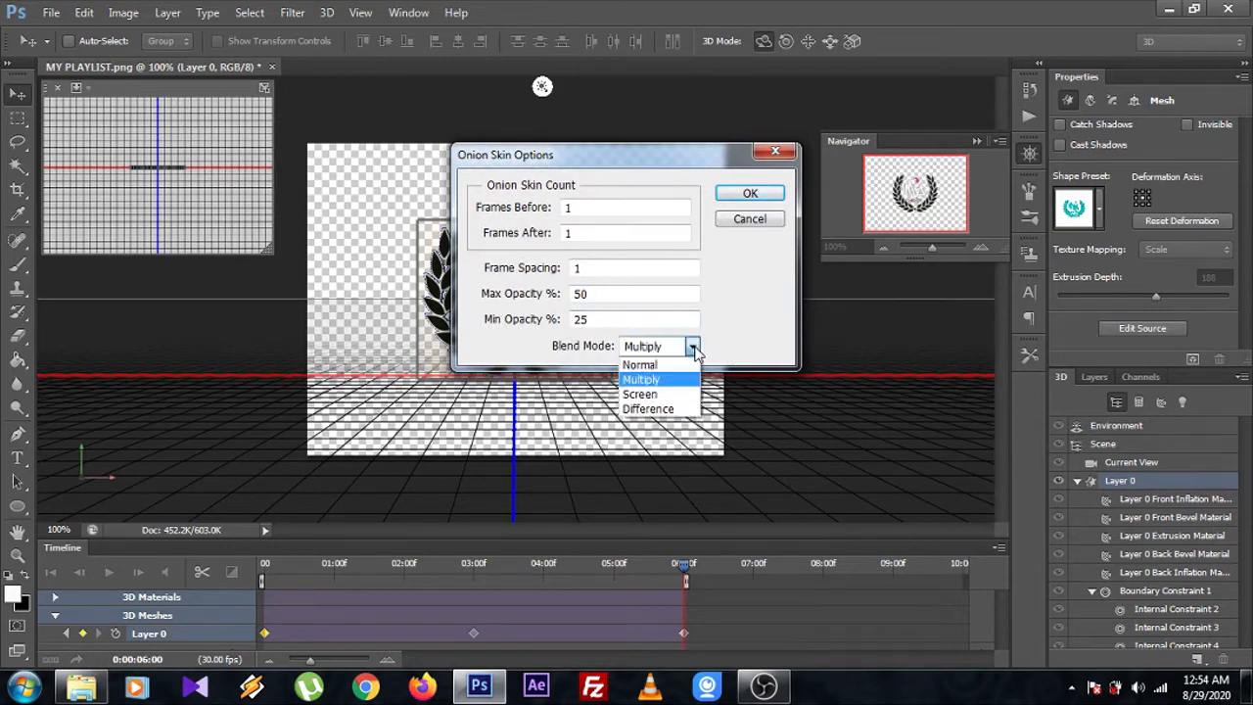
left_click(638, 364)
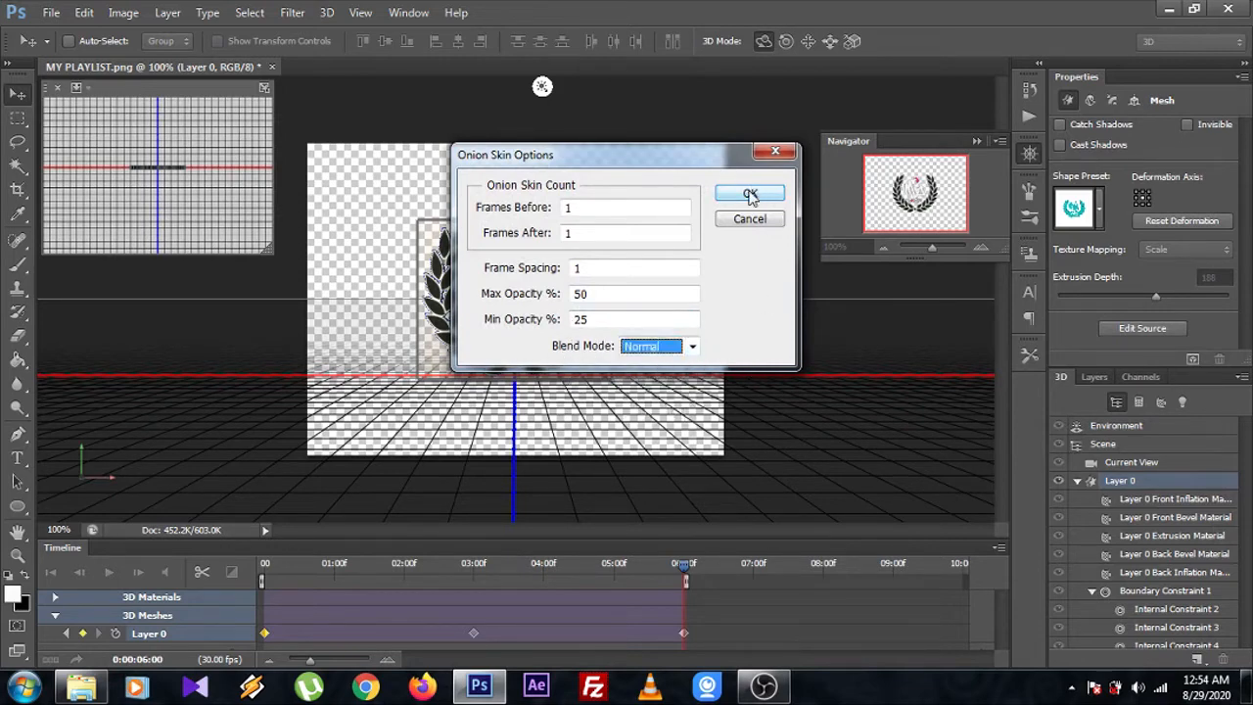
left_click(749, 194)
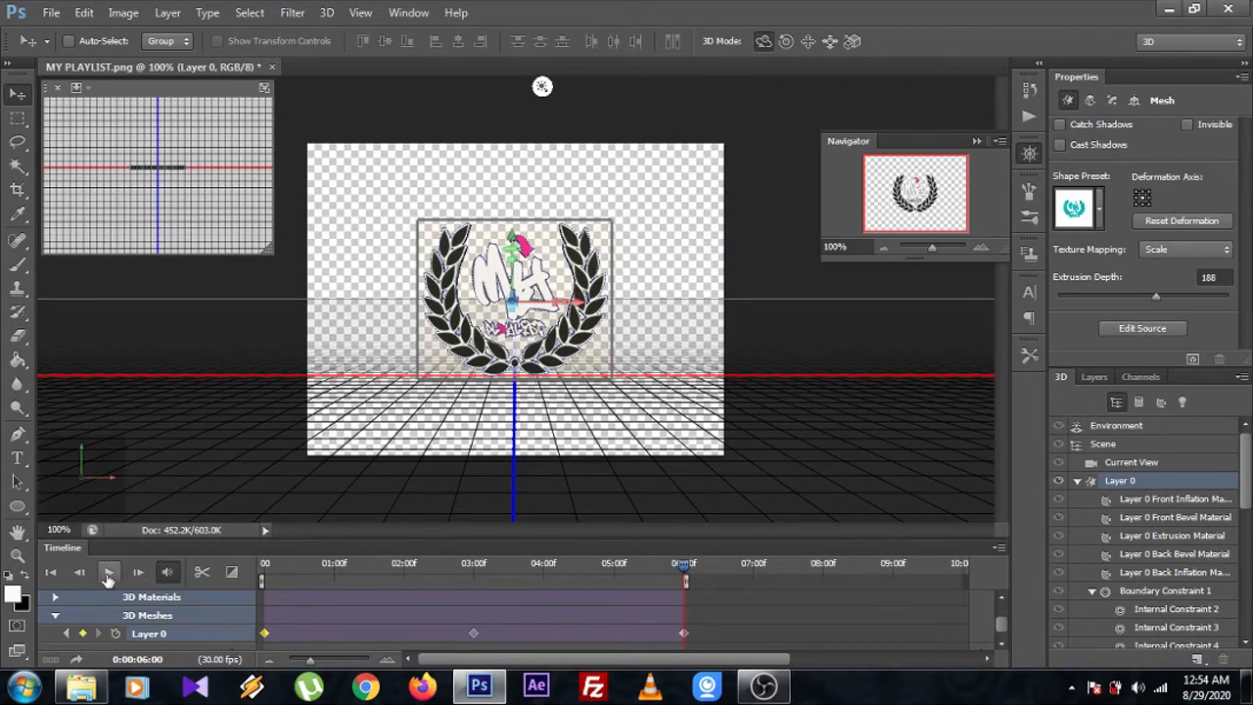
left_click(110, 572)
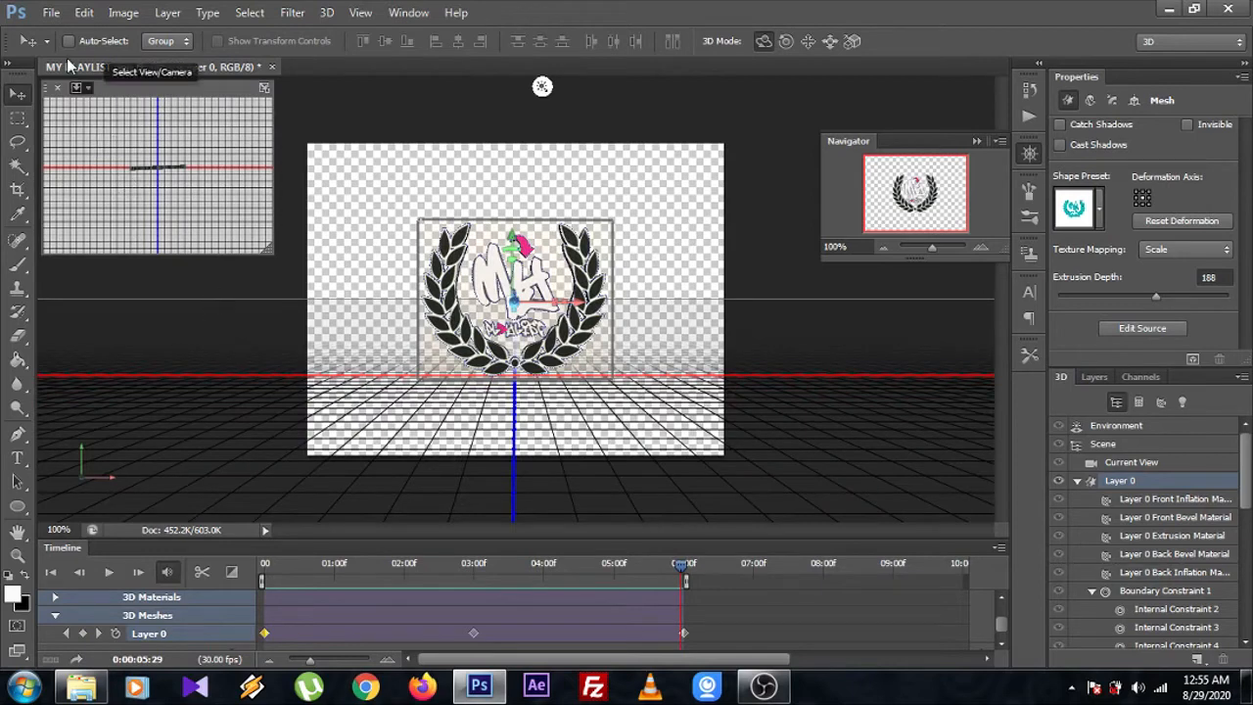
Step: Bring up Save for Web, previewing the 180-frame laurel logo animation as a GIF
left_click(51, 12)
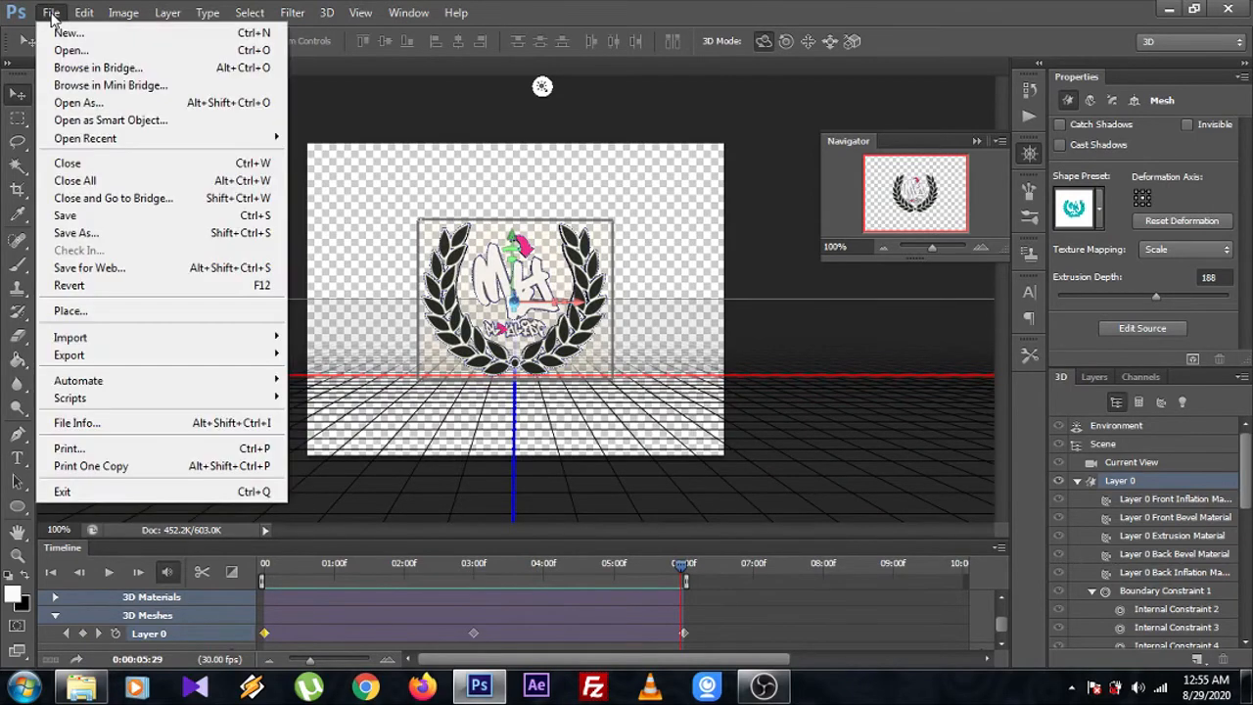
mouse_move(88, 266)
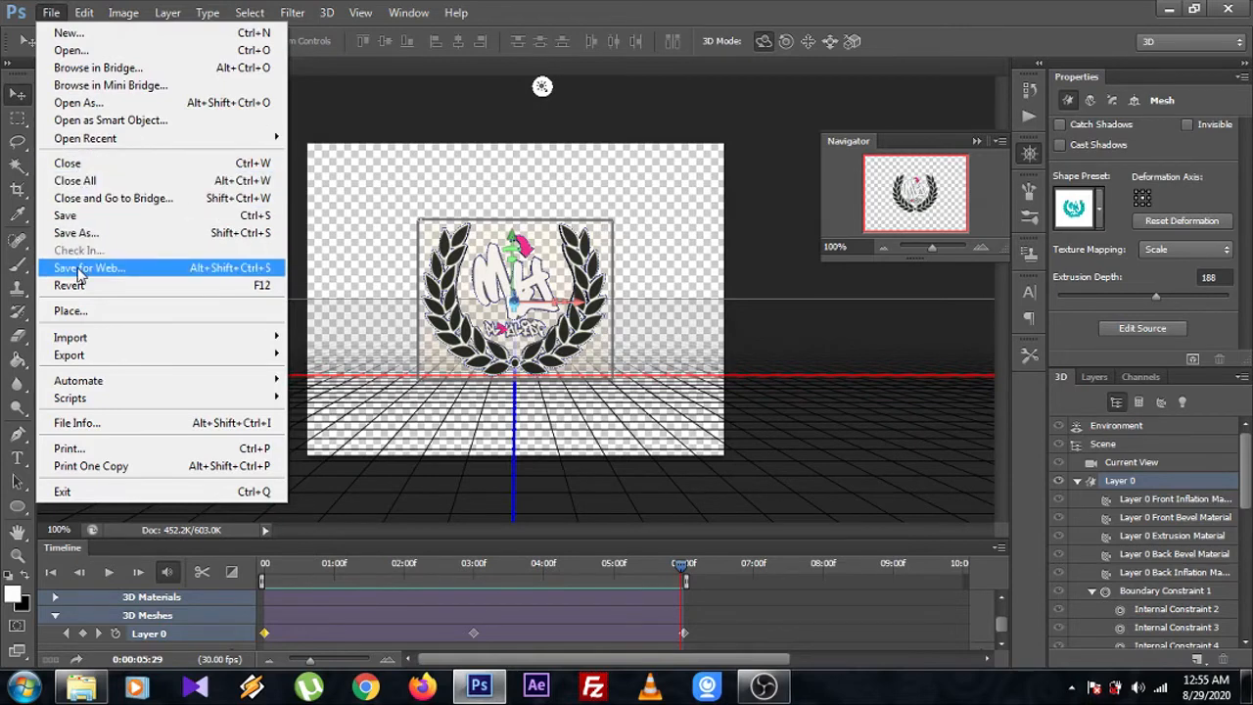
mouse_move(88, 274)
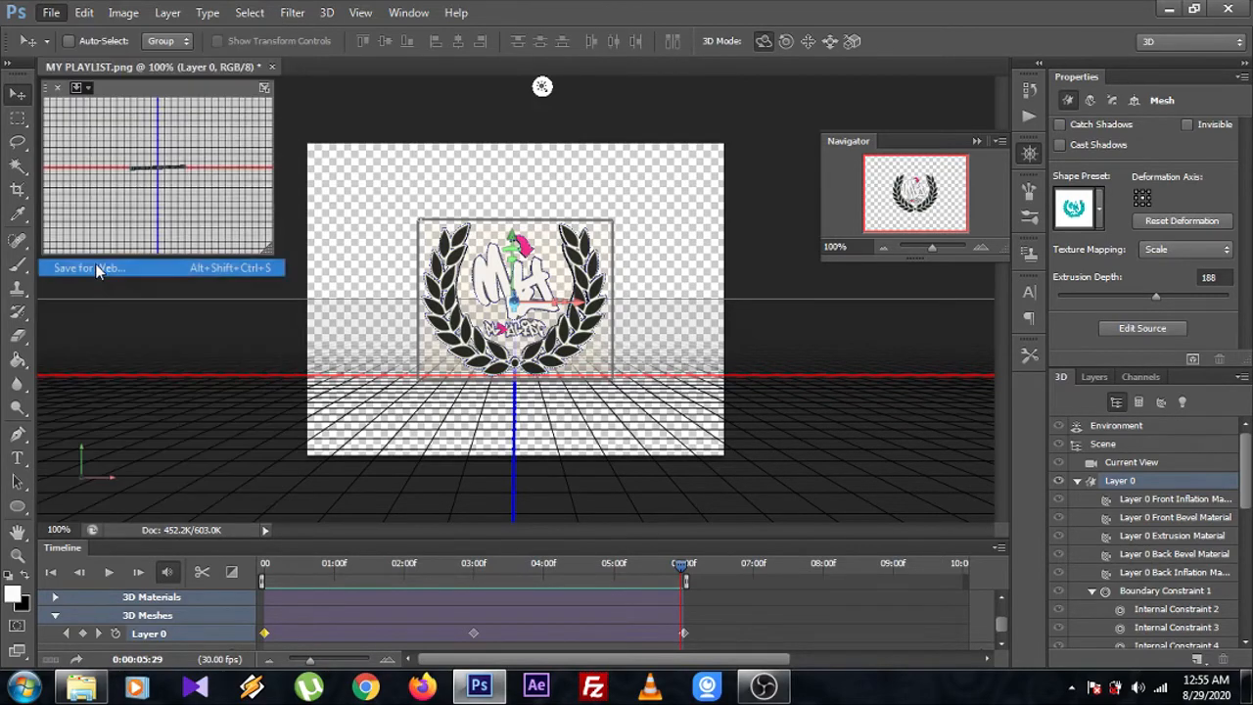
left_click(94, 268)
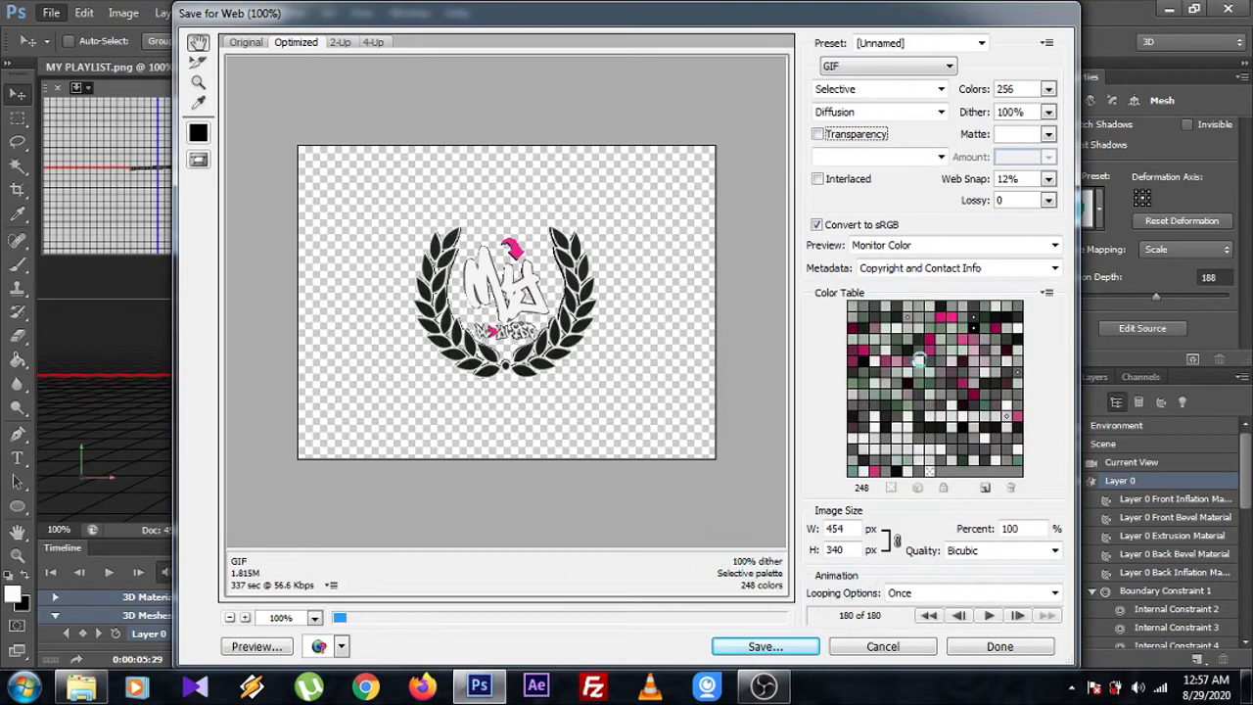
Step: Keep the GIF background transparent and set the animation looping to Forever
left_click(819, 133)
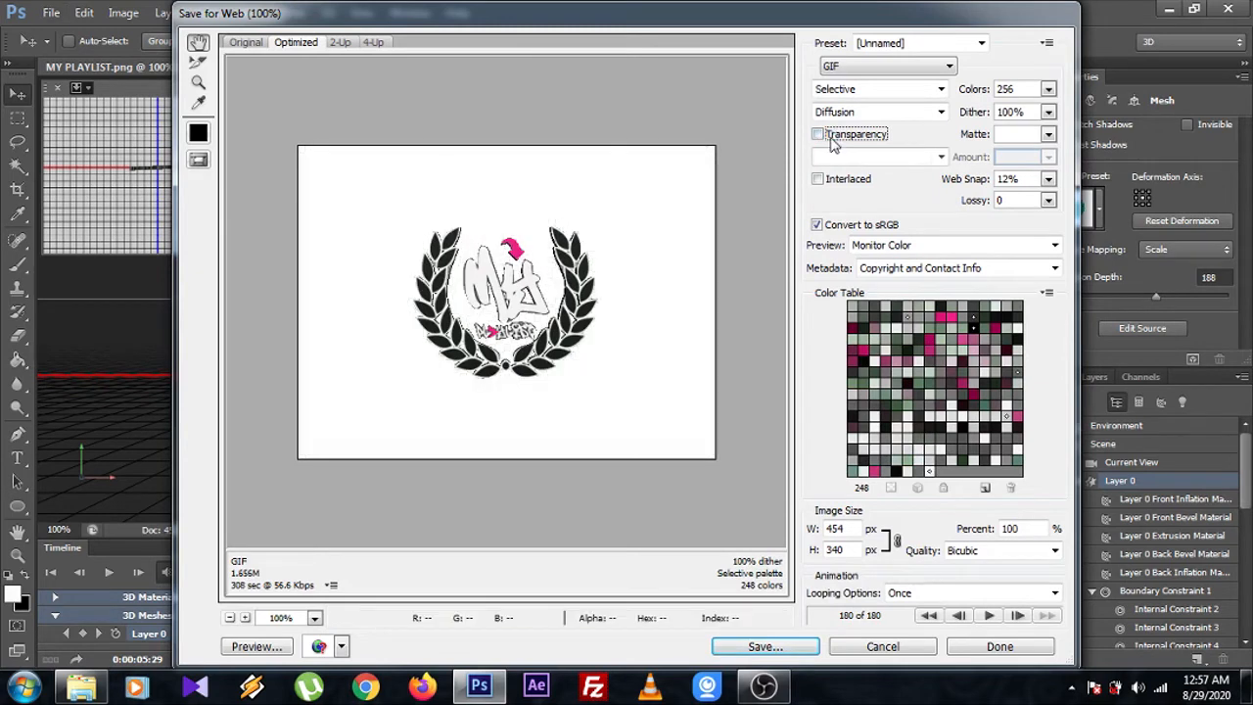
mouse_move(818, 133)
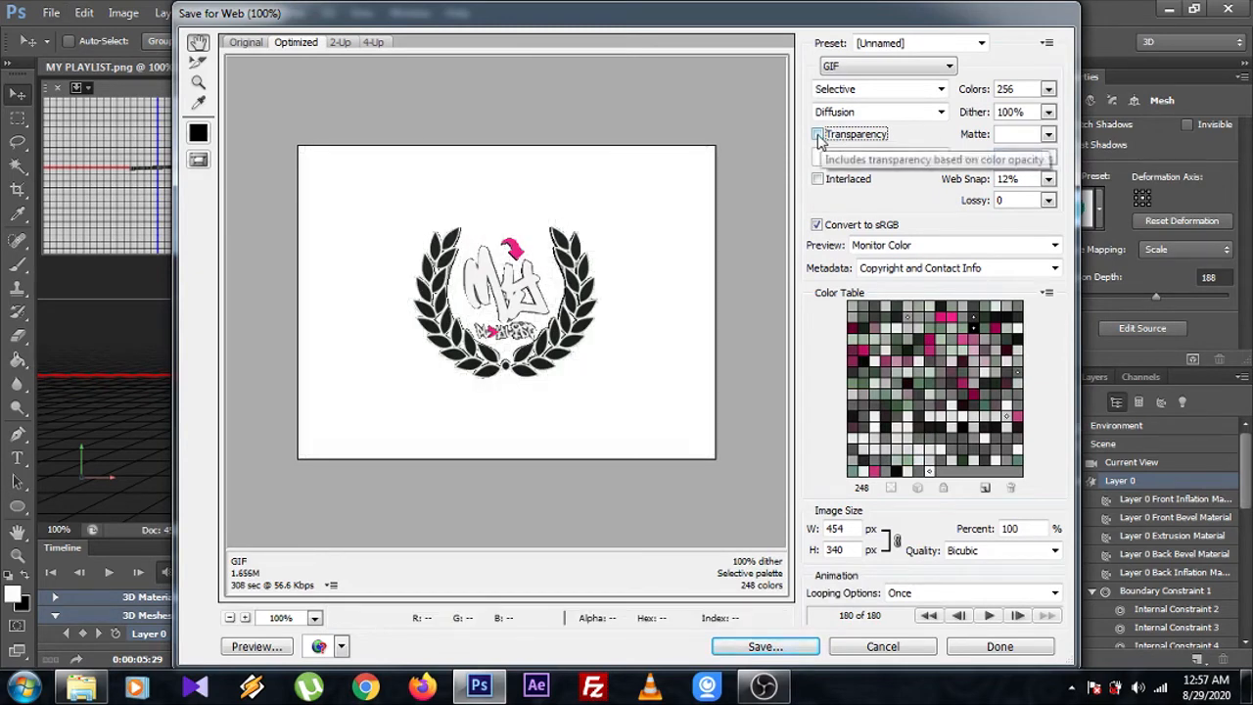
left_click(816, 133)
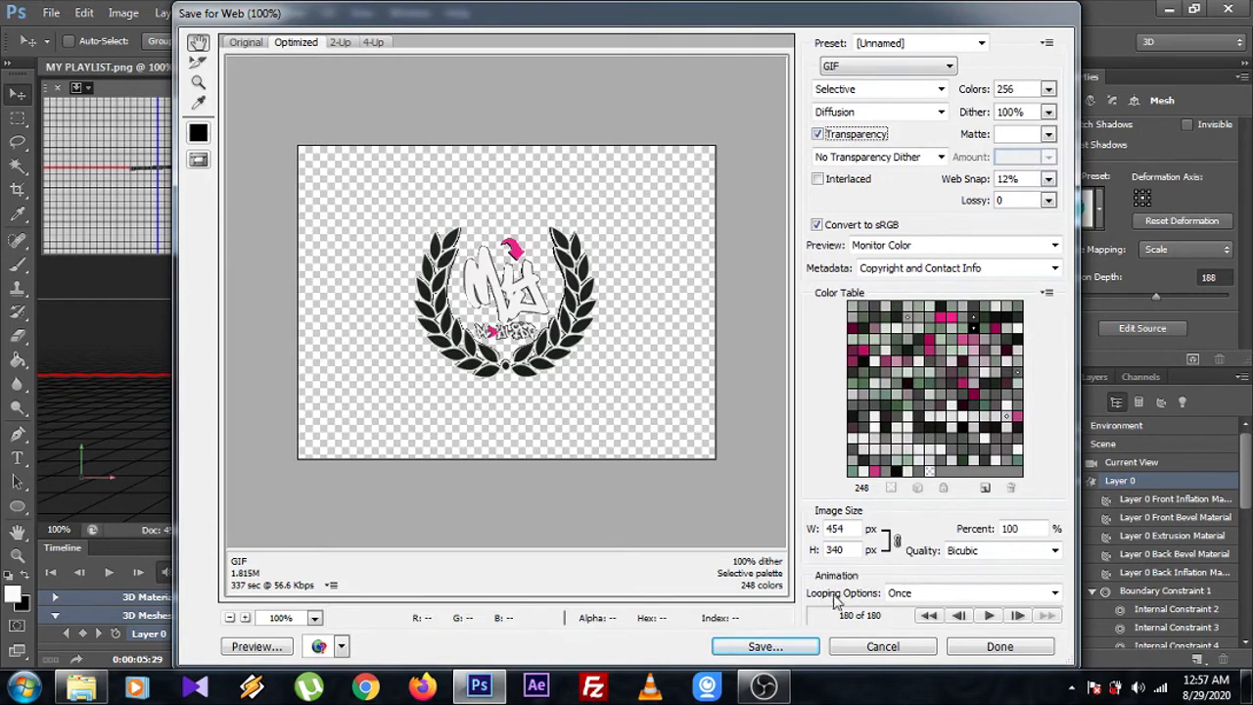
mouse_move(852, 615)
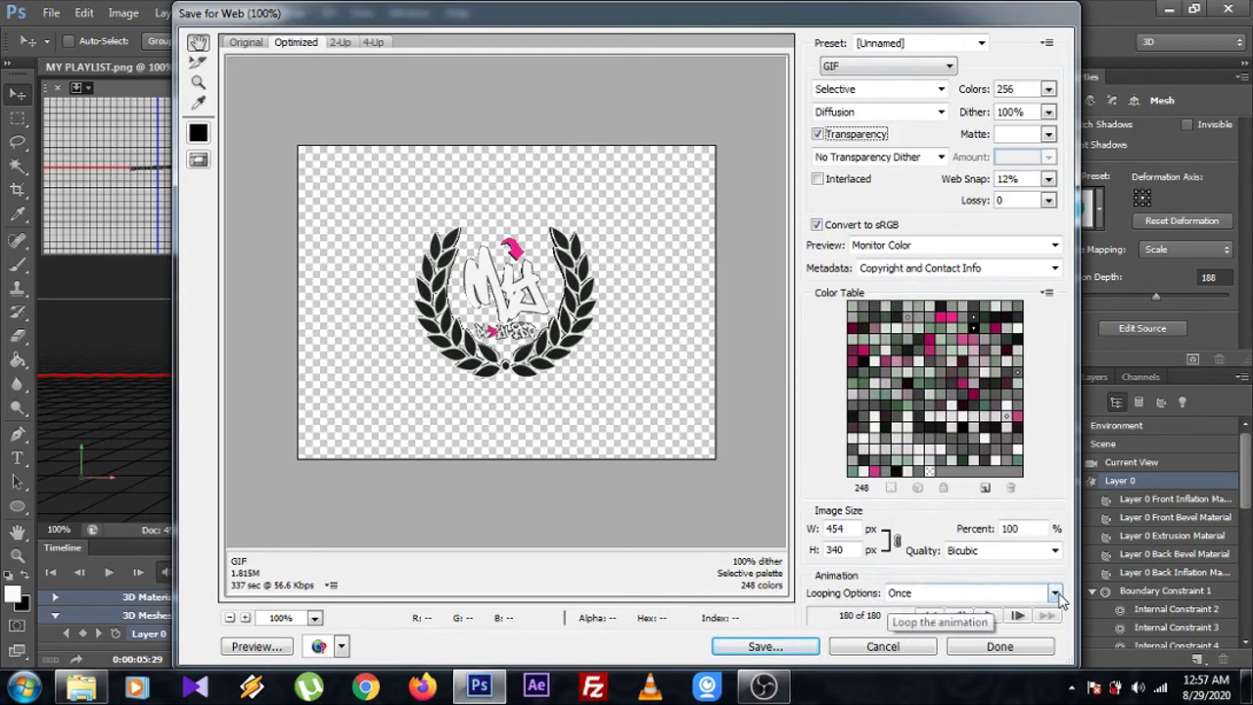
left_click(1051, 591)
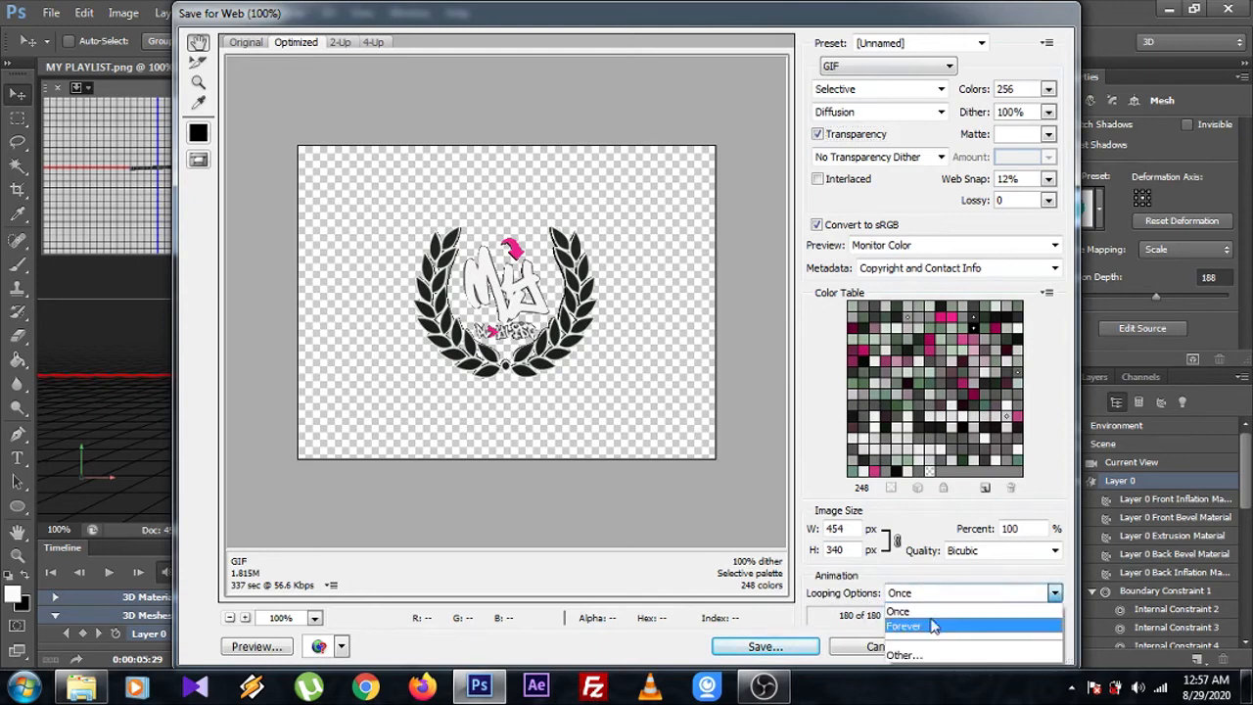
left_click(904, 627)
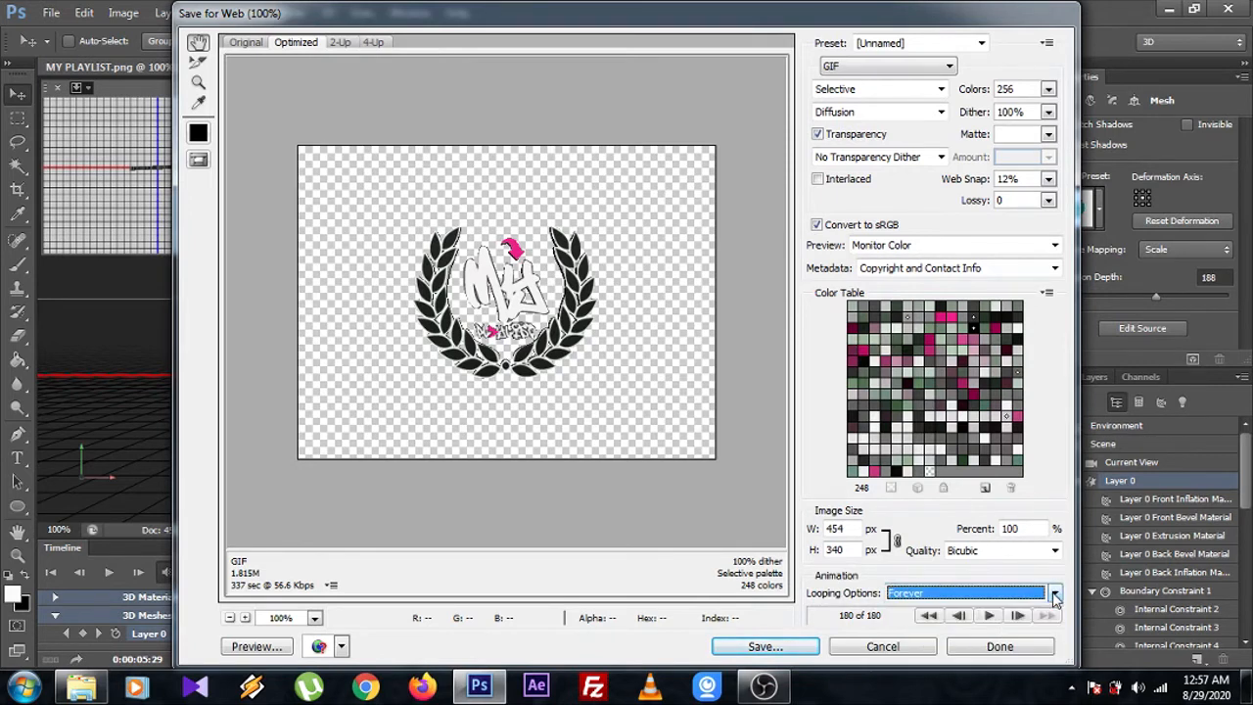
left_click(1053, 591)
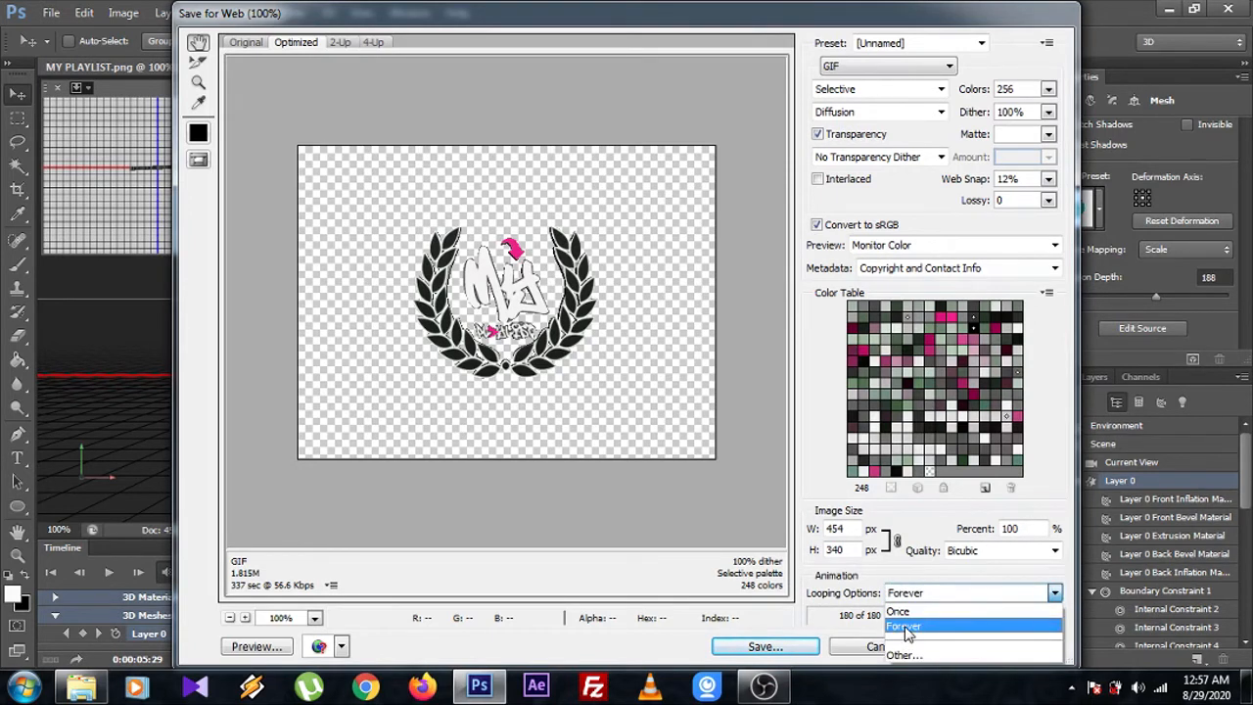
left_click(908, 626)
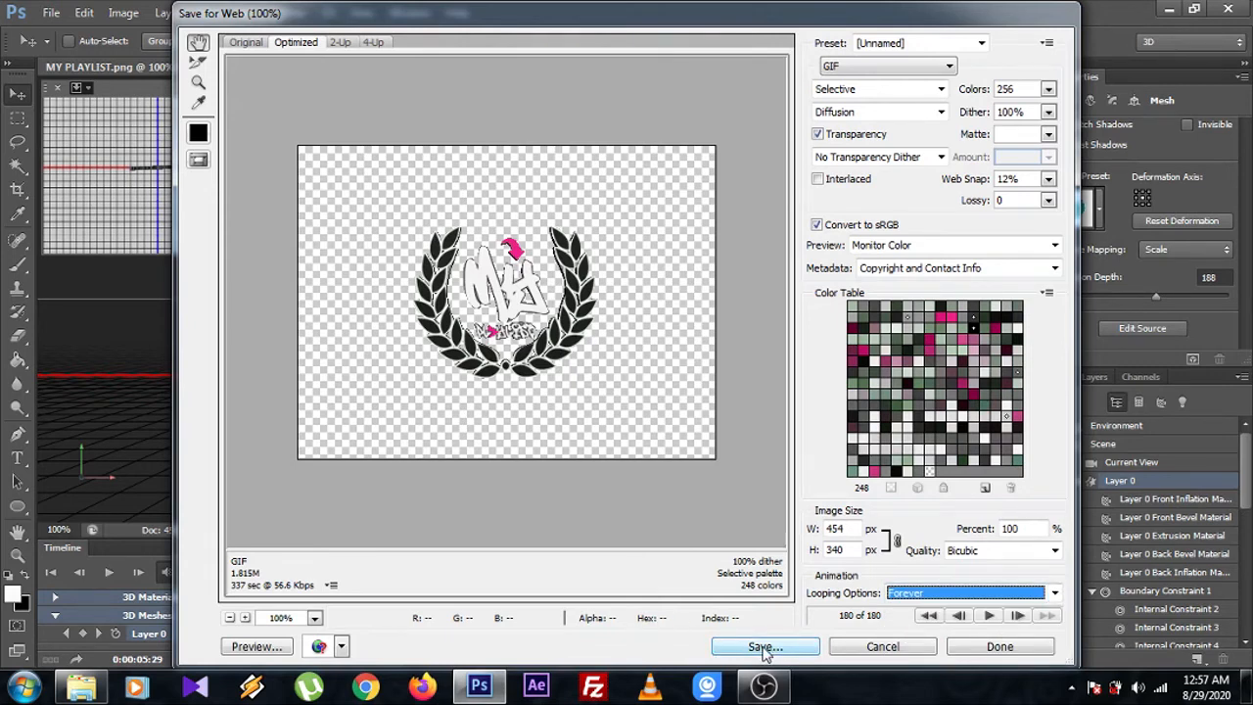
Step: Save the animated GIF as MY-PLAYLIST into the OBS folder
left_click(763, 646)
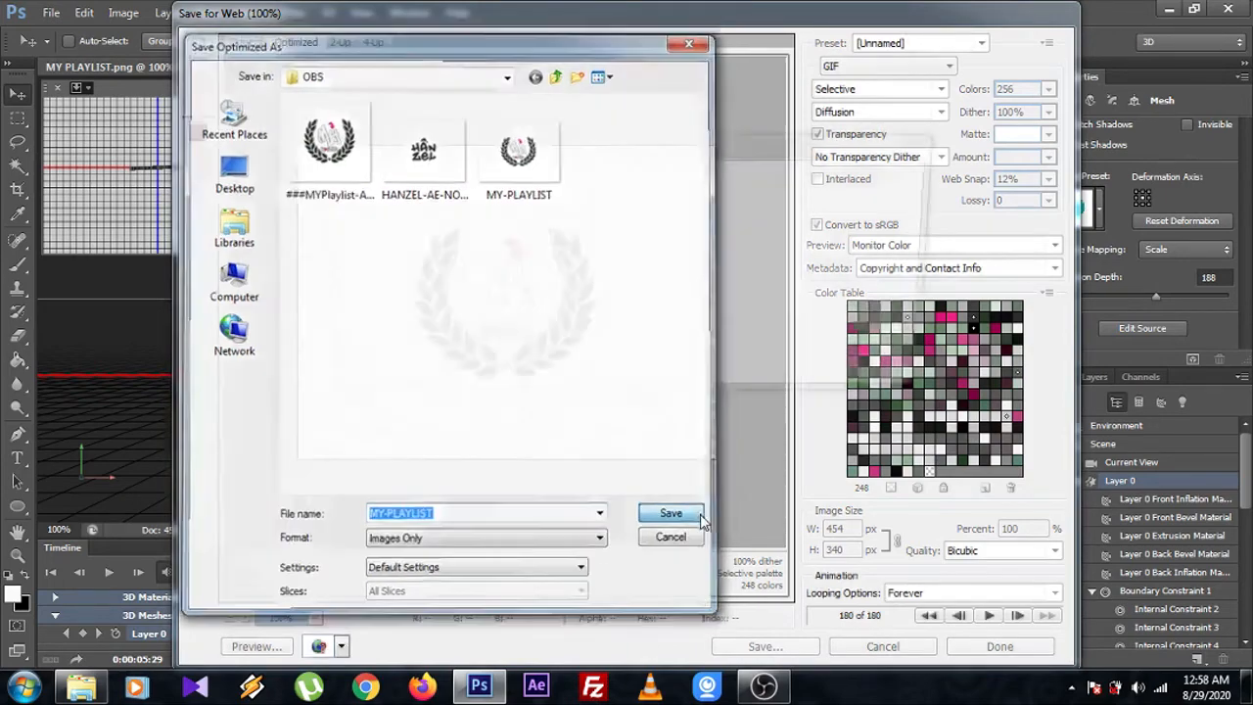
left_click(670, 512)
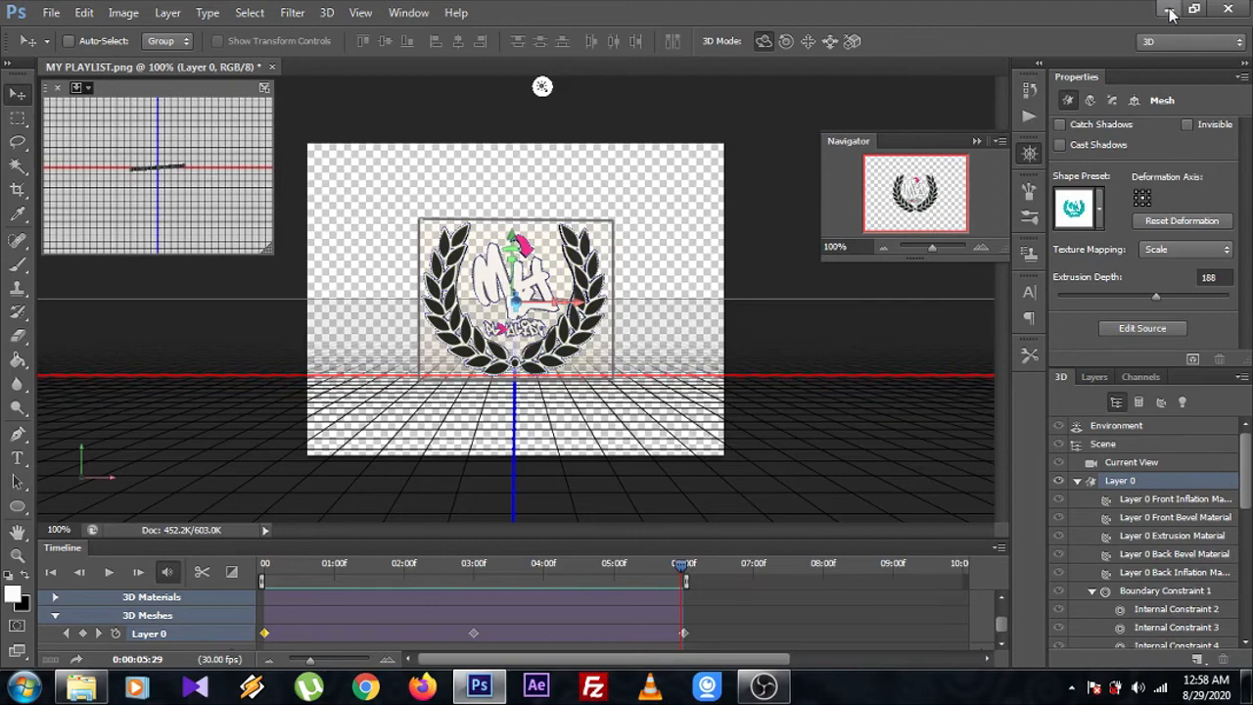
Step: Minimize Photoshop and bring OBS Studio's streaming window to the front
left_click(1159, 12)
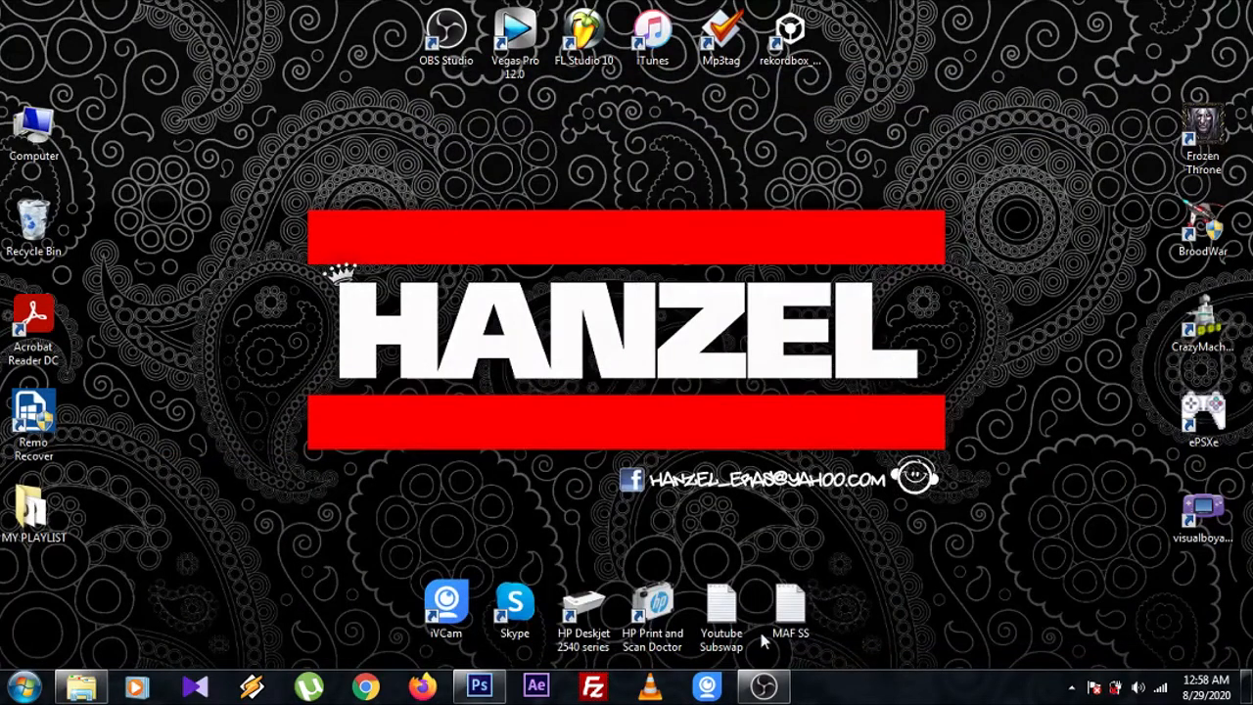
left_click(762, 689)
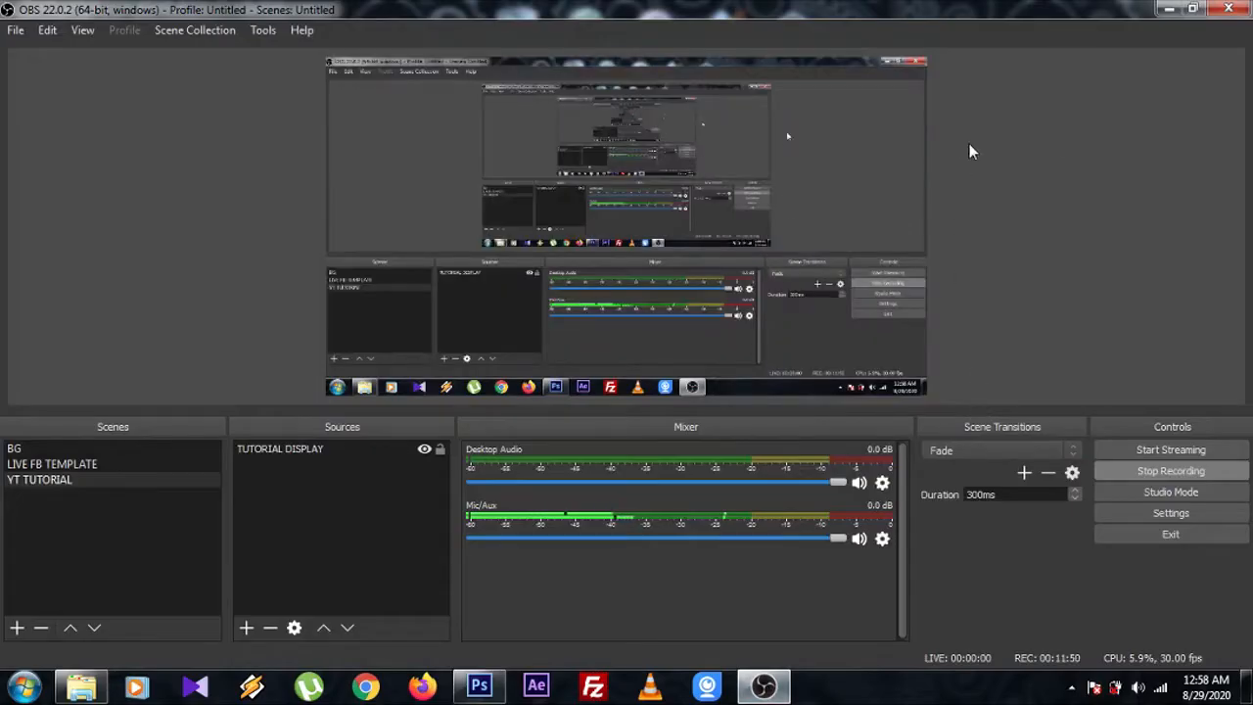
mouse_move(1065, 153)
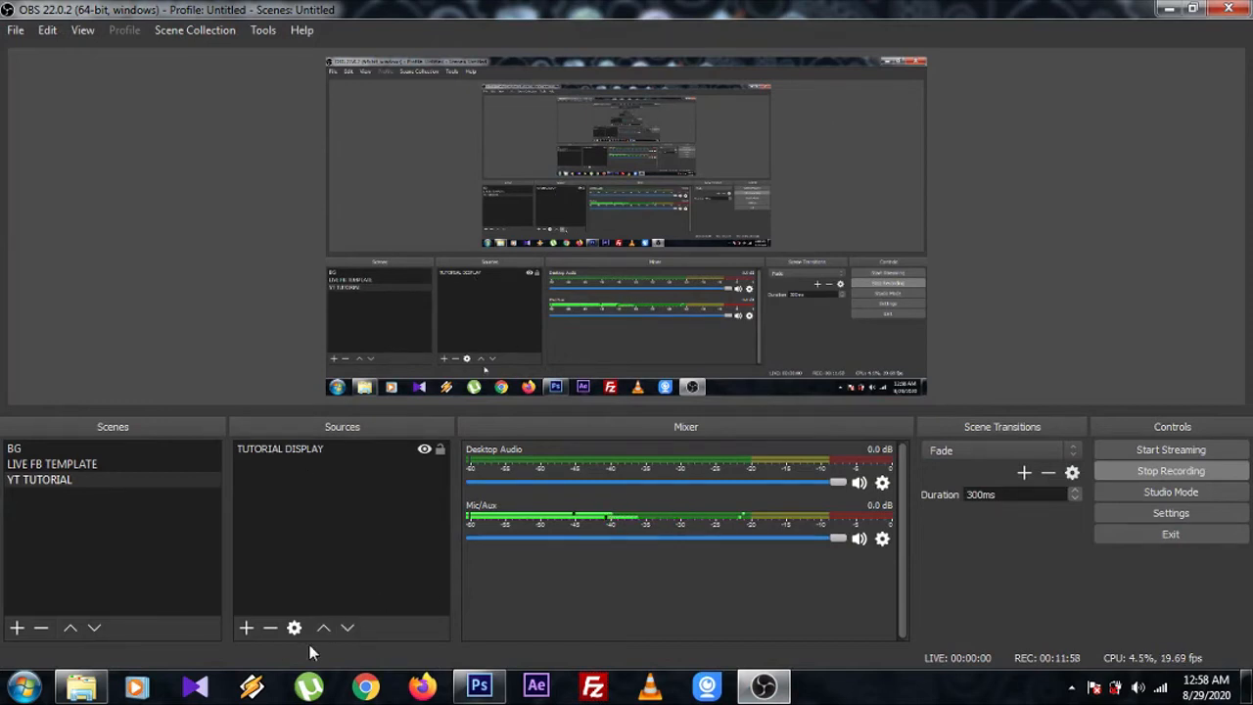
Step: Add an Image source to the YT TUTORIAL scene showing MY-PLAYLIST-TUTORIAL.gif
left_click(247, 626)
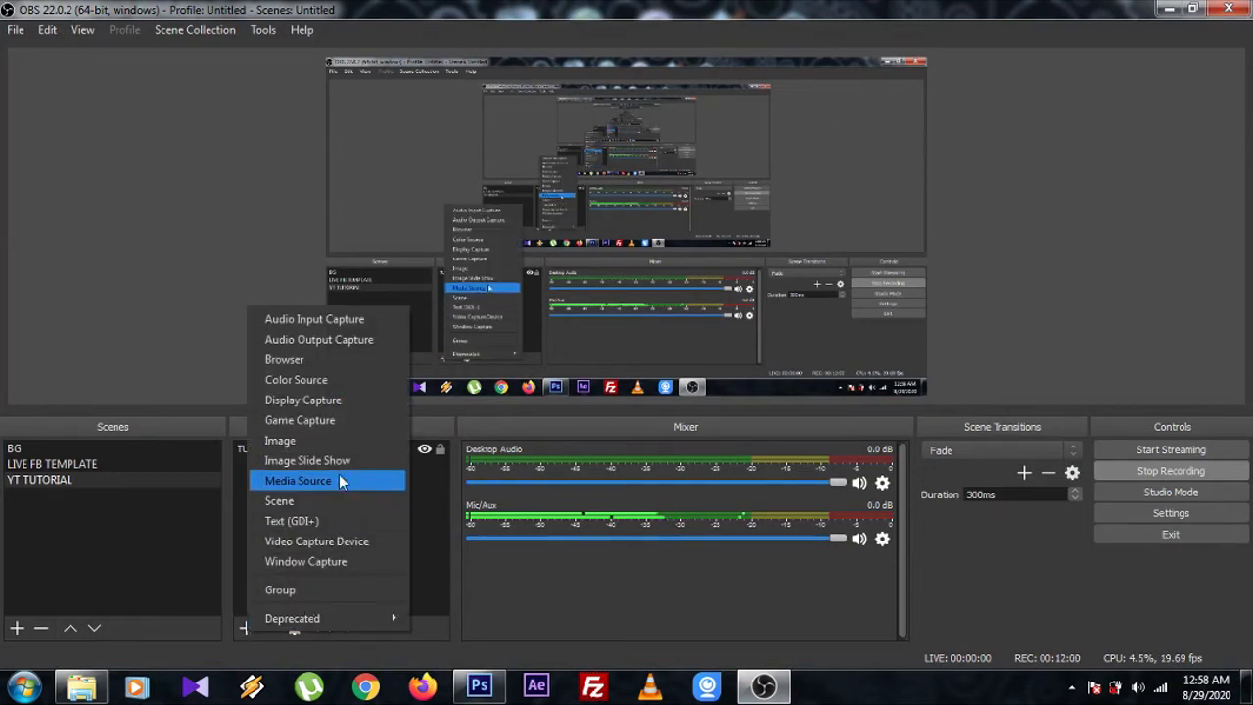
left_click(278, 438)
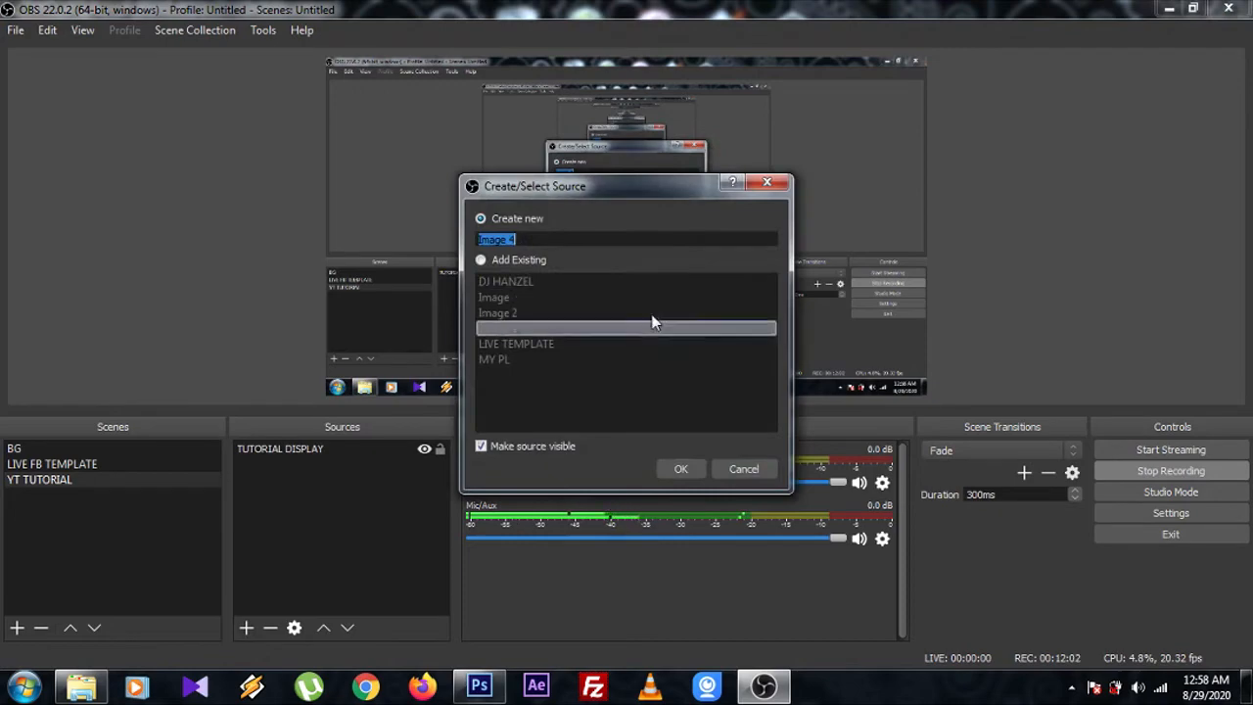
left_click(681, 468)
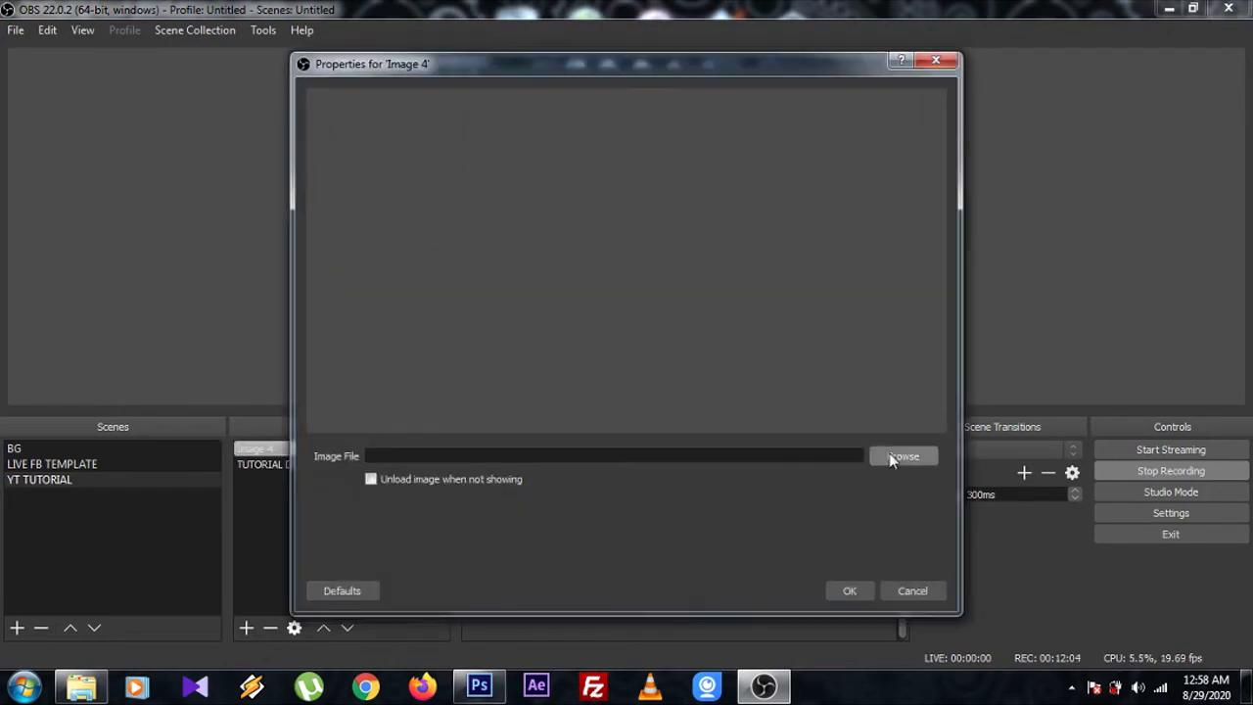
left_click(904, 456)
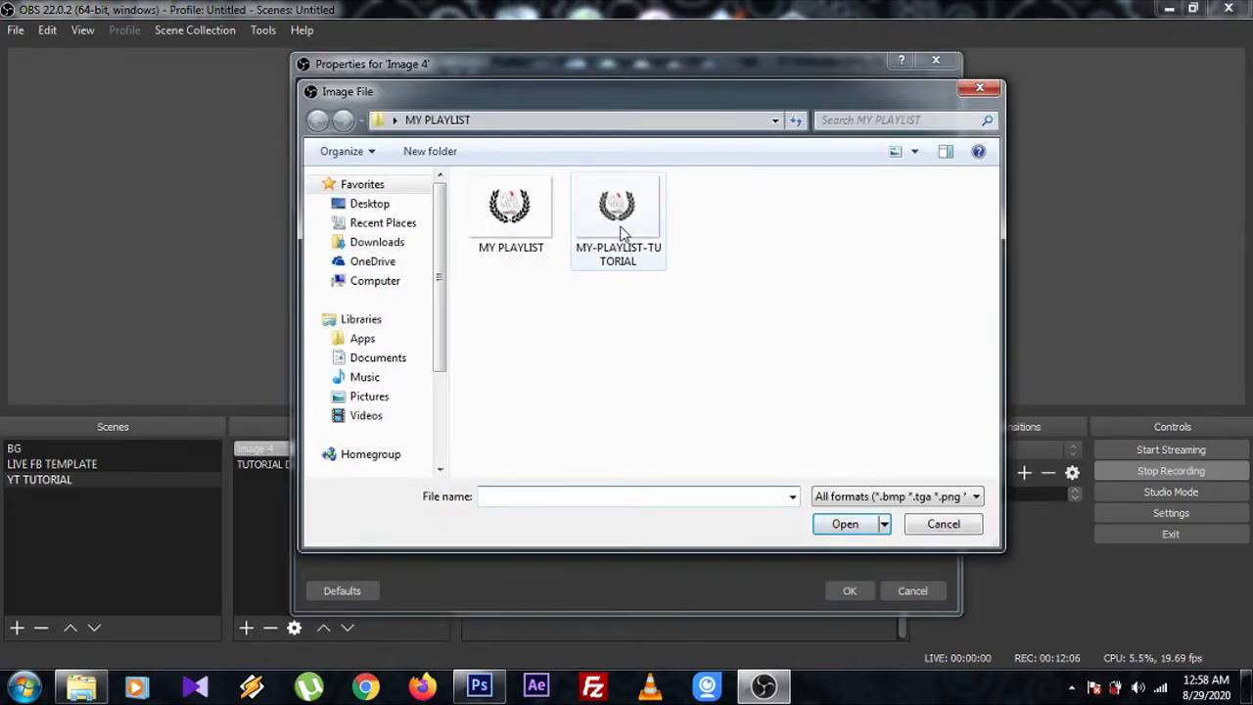
double_click(619, 205)
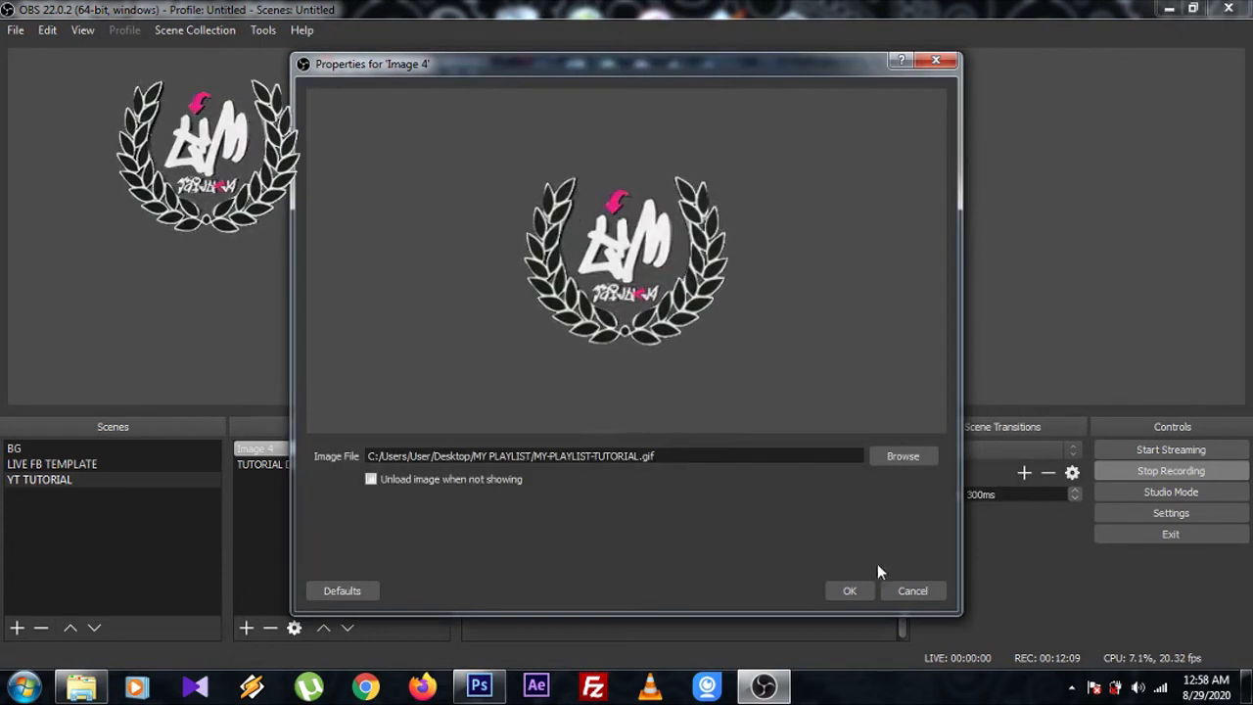
left_click(850, 591)
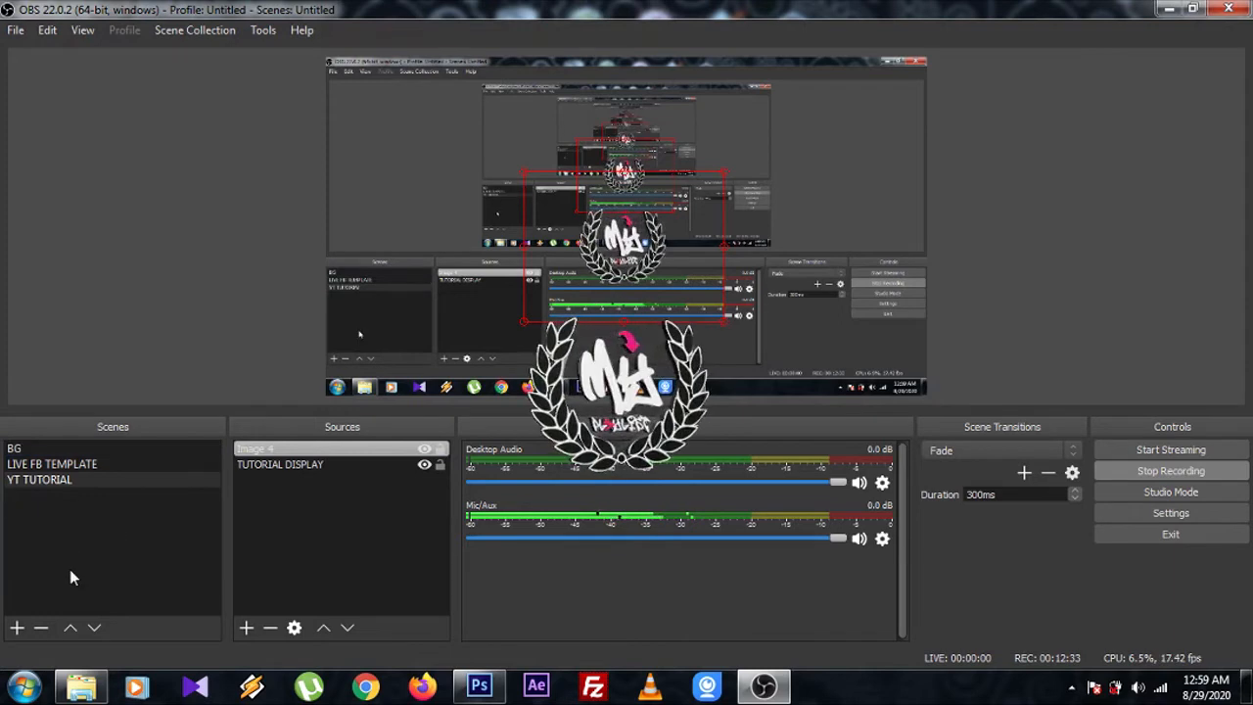
left_click(51, 462)
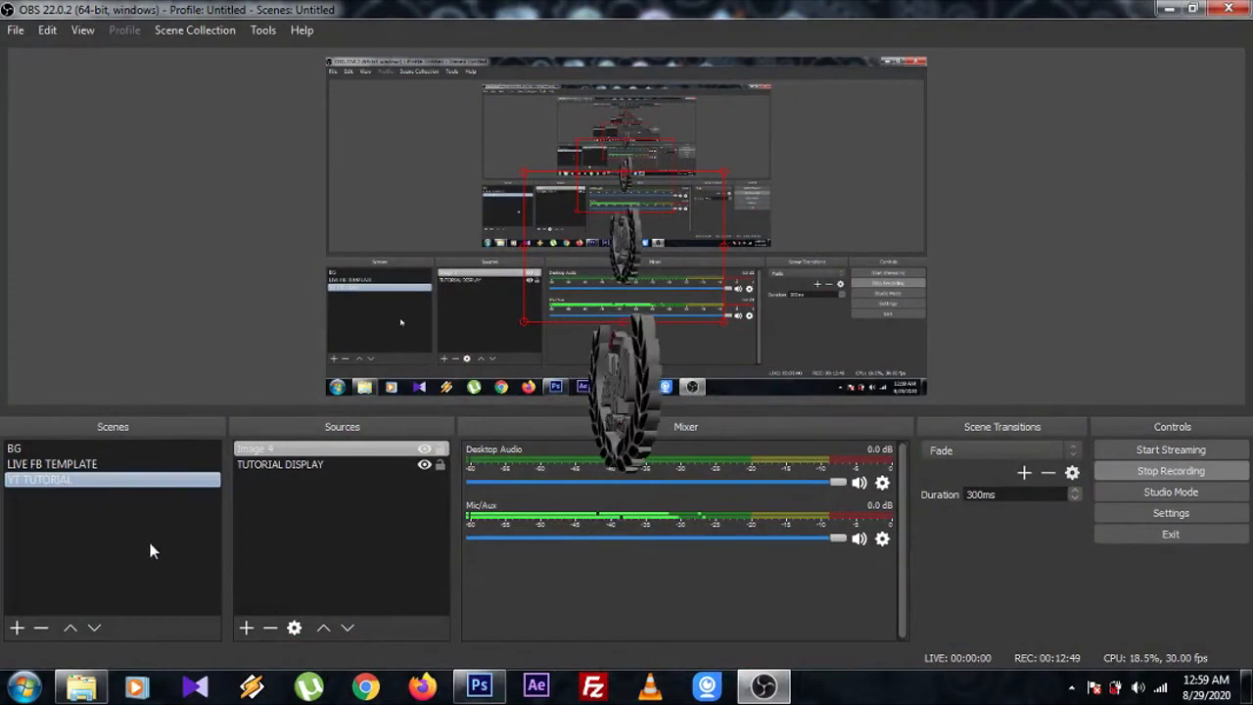
mouse_move(1018, 591)
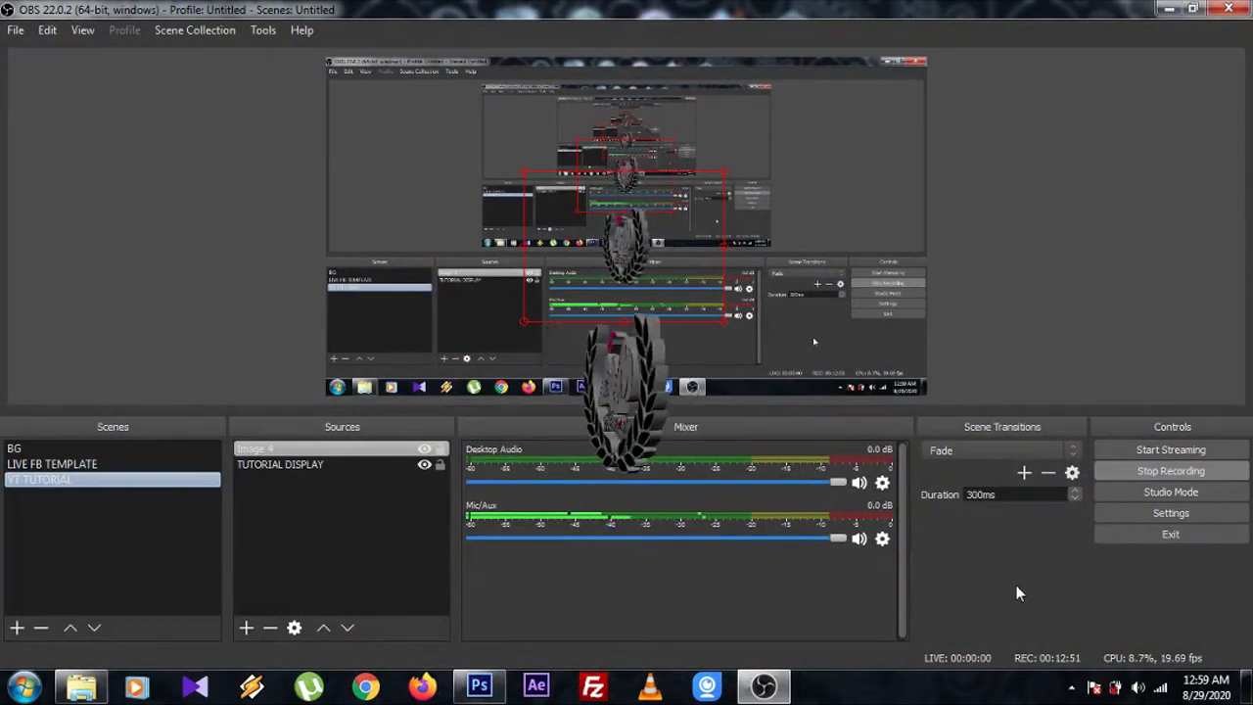